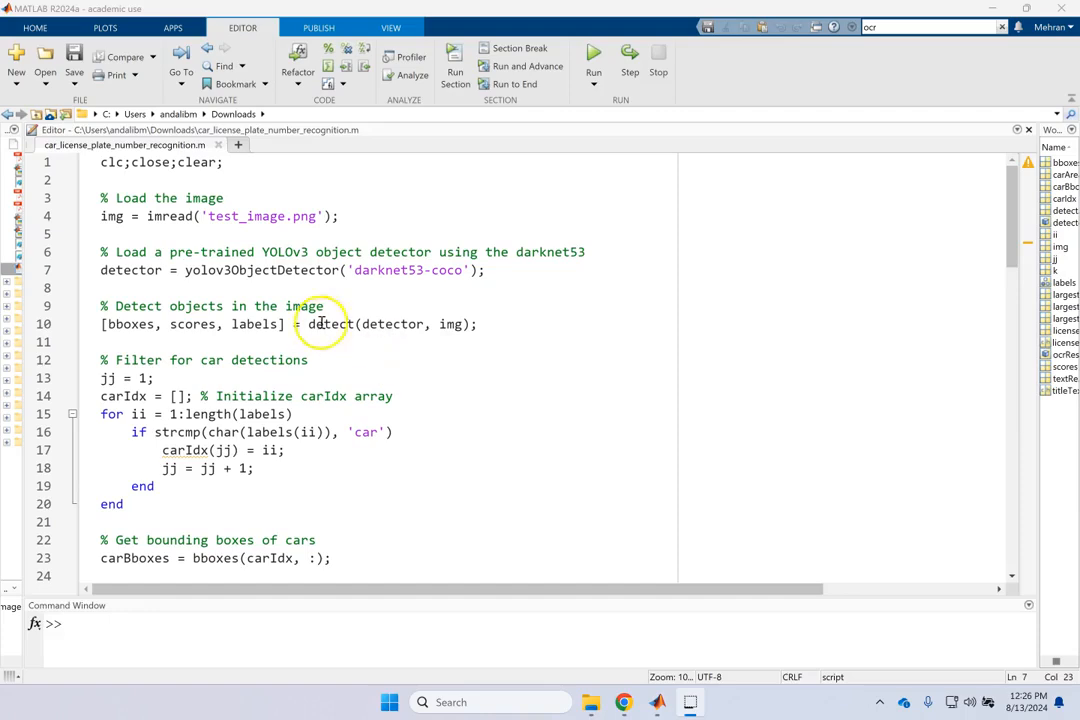
# Step: Inspect the YOLOv3 comment, the test_image file name and the yolov3ObjectDetector call
pyautogui.doubleClick(285, 252)
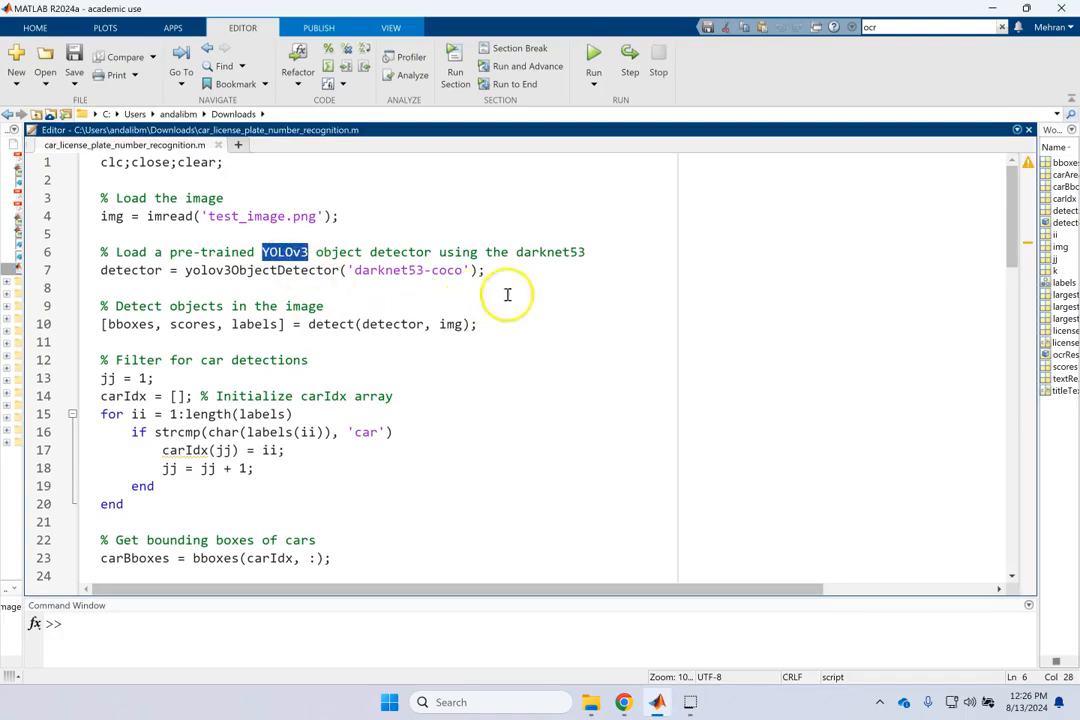
pyautogui.click(508, 294)
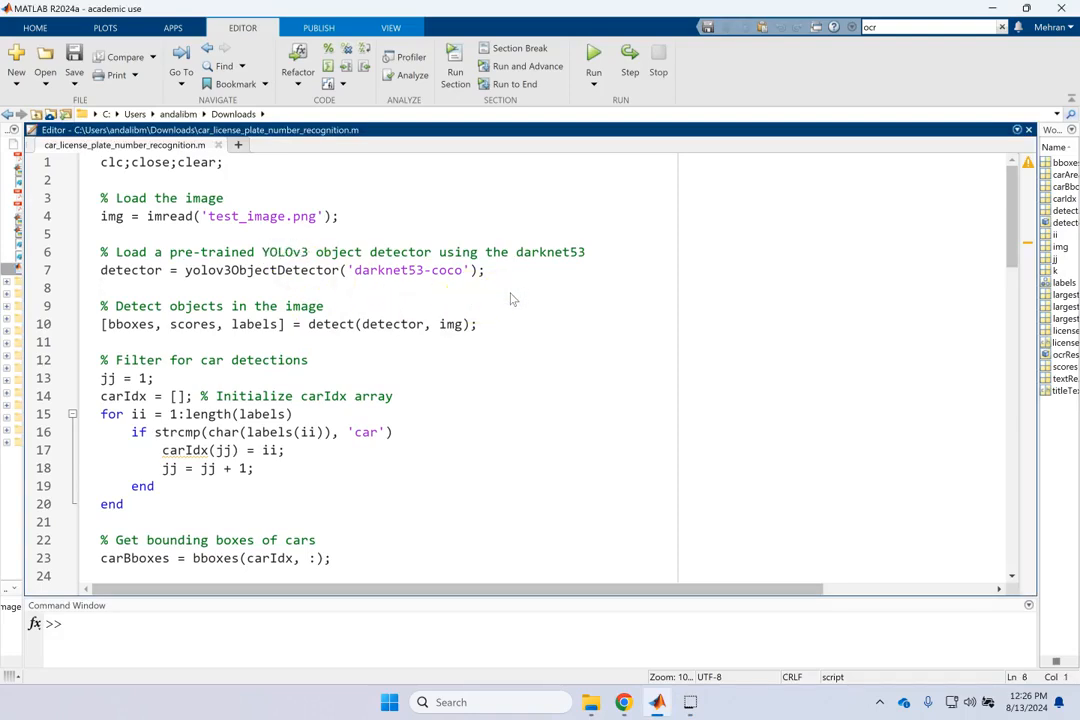
pyautogui.doubleClick(305, 305)
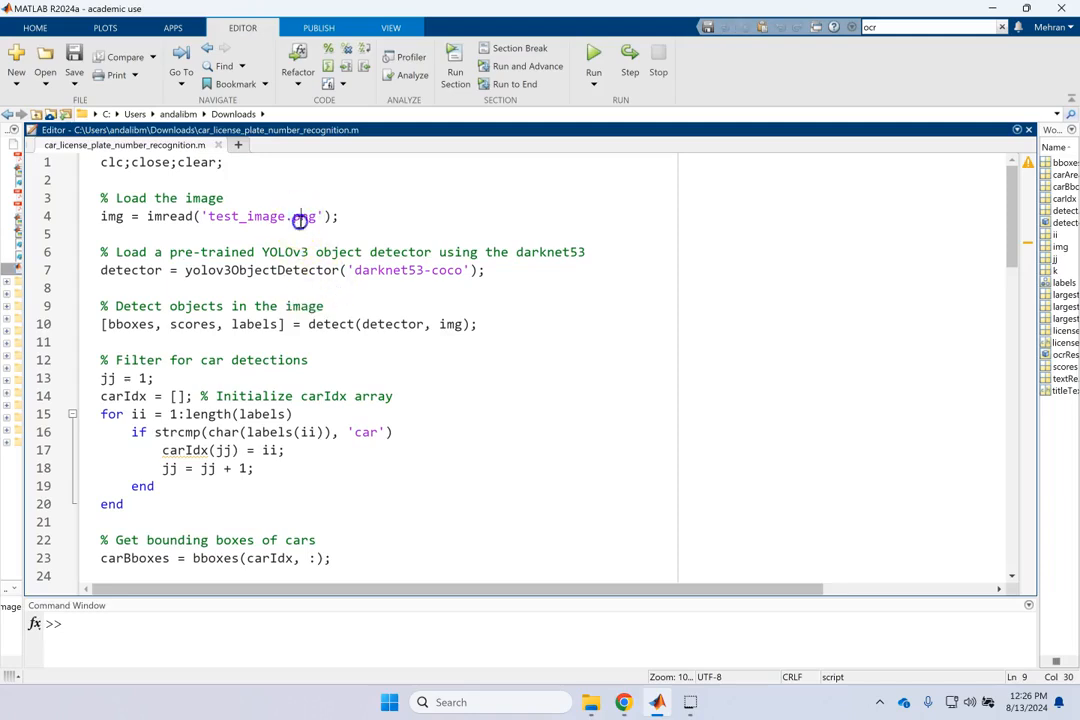
pyautogui.doubleClick(246, 216)
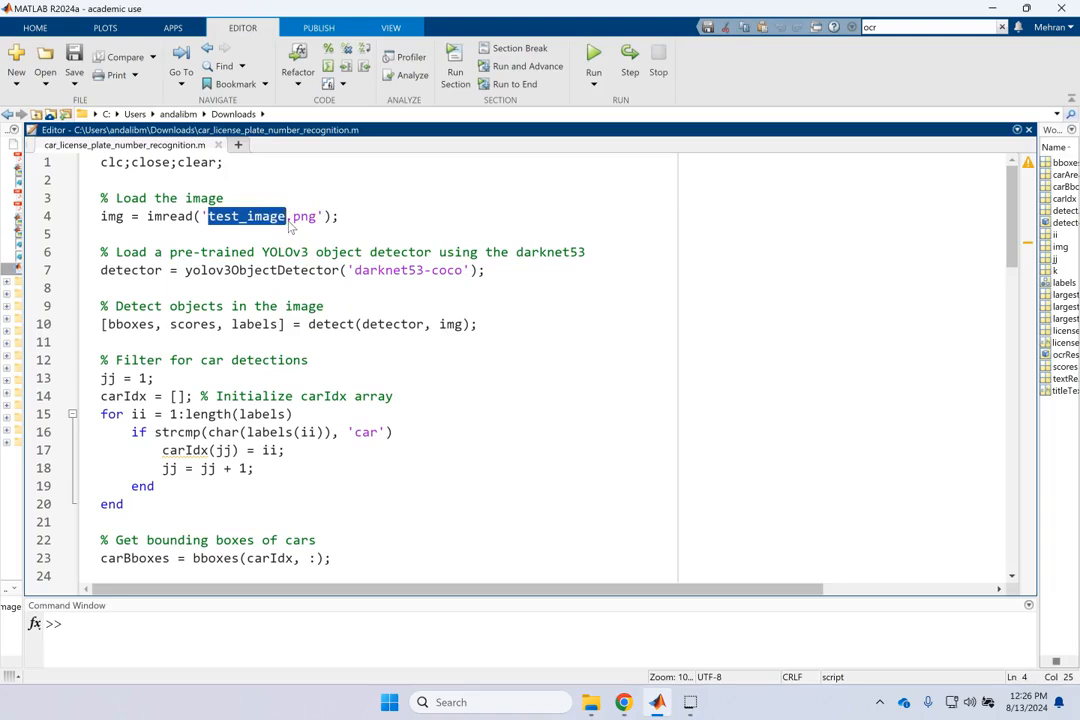
pyautogui.click(224, 197)
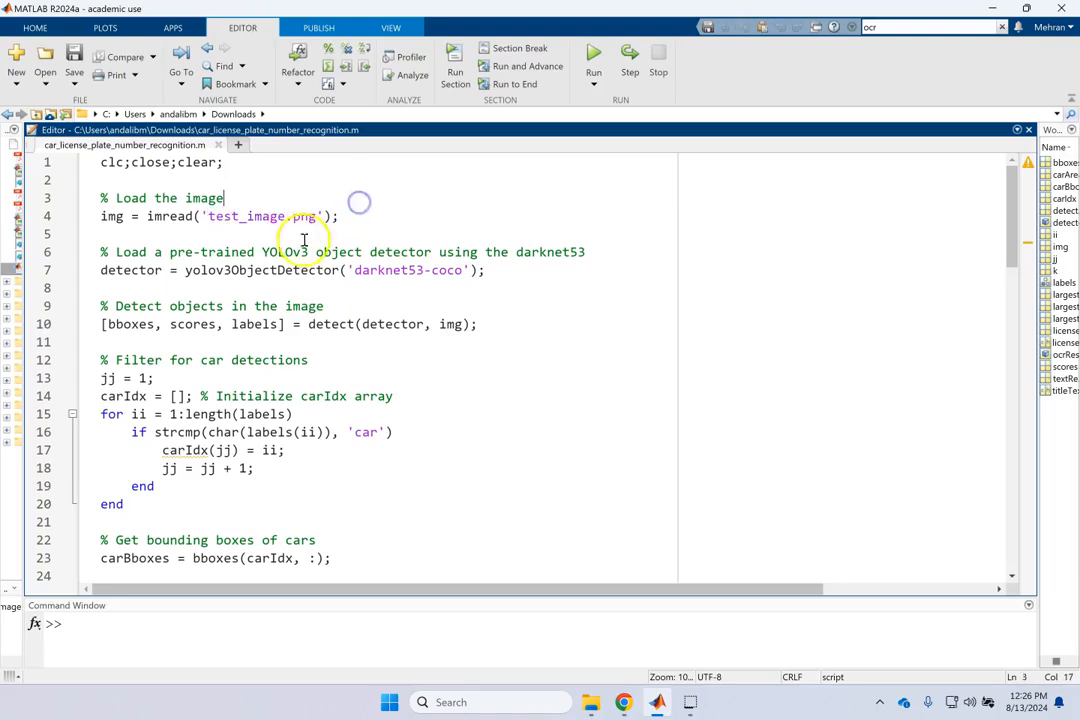
pyautogui.doubleClick(262, 270)
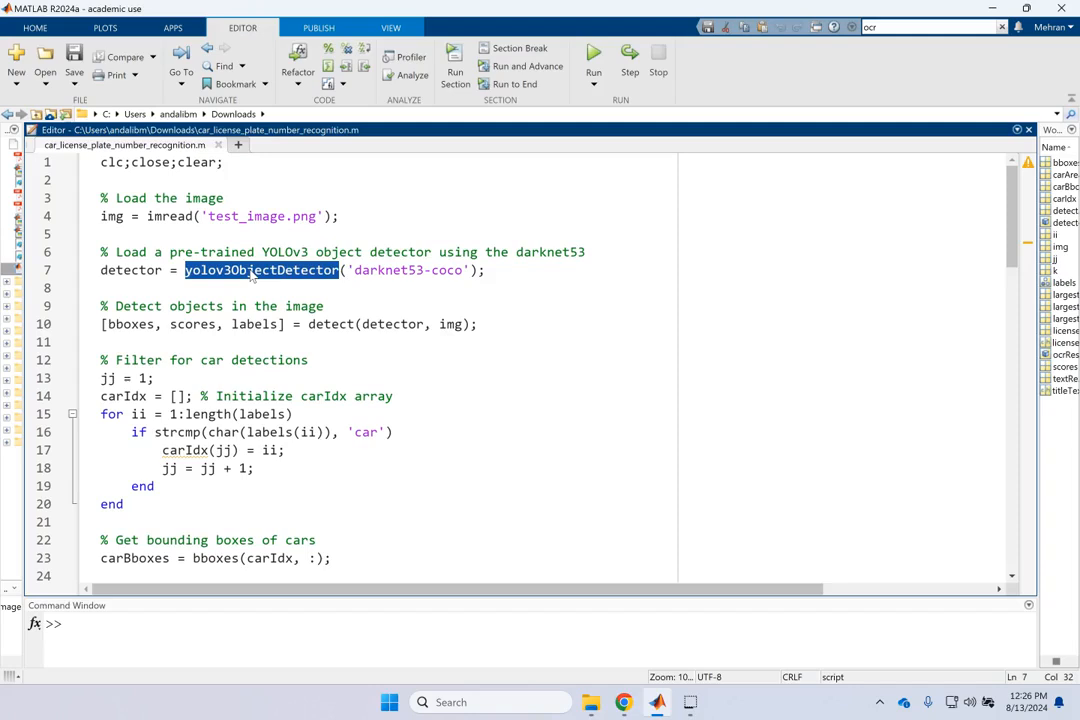
pyautogui.moveTo(228, 279)
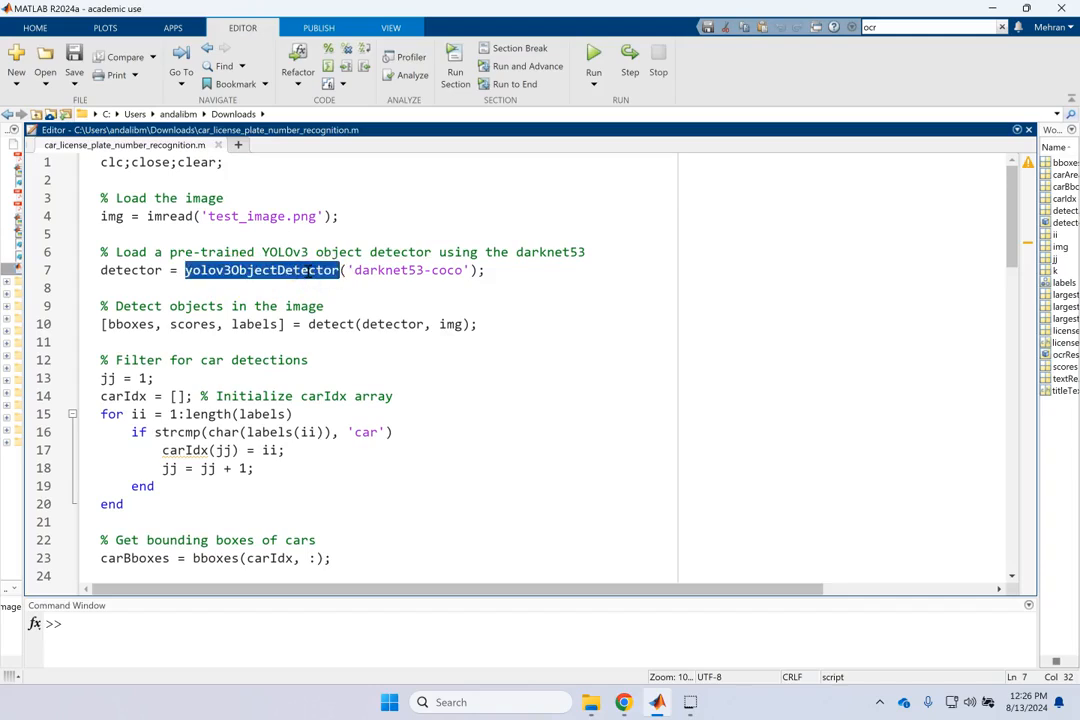
pyautogui.moveTo(533, 231)
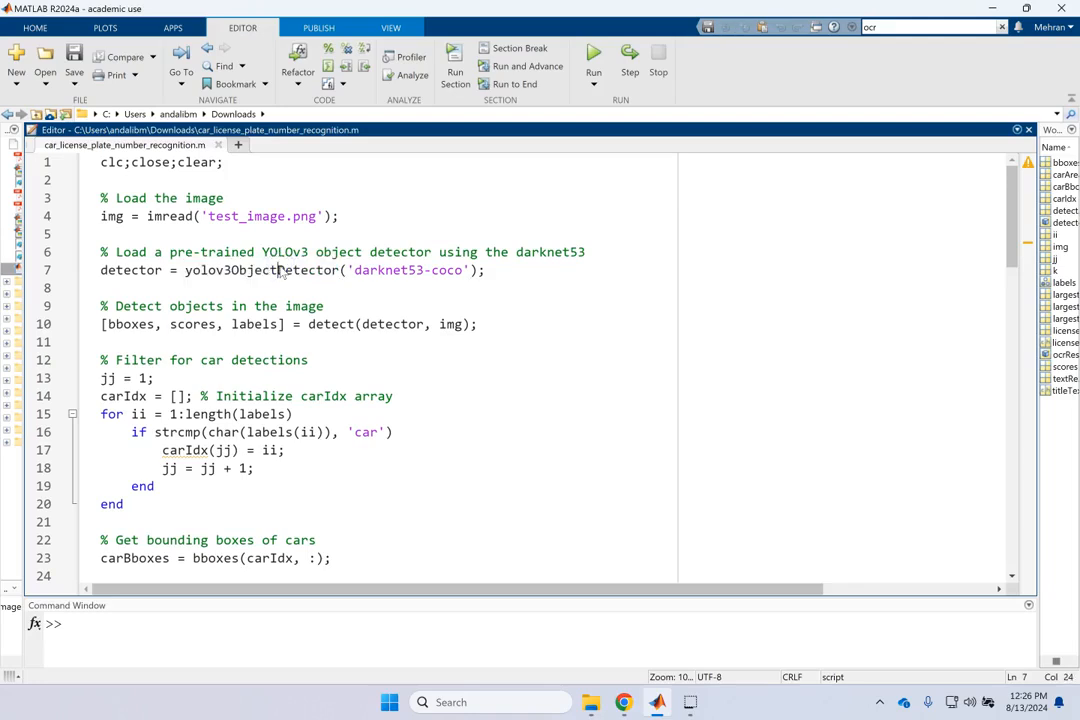
# Step: Examine the yolov3ObjectDetector call and its darknet53 model name
pyautogui.doubleClick(388, 270)
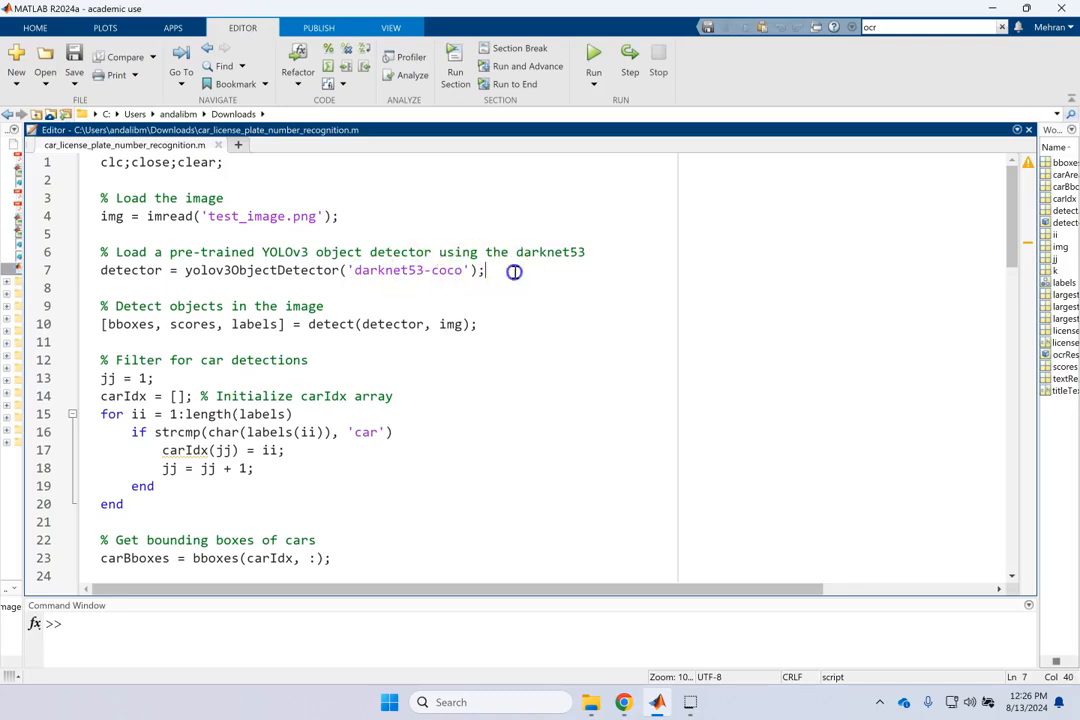
pyautogui.doubleClick(388, 270)
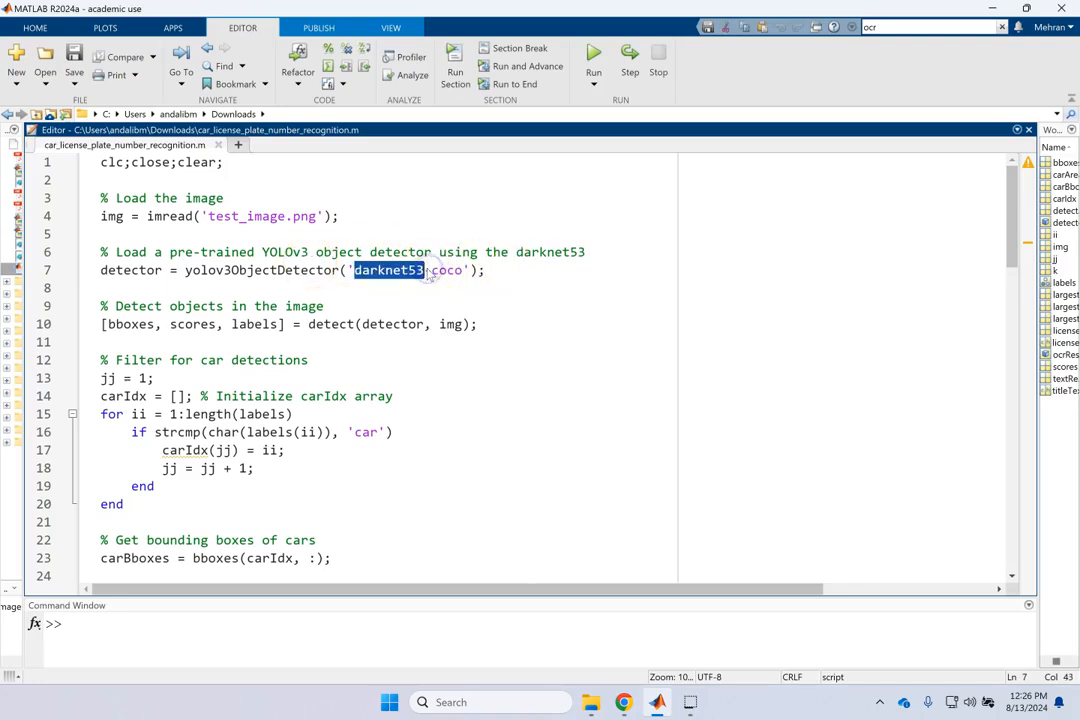
pyautogui.doubleClick(261, 270)
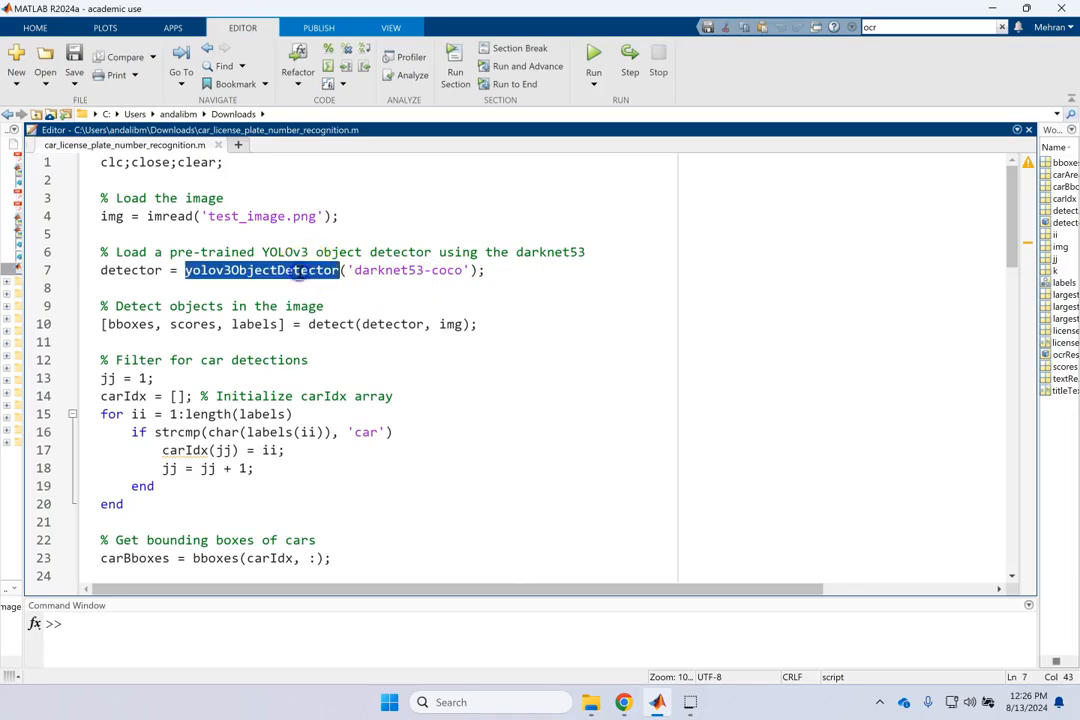
pyautogui.click(387, 270)
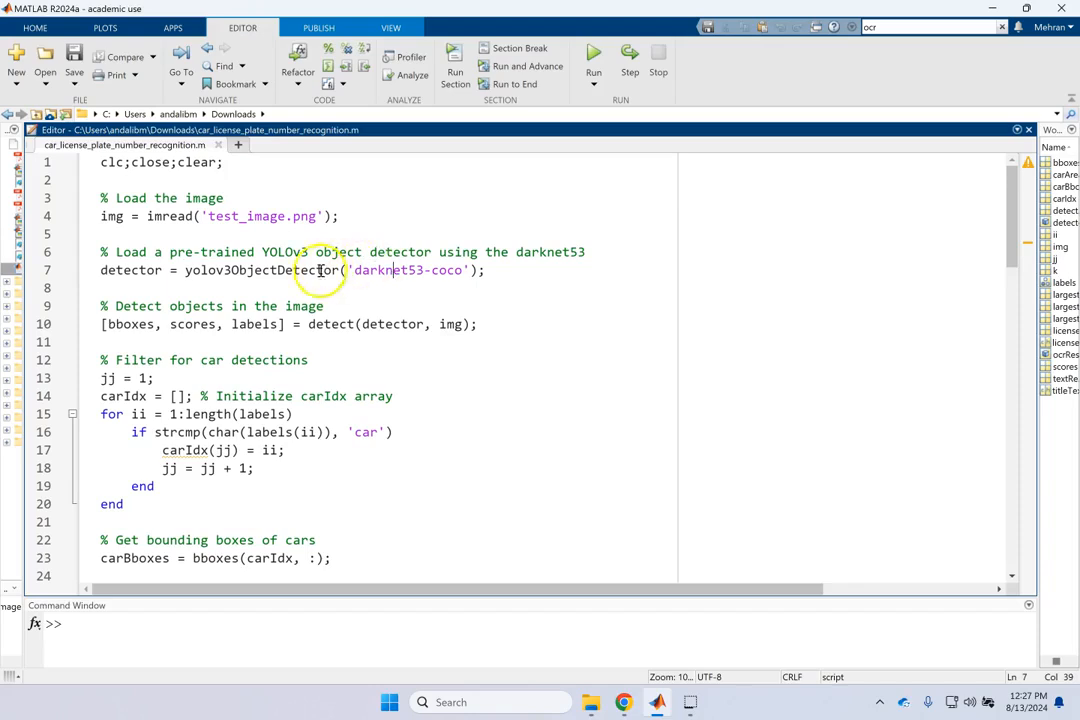
pyautogui.doubleClick(261, 270)
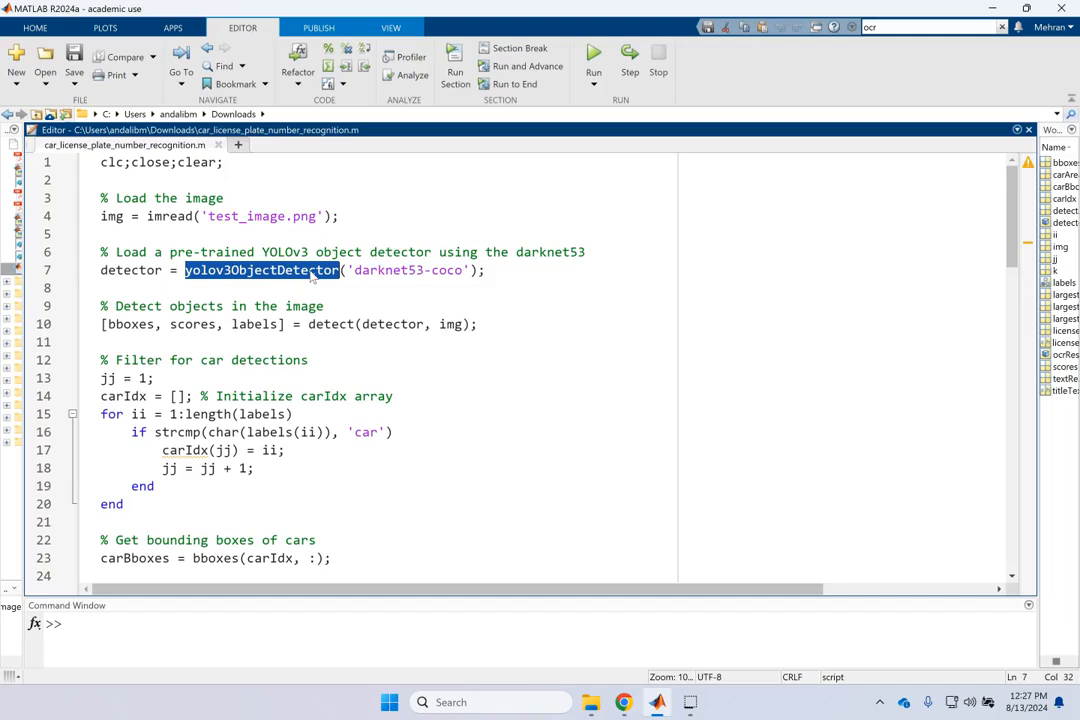
pyautogui.click(311, 270)
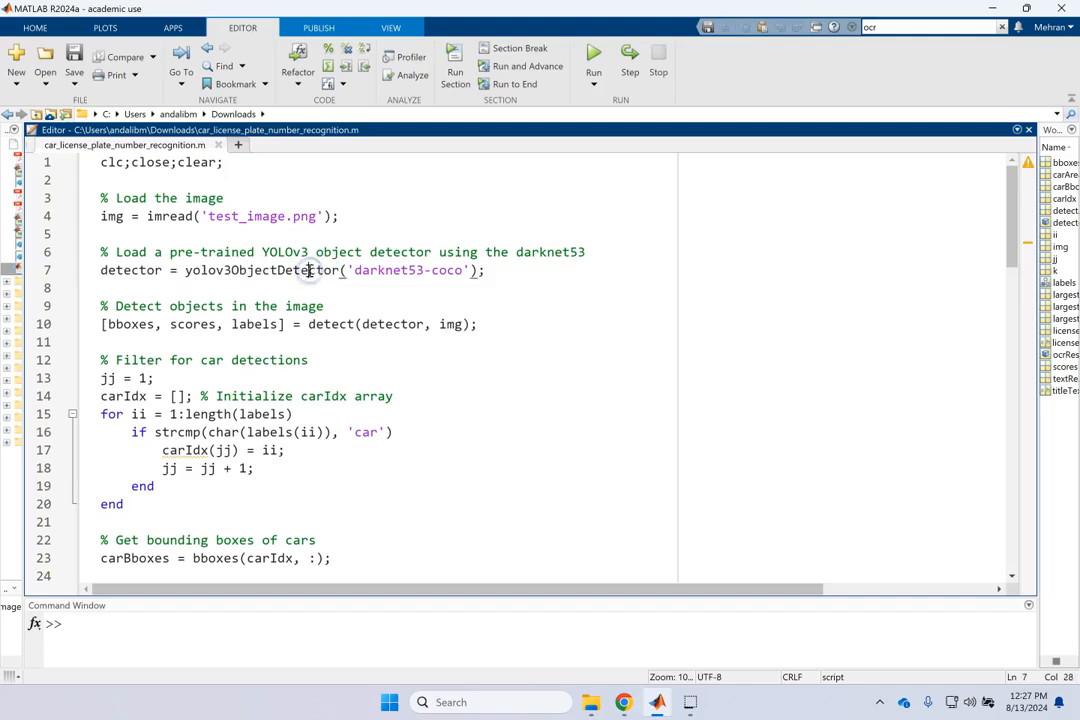
pyautogui.click(294, 252)
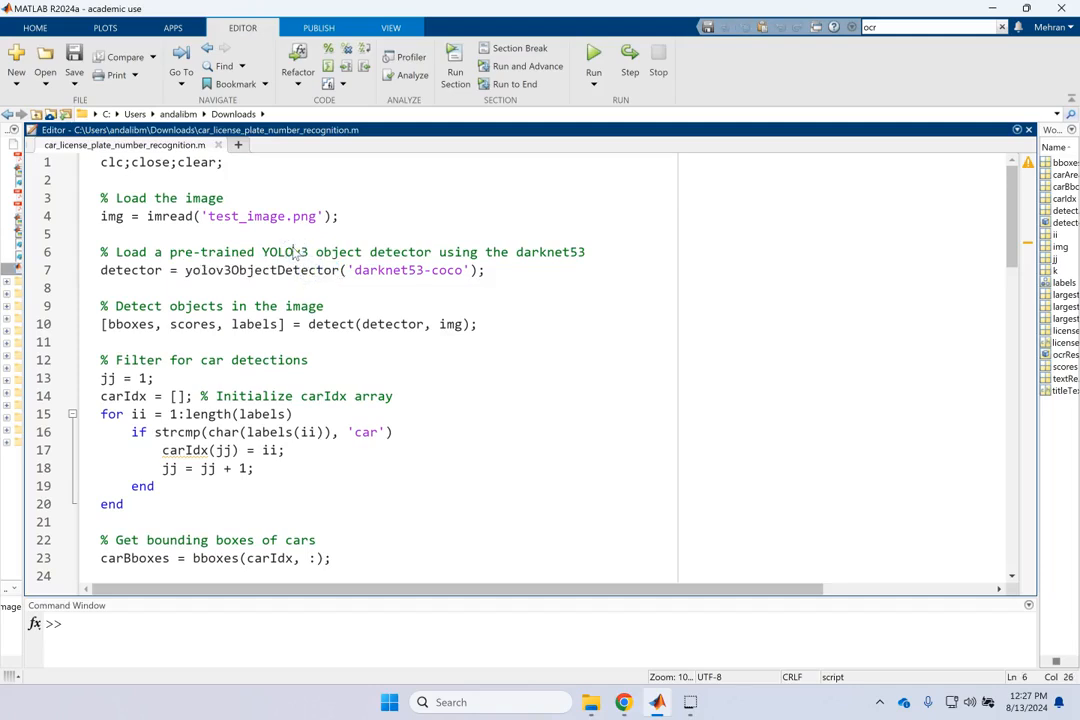
pyautogui.doubleClick(260, 270)
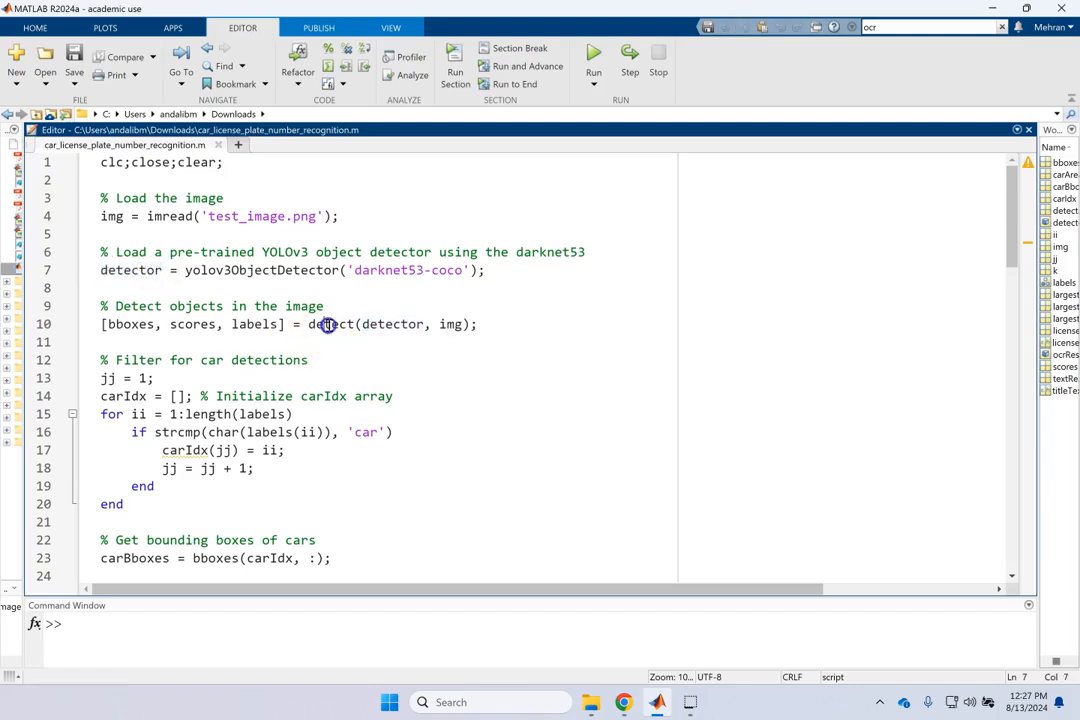
# Step: Review the line 10 detect call outputs, then evaluate lines 1–10, reporting bus, car, car
pyautogui.doubleClick(330, 324)
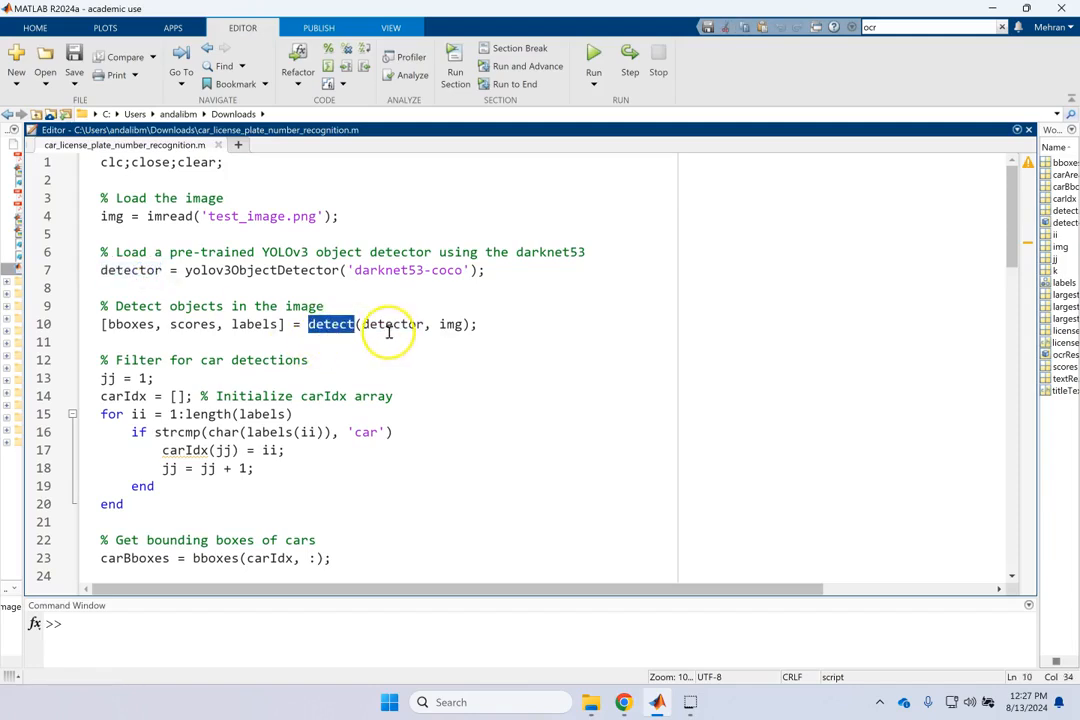
pyautogui.click(390, 270)
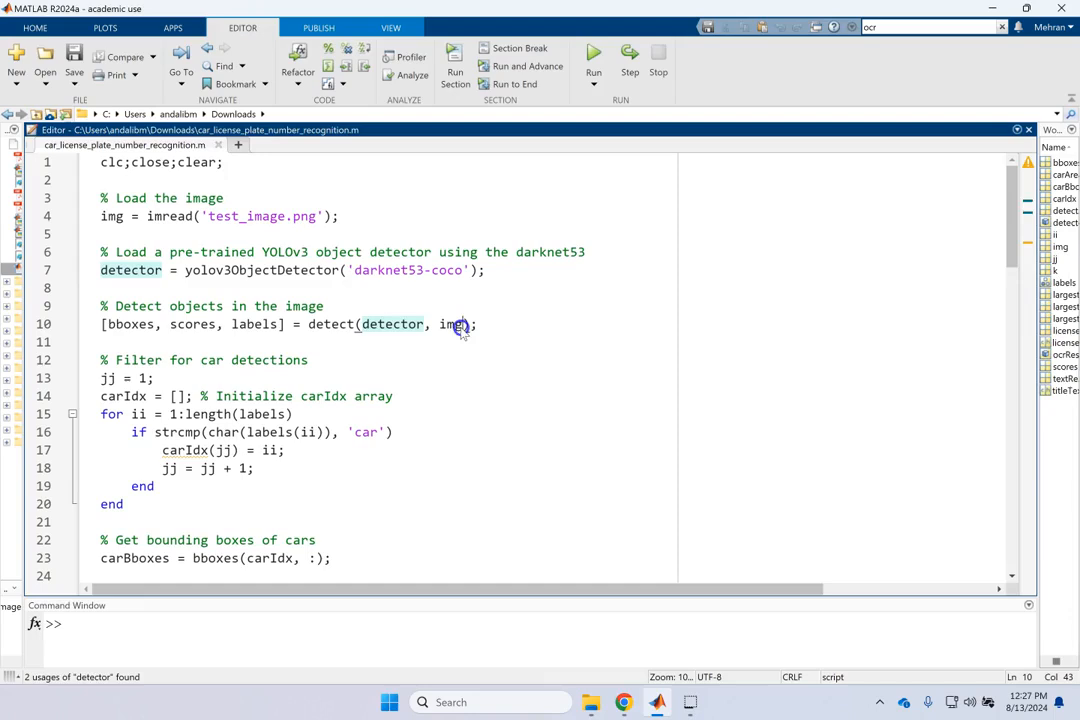
pyautogui.doubleClick(451, 324)
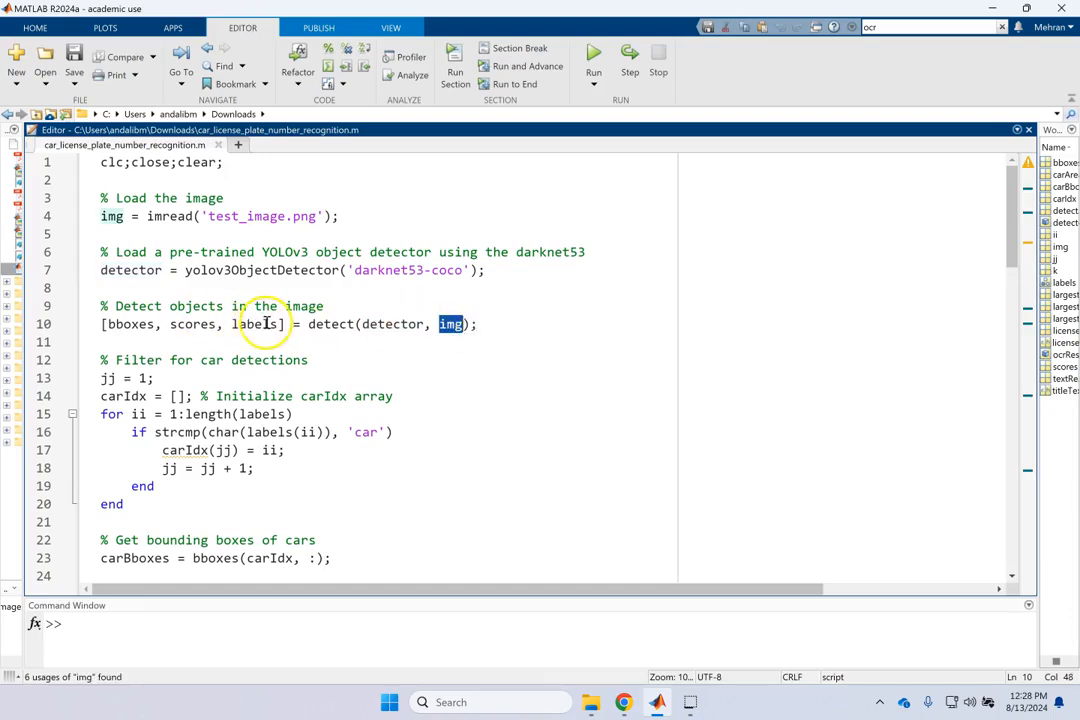
pyautogui.doubleClick(256, 324)
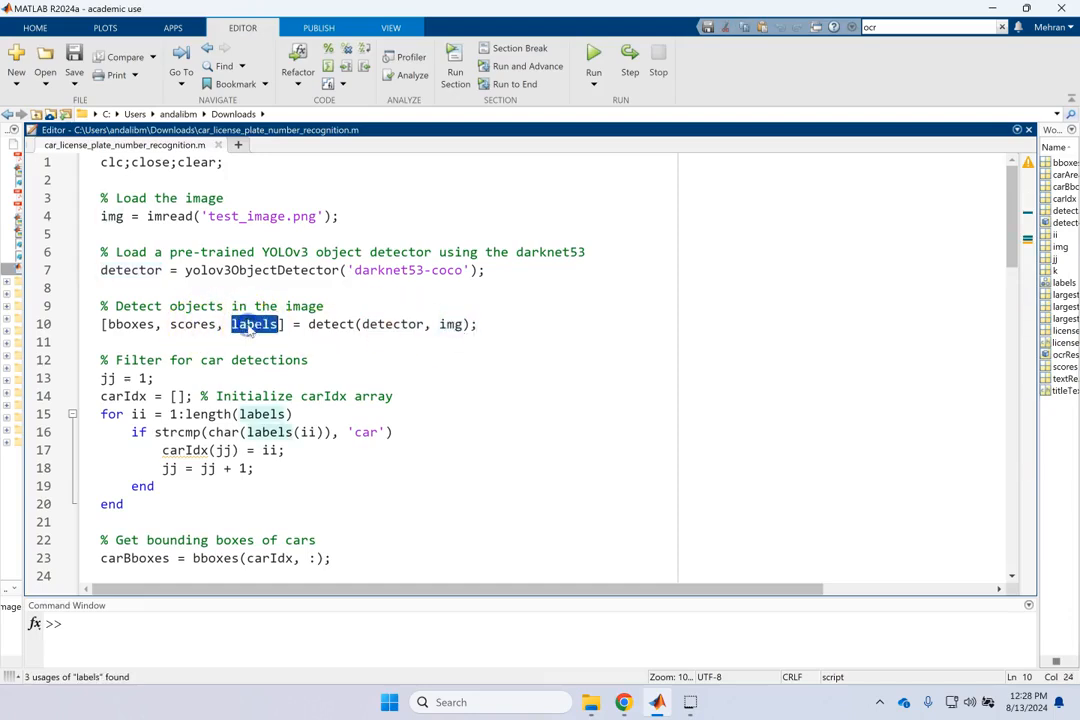
pyautogui.doubleClick(129, 324)
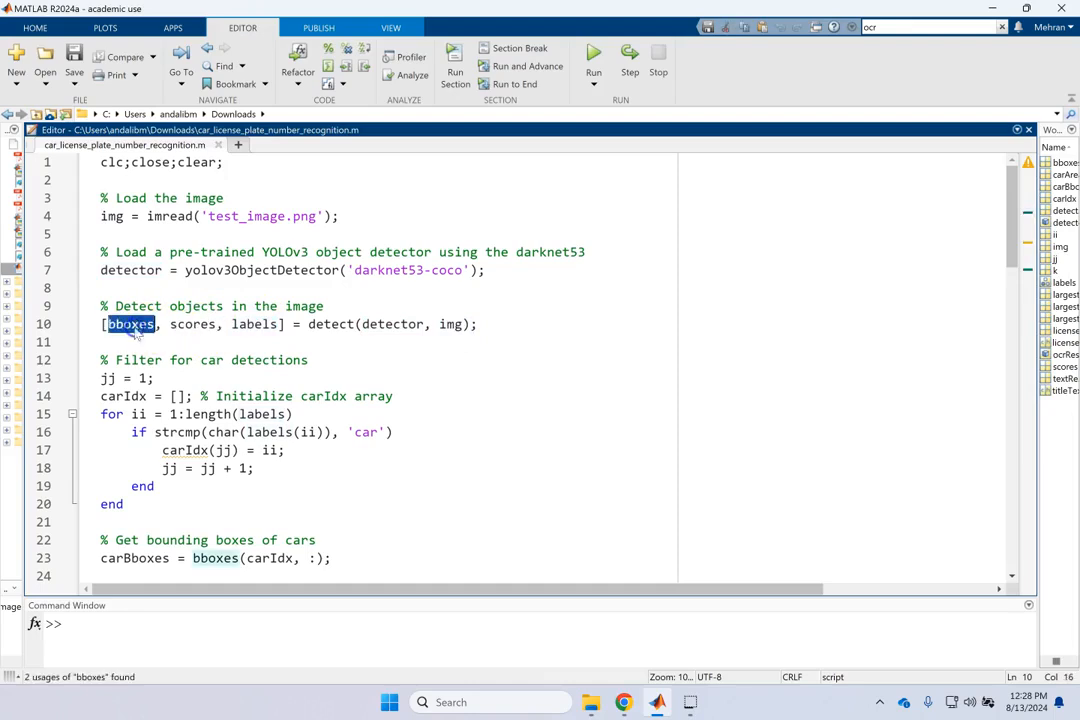
pyautogui.click(104, 341)
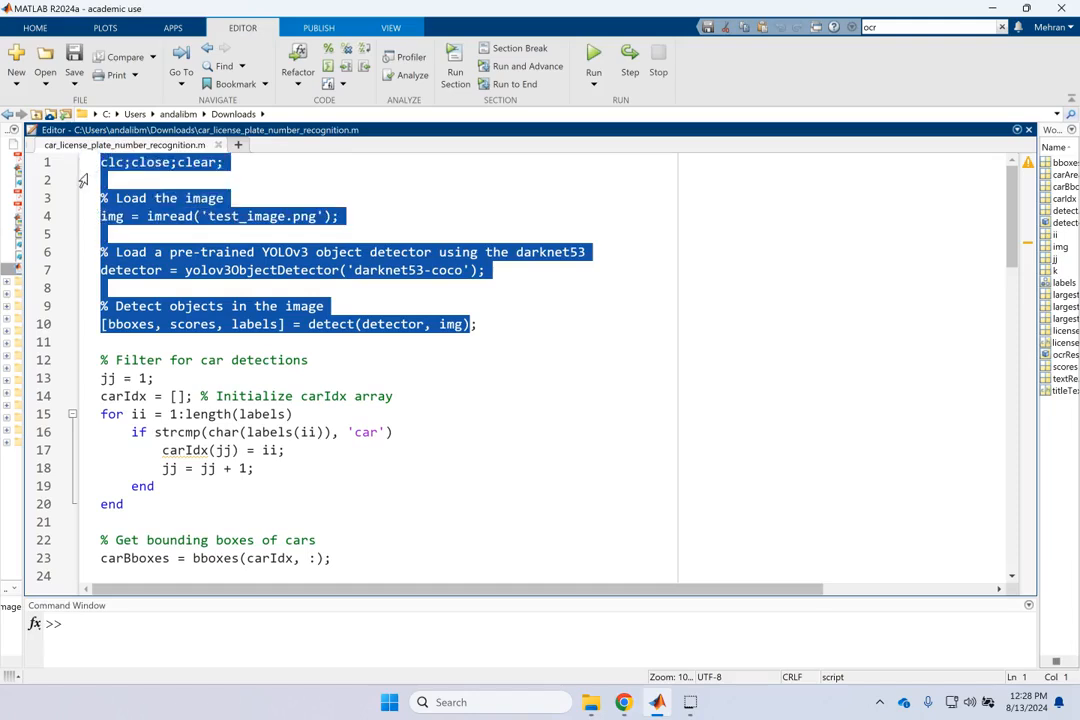
pyautogui.click(593, 60)
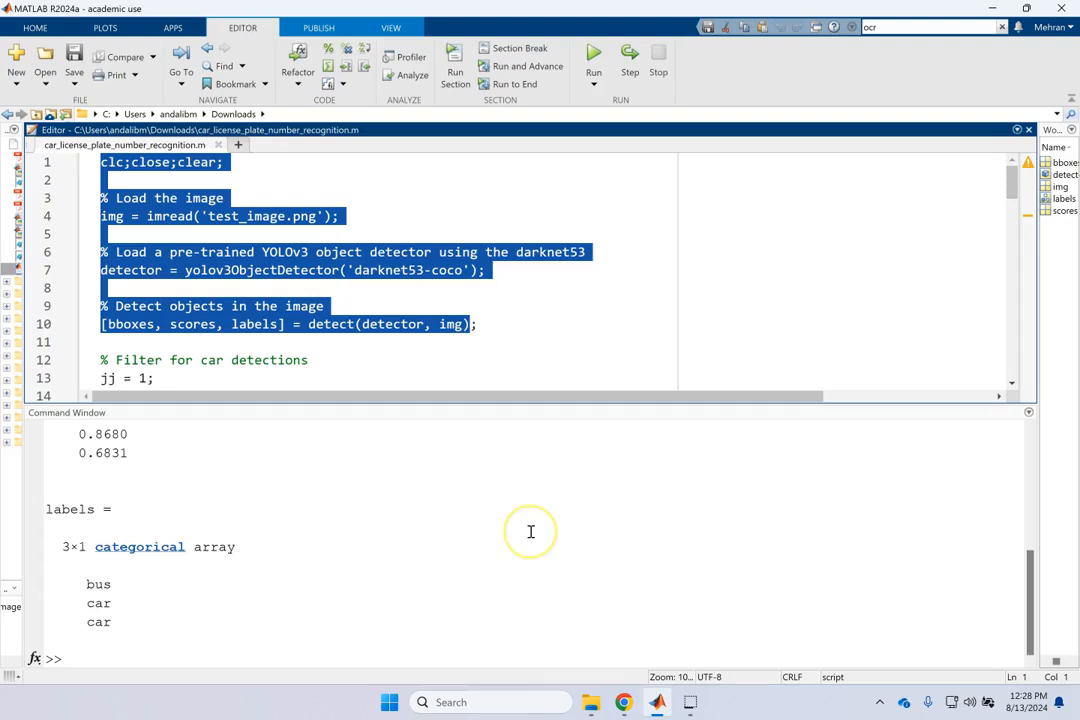
pyautogui.moveTo(338, 189)
pyautogui.write('i')
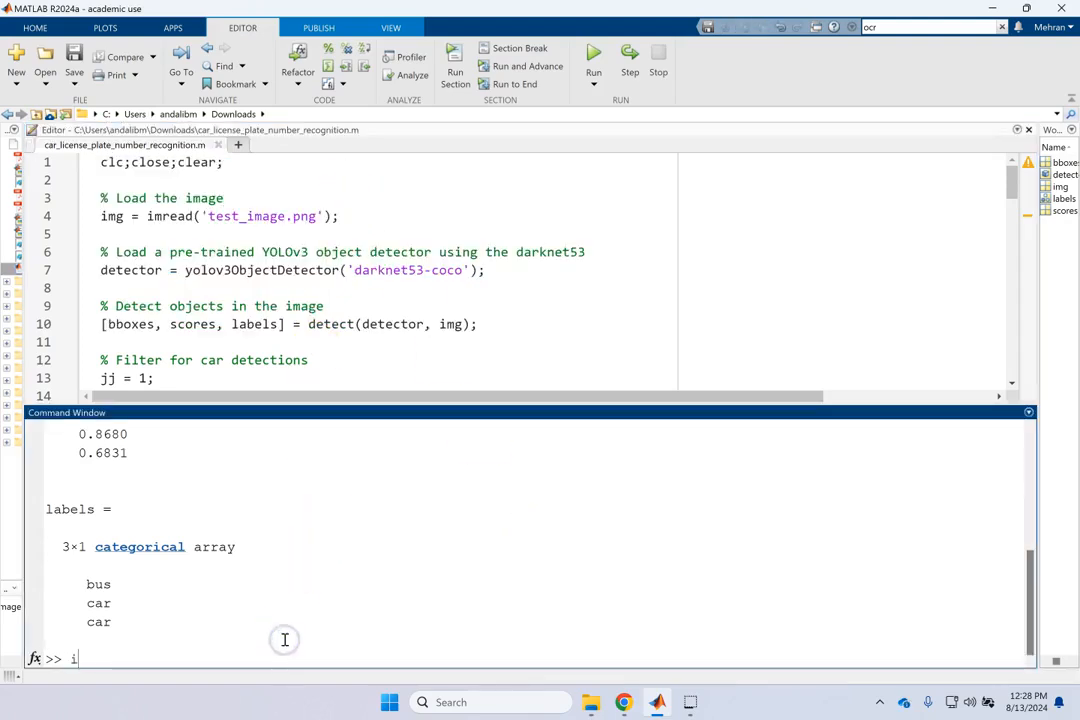
# Step: Show the night-traffic test image with imshow, inspect the yellow car's plate, then close Figure 1
pyautogui.write('mshow(img')
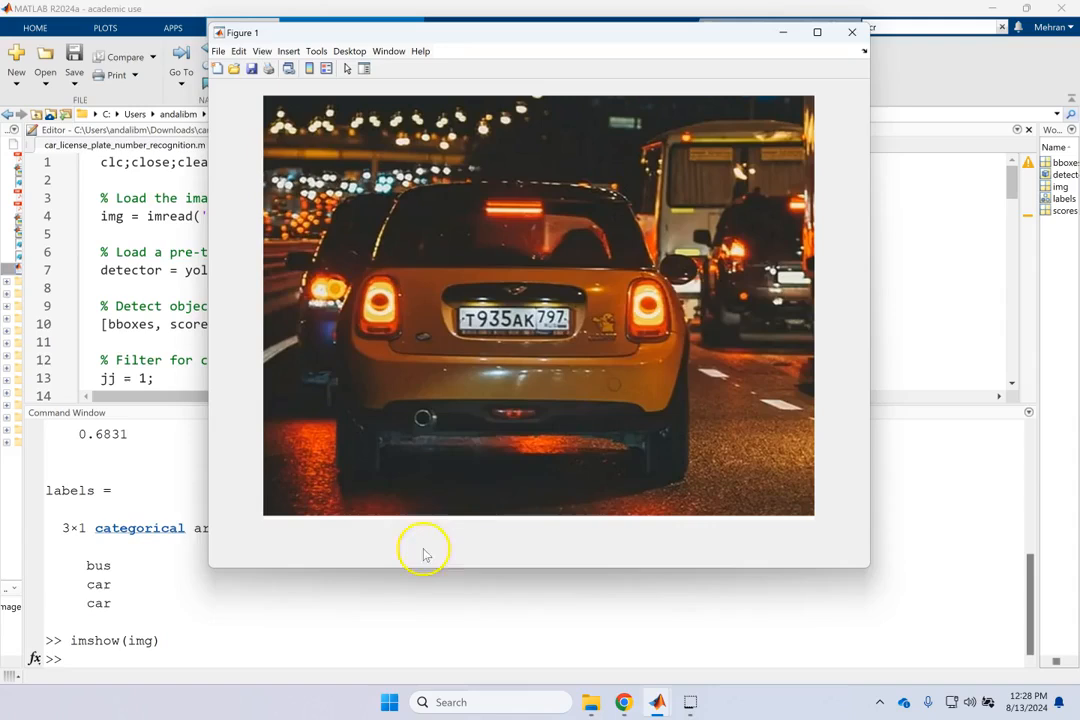
pyautogui.moveTo(738, 270)
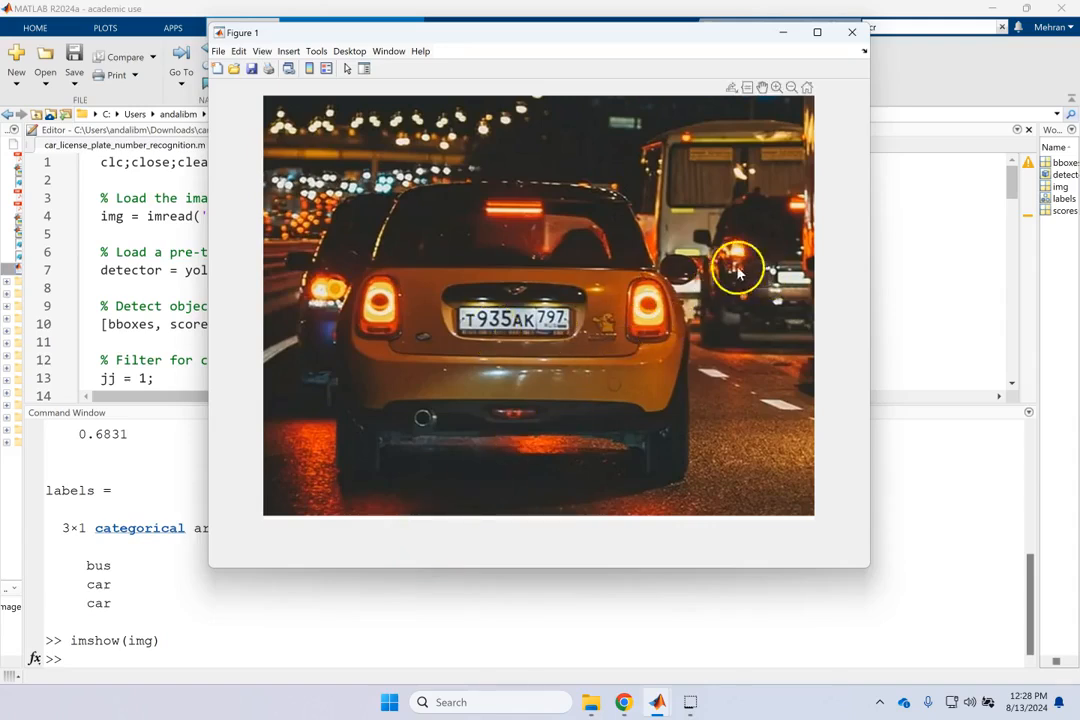
pyautogui.moveTo(398, 282)
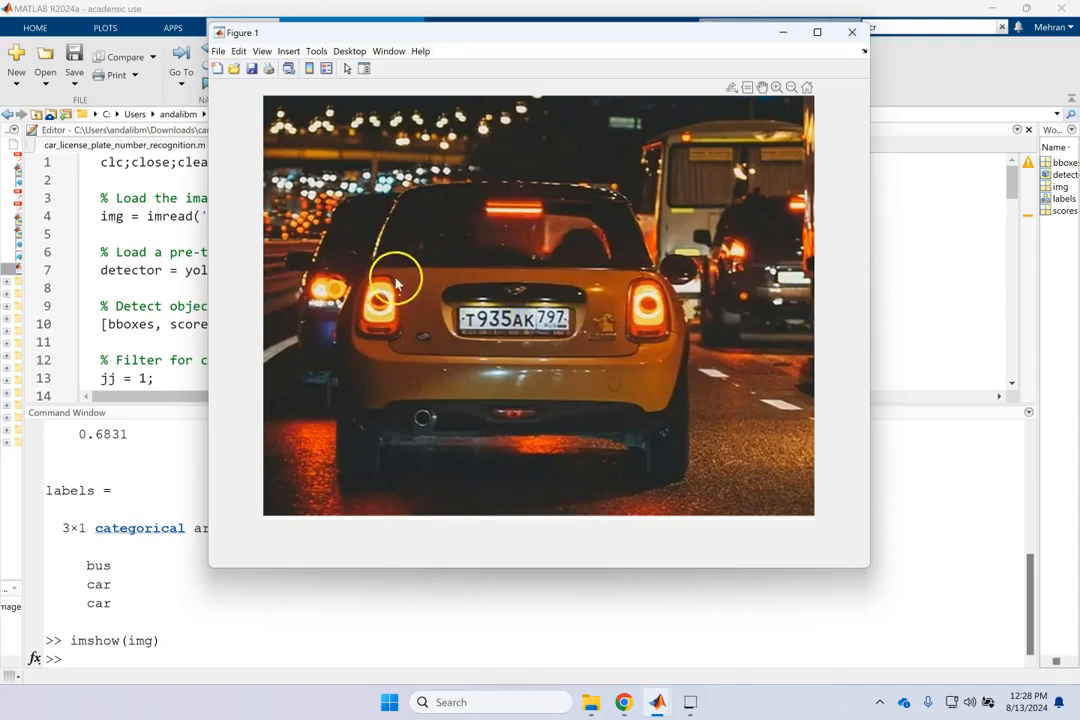
pyautogui.moveTo(775, 205)
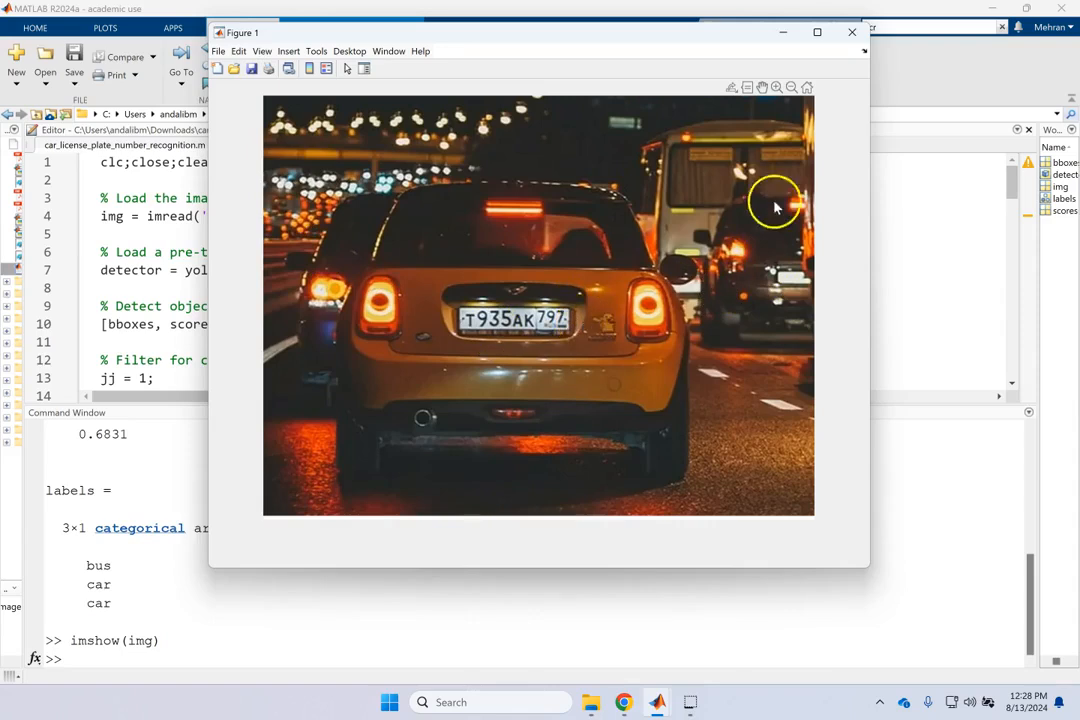
pyautogui.moveTo(730, 220)
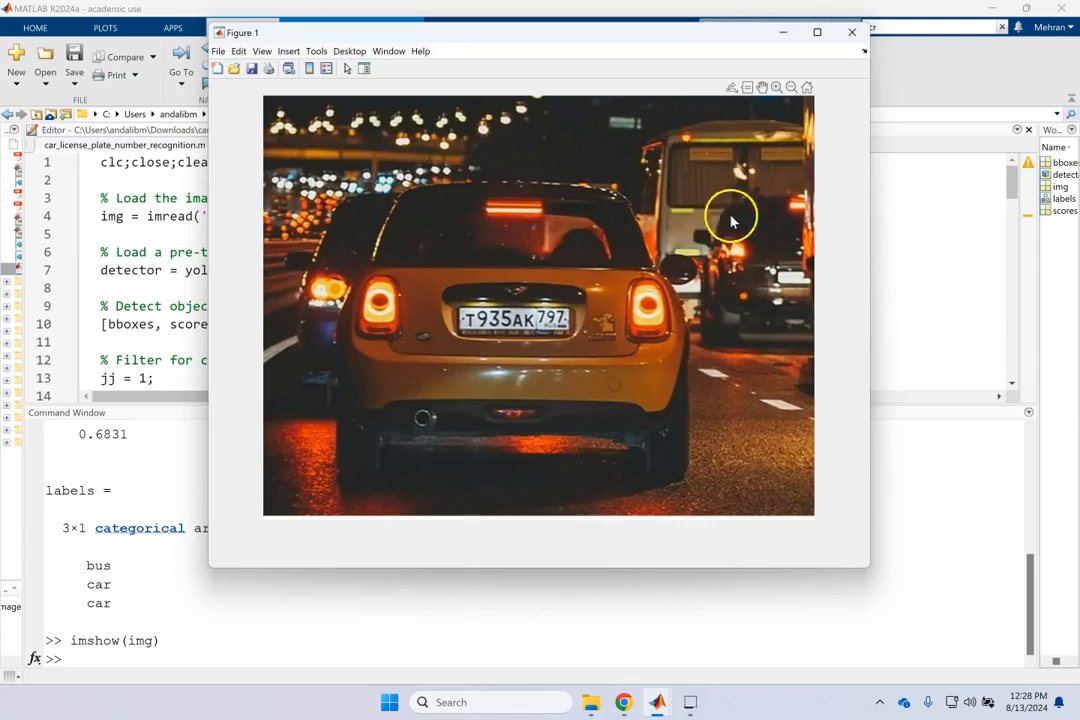
pyautogui.moveTo(736, 208)
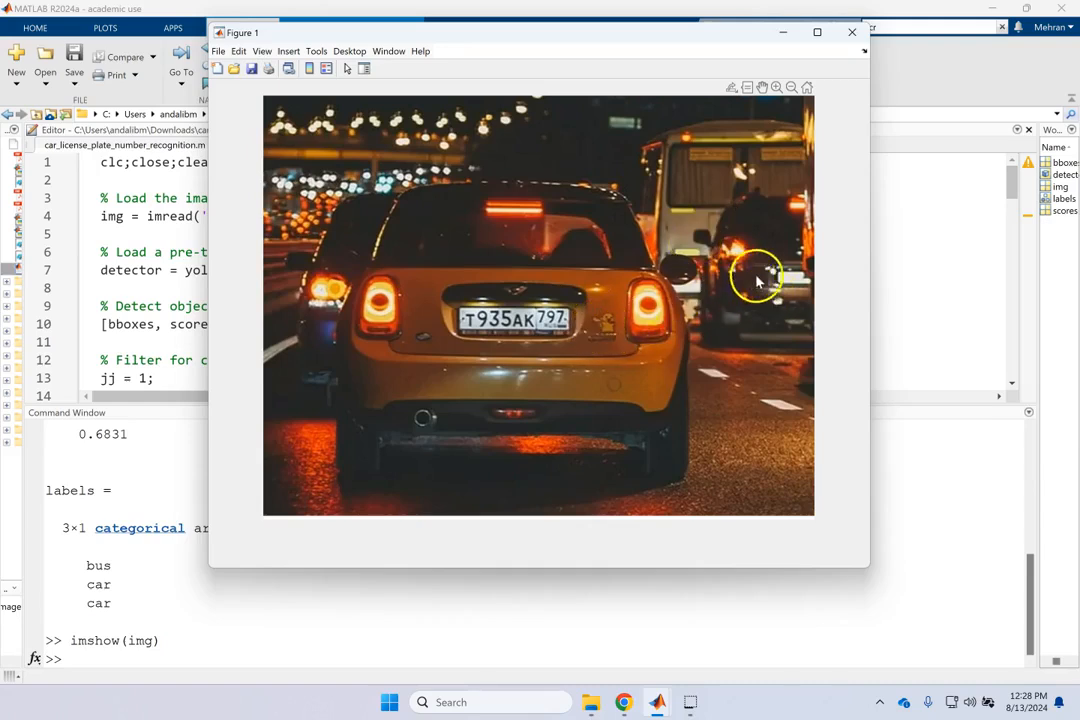
pyautogui.moveTo(735, 265)
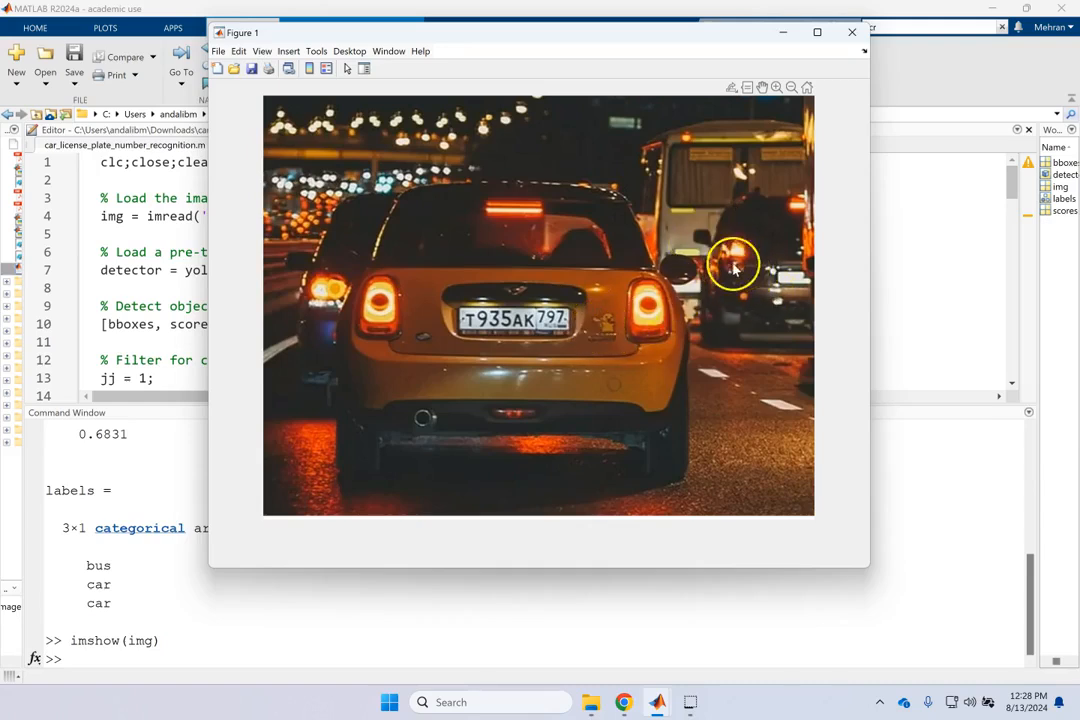
pyautogui.moveTo(578, 335)
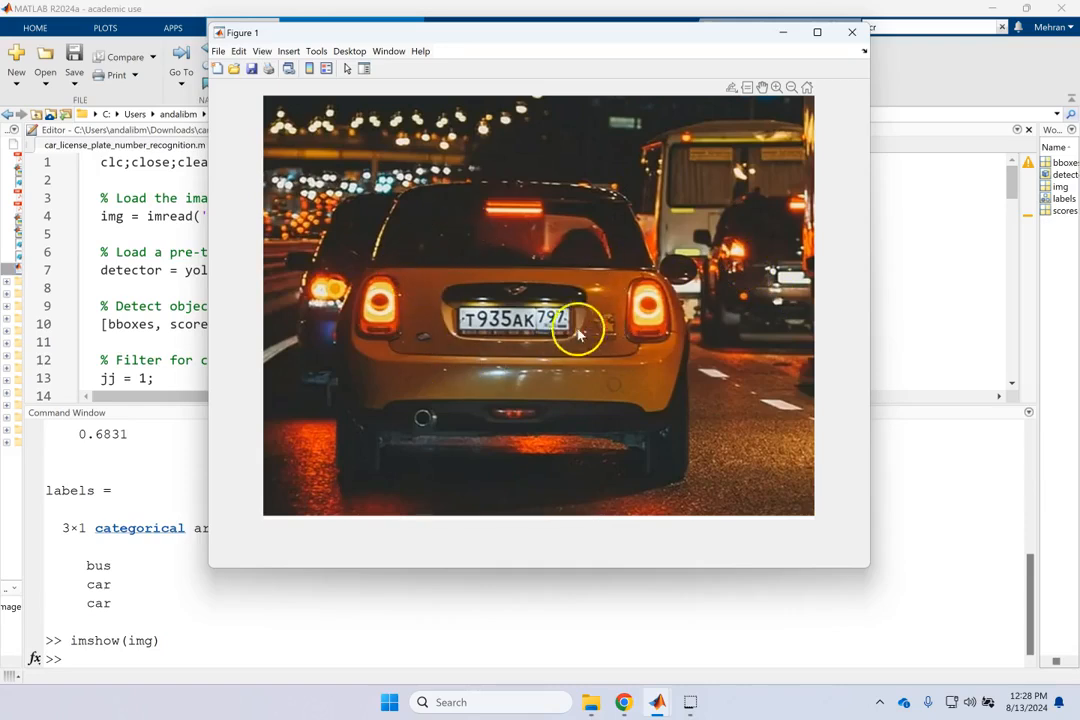
pyautogui.moveTo(583, 303)
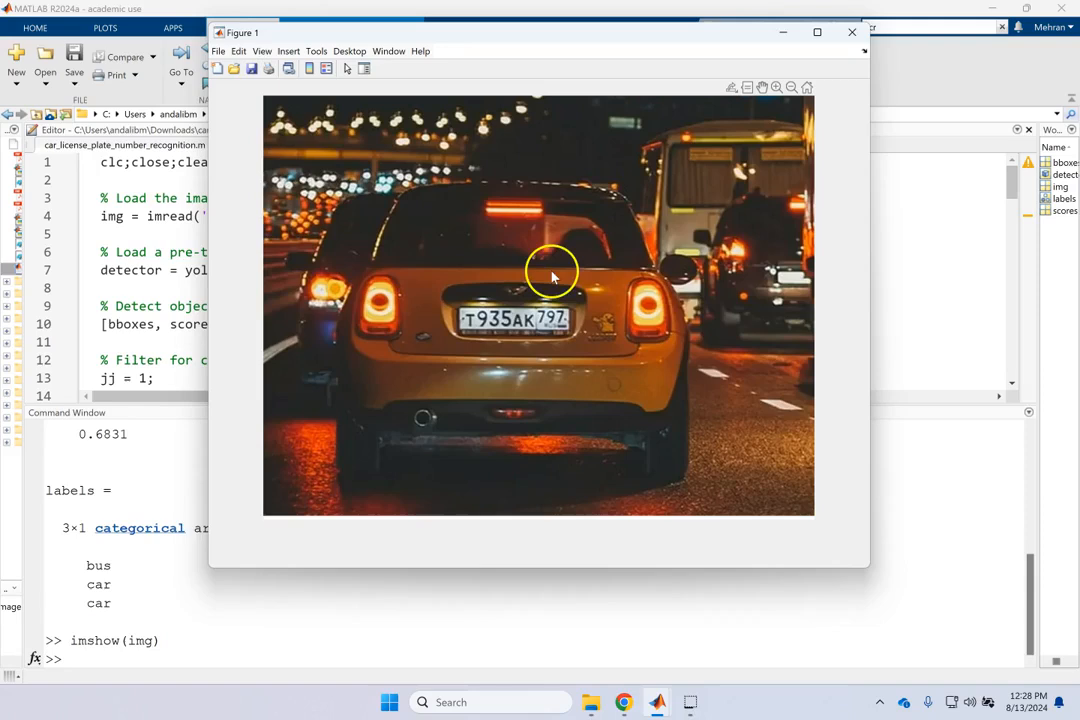
pyautogui.moveTo(500, 320)
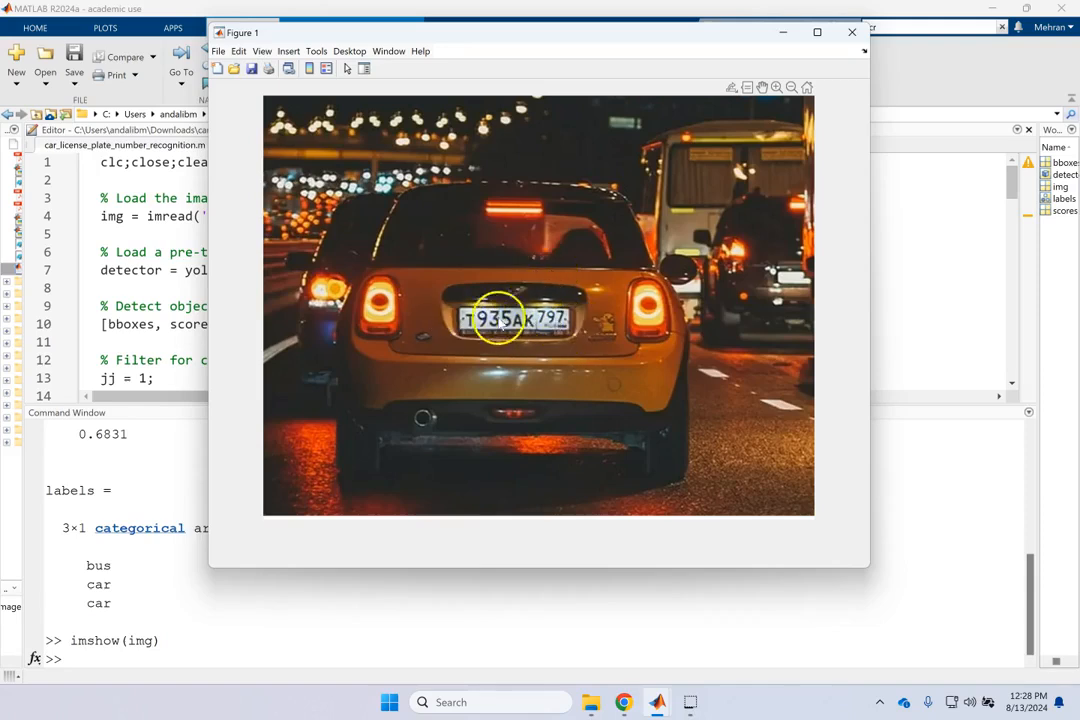
pyautogui.moveTo(543, 84)
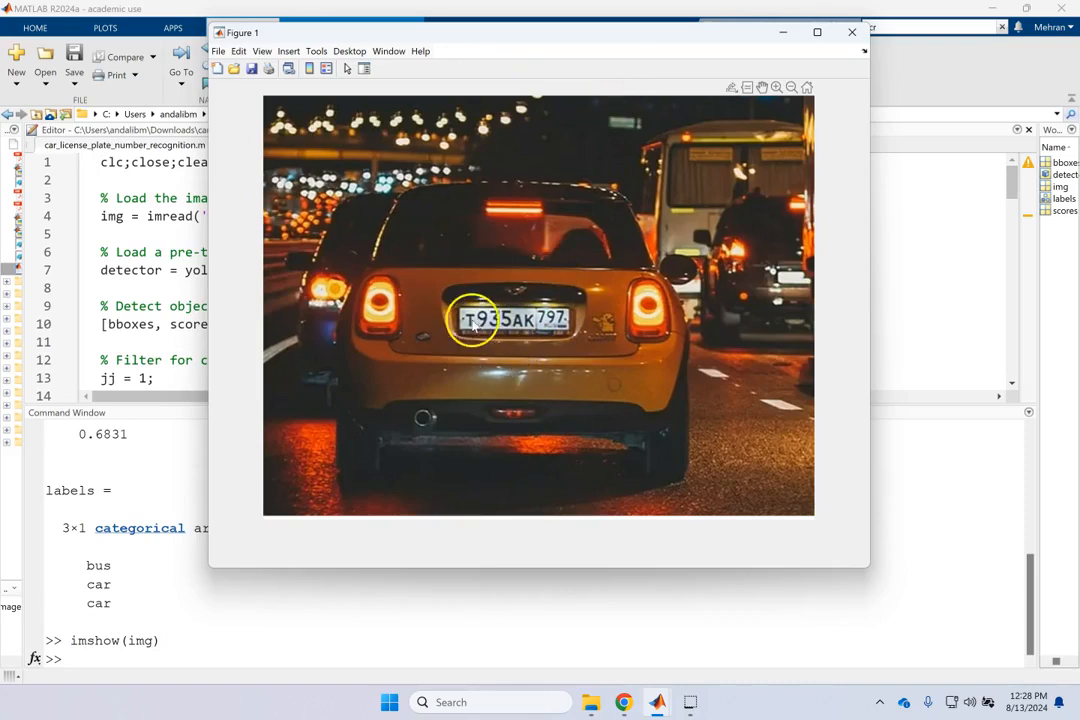
pyautogui.moveTo(570, 322)
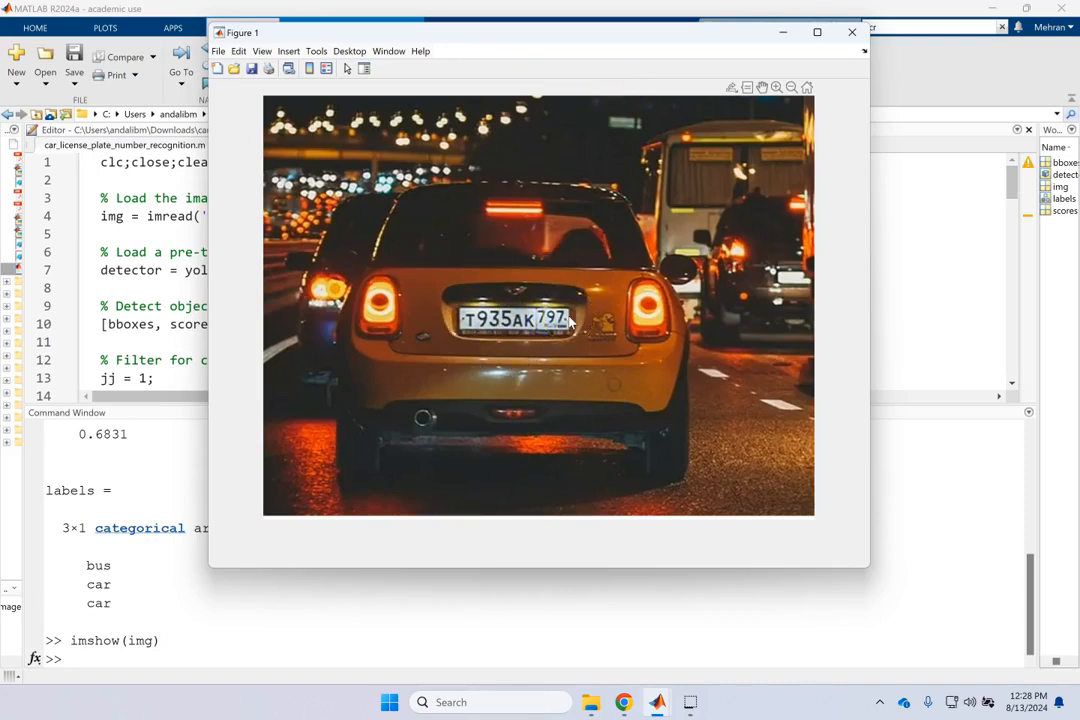
pyautogui.click(852, 32)
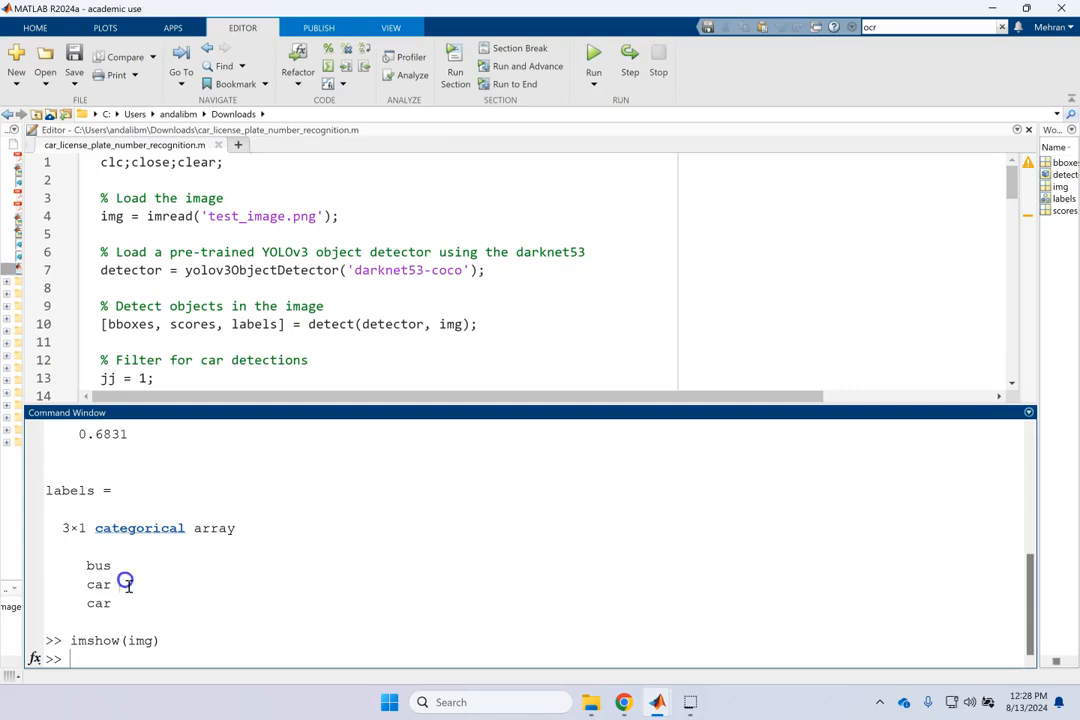
# Step: Review the bus, car, car labels alongside the carIdx initialisation and char(labels(ii)) conversion
pyautogui.moveTo(98, 565); pyautogui.dragTo(98, 603)
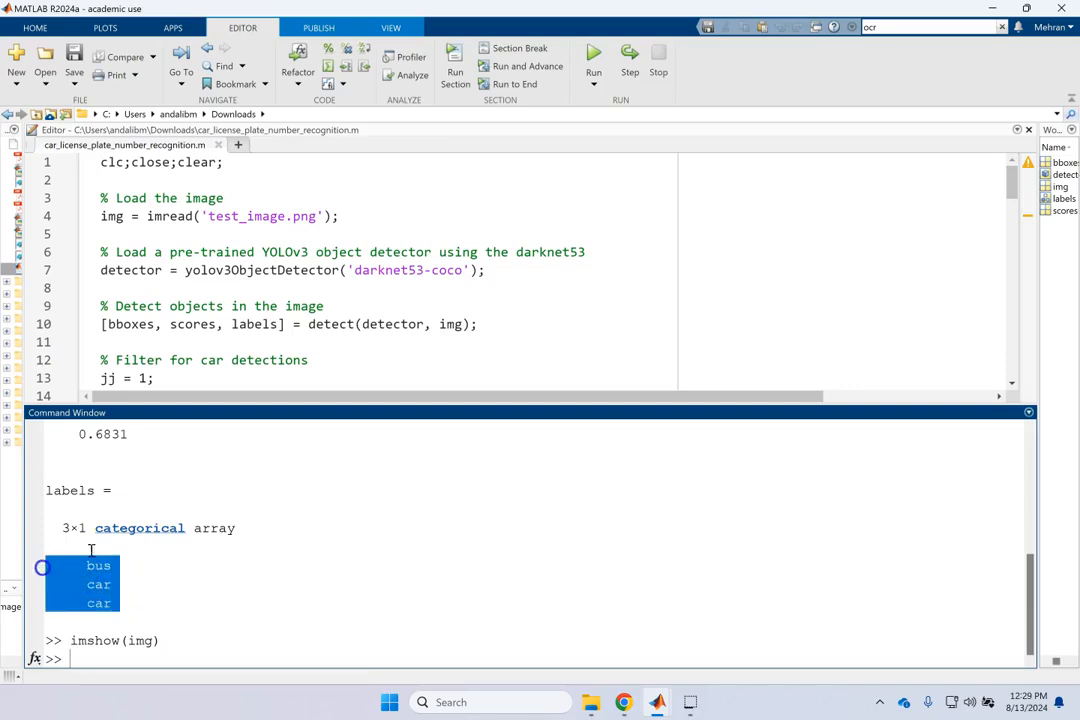
pyautogui.doubleClick(167, 528)
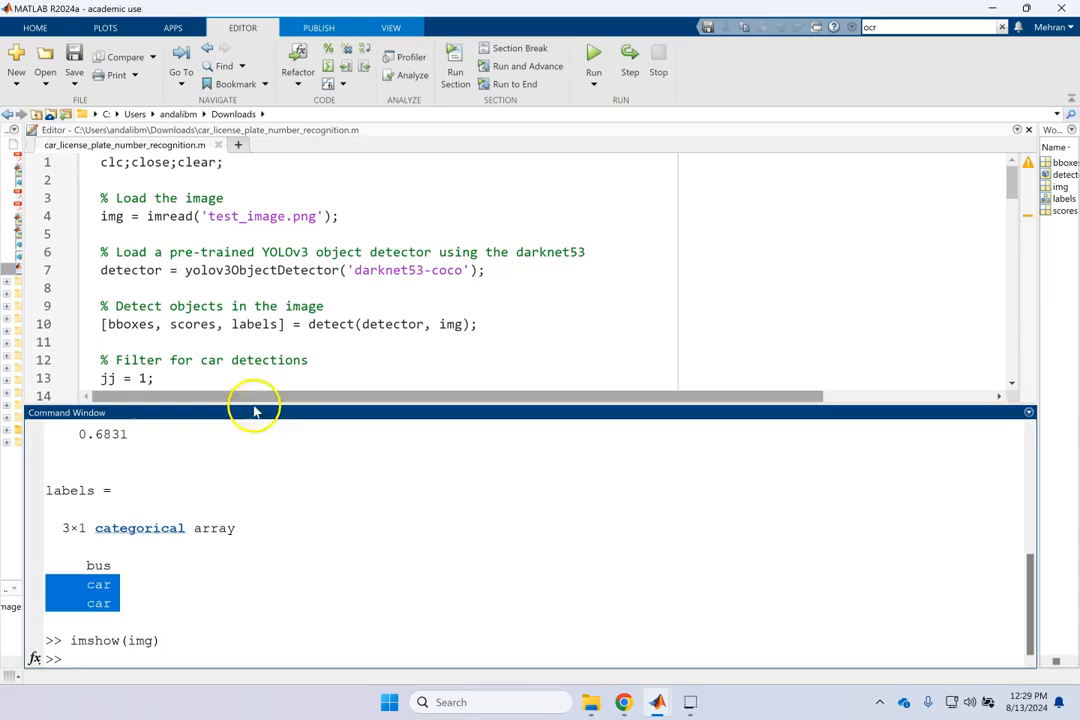
pyautogui.scroll(-3)
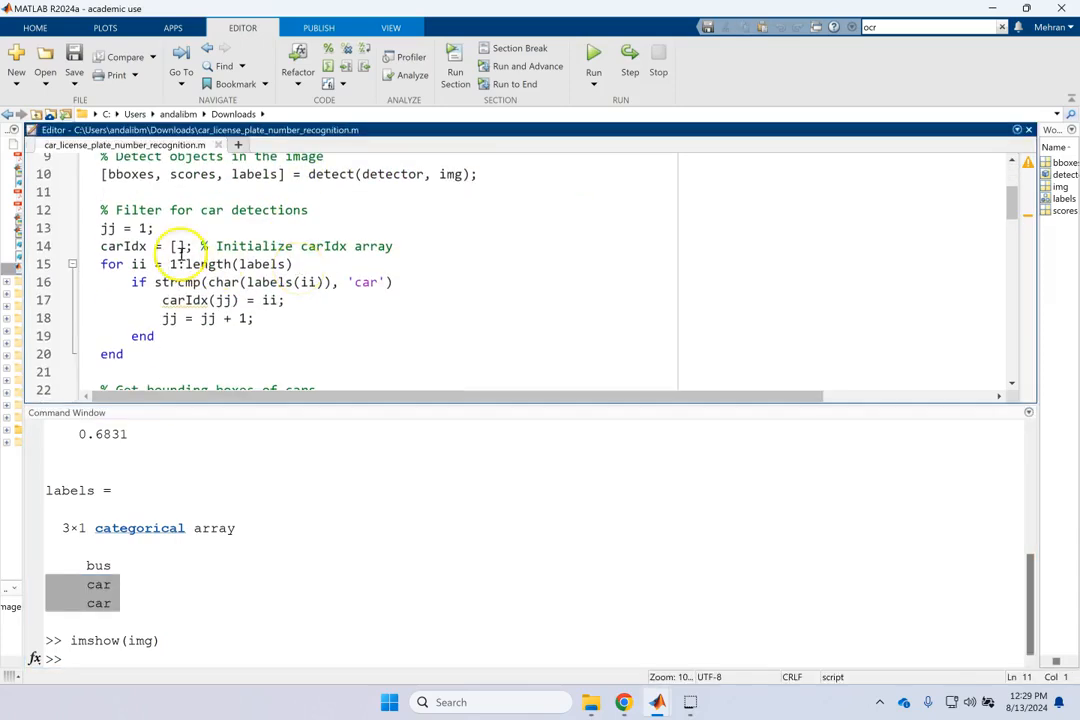
pyautogui.click(183, 263)
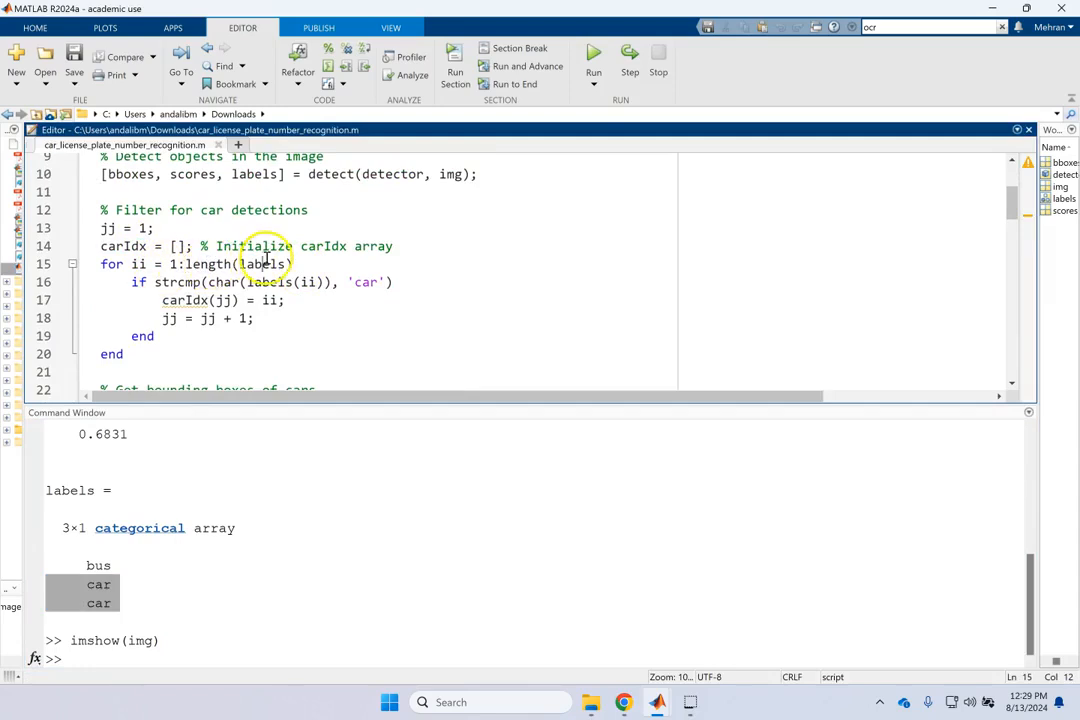
pyautogui.doubleClick(224, 282)
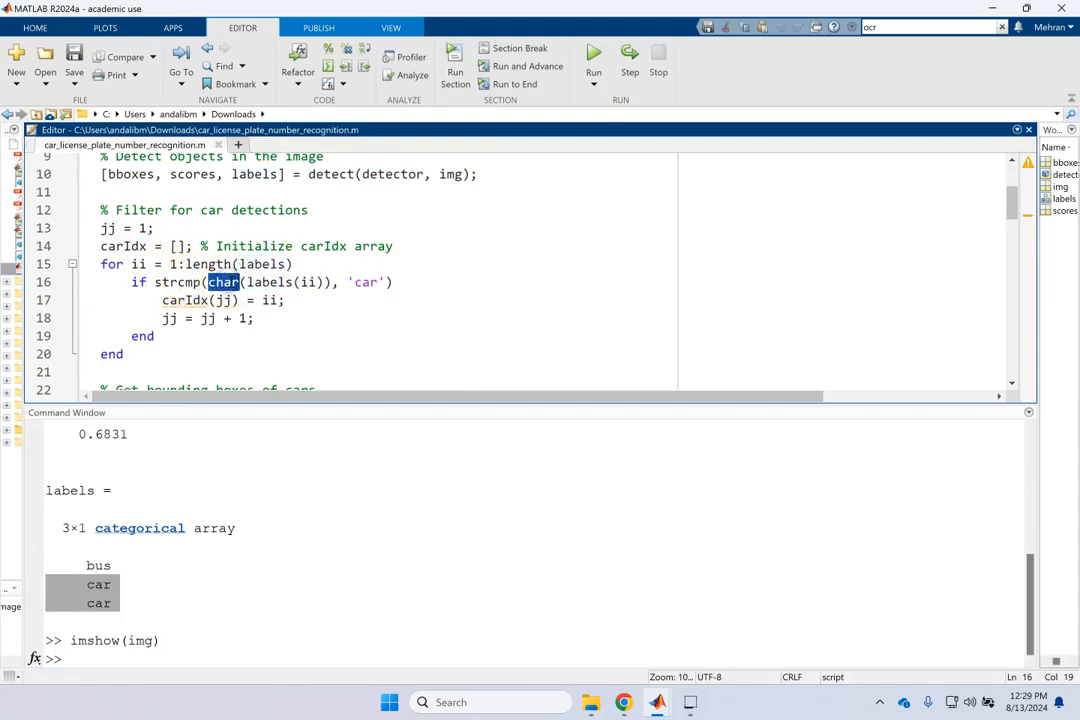
pyautogui.doubleClick(265, 282)
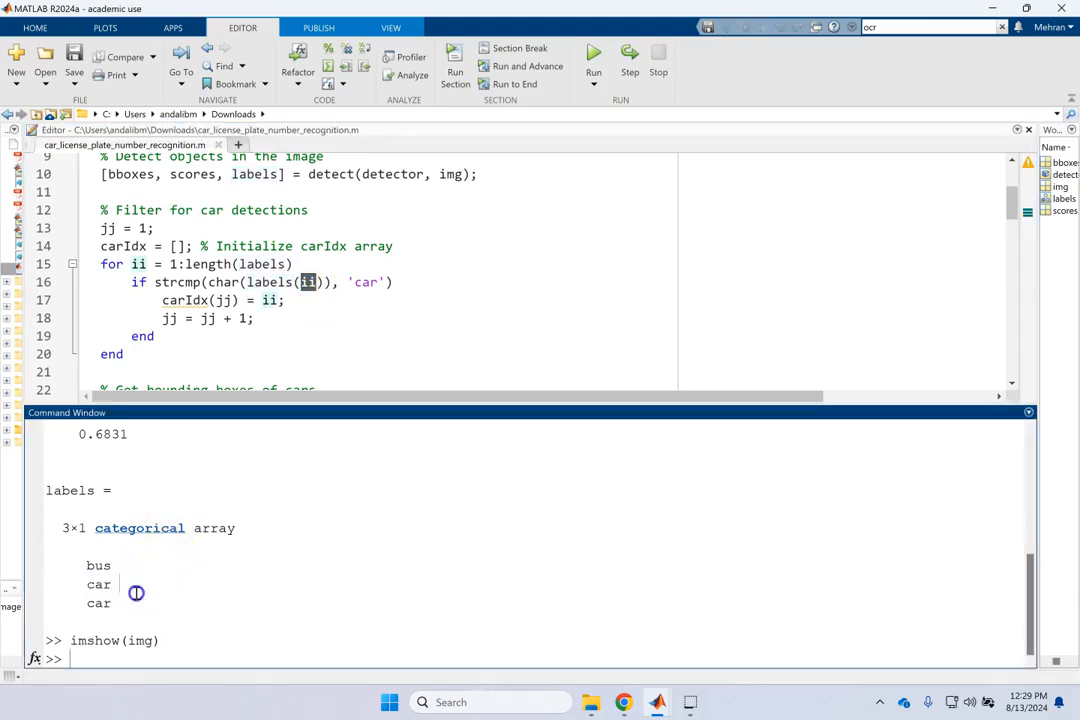
# Step: Examine the 'car' comparison and jj counter, then evaluate the filter loop
pyautogui.doubleClick(98, 603)
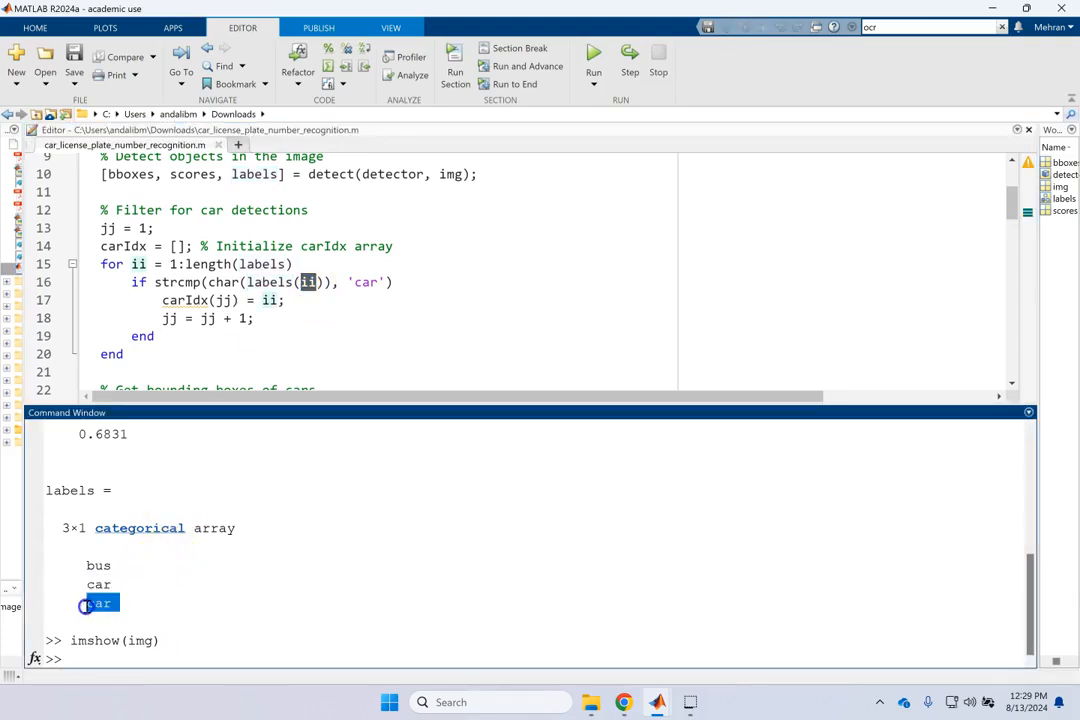
pyautogui.moveTo(323, 328)
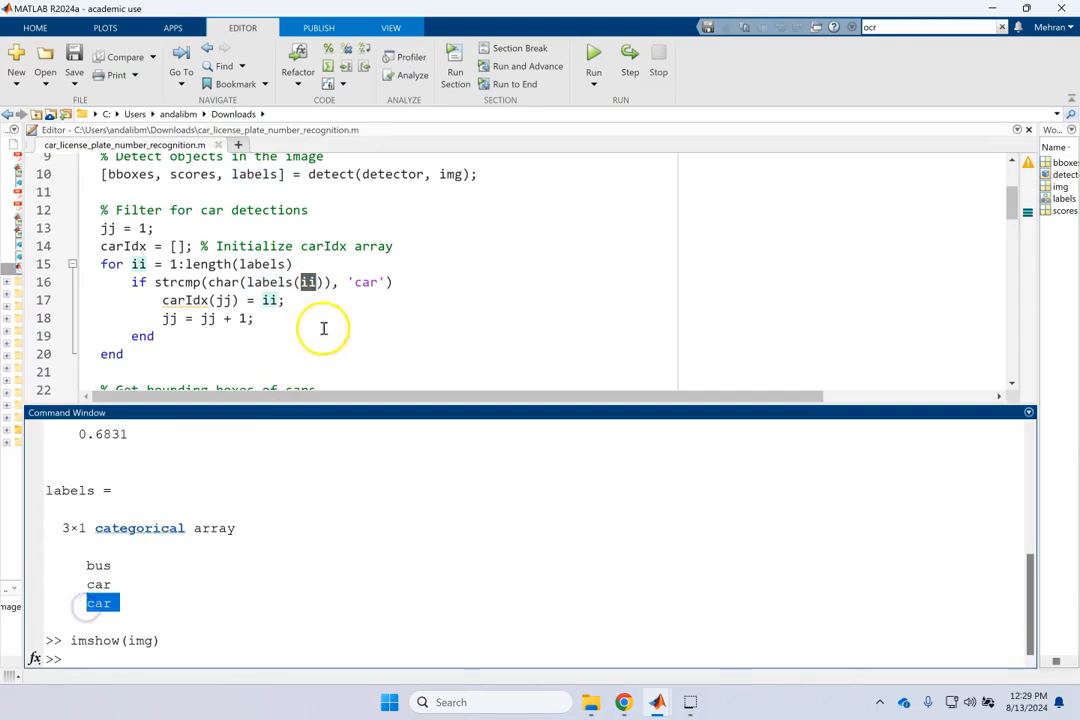
pyautogui.doubleClick(265, 282)
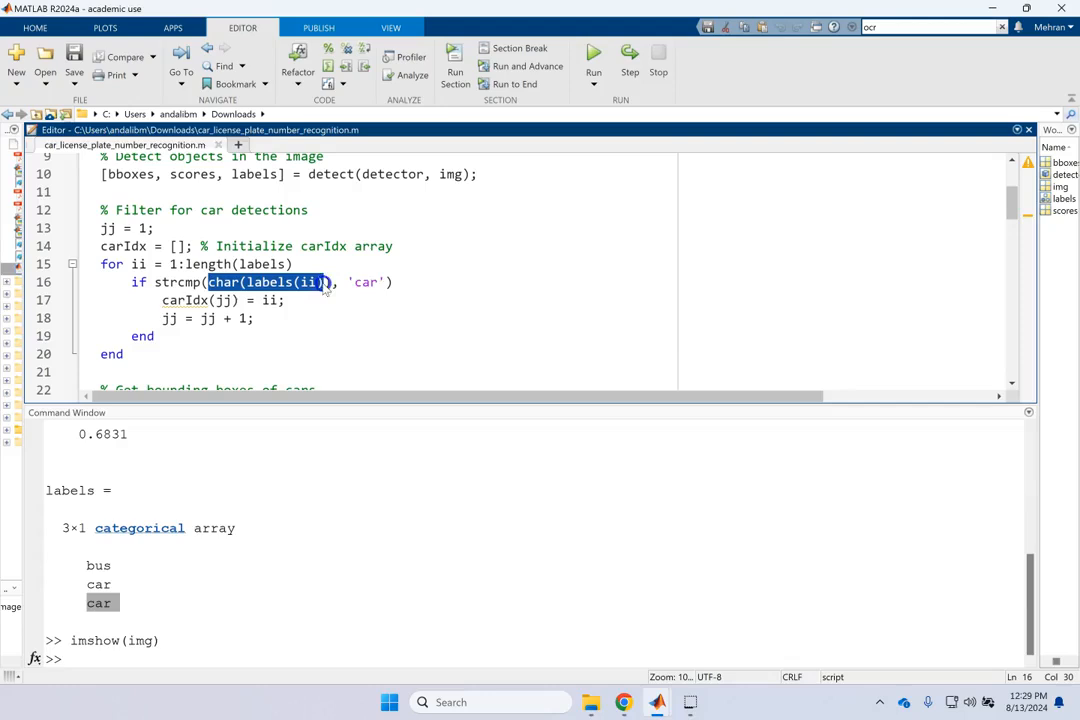
pyautogui.doubleClick(365, 282)
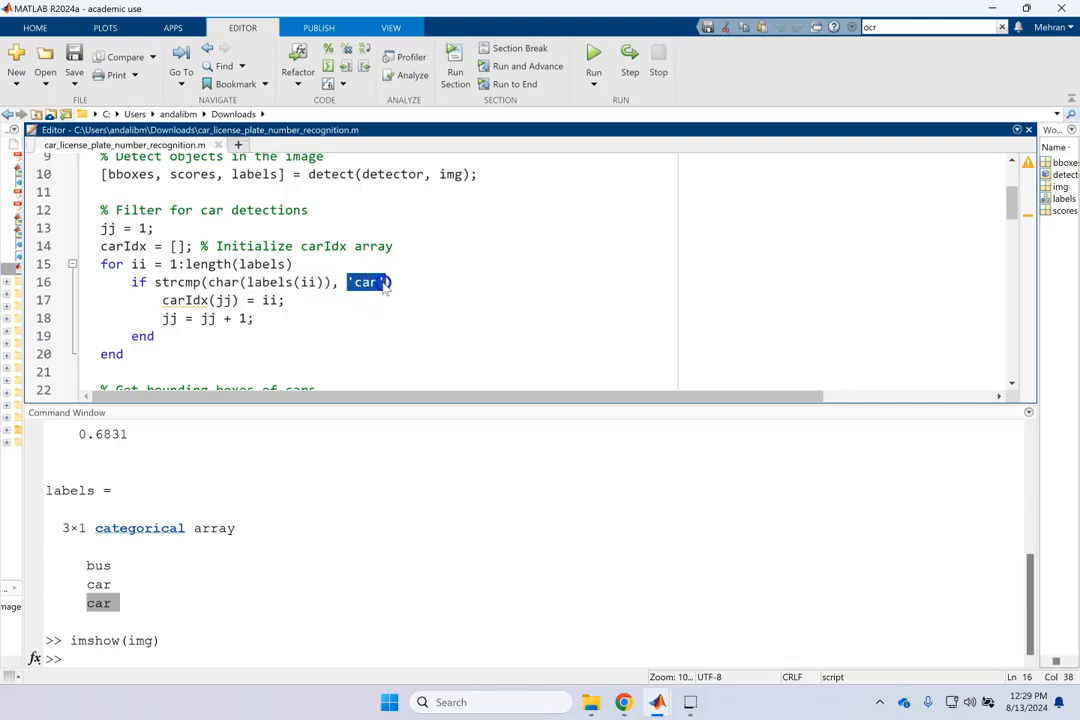
pyautogui.doubleClick(178, 282)
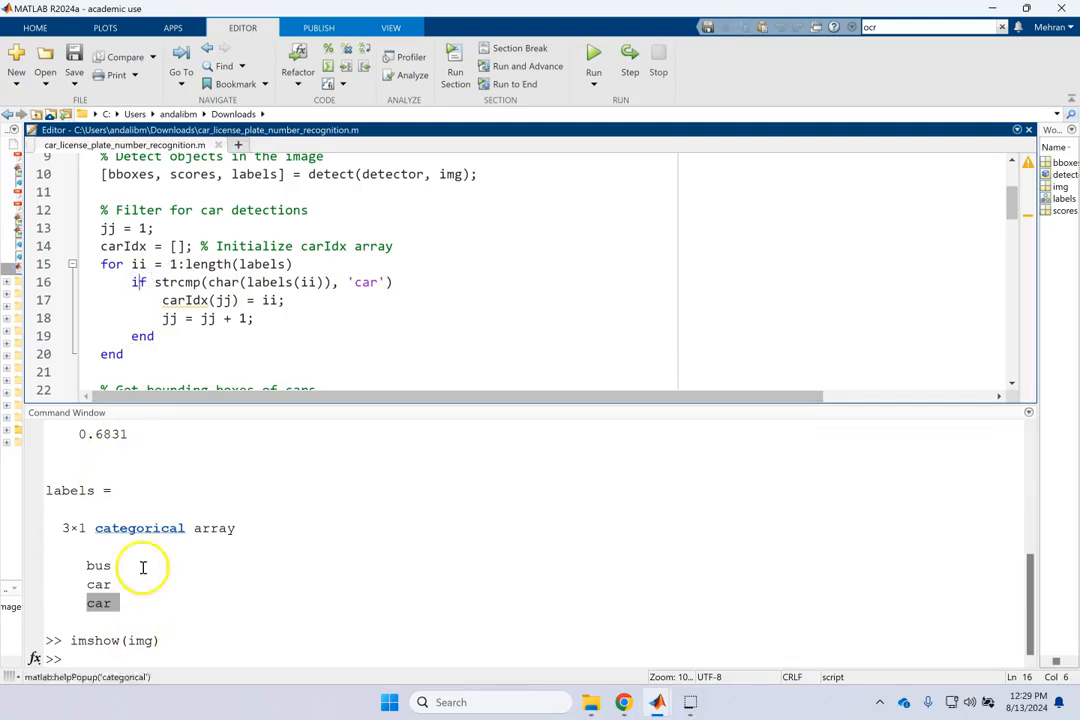
pyautogui.moveTo(122, 610)
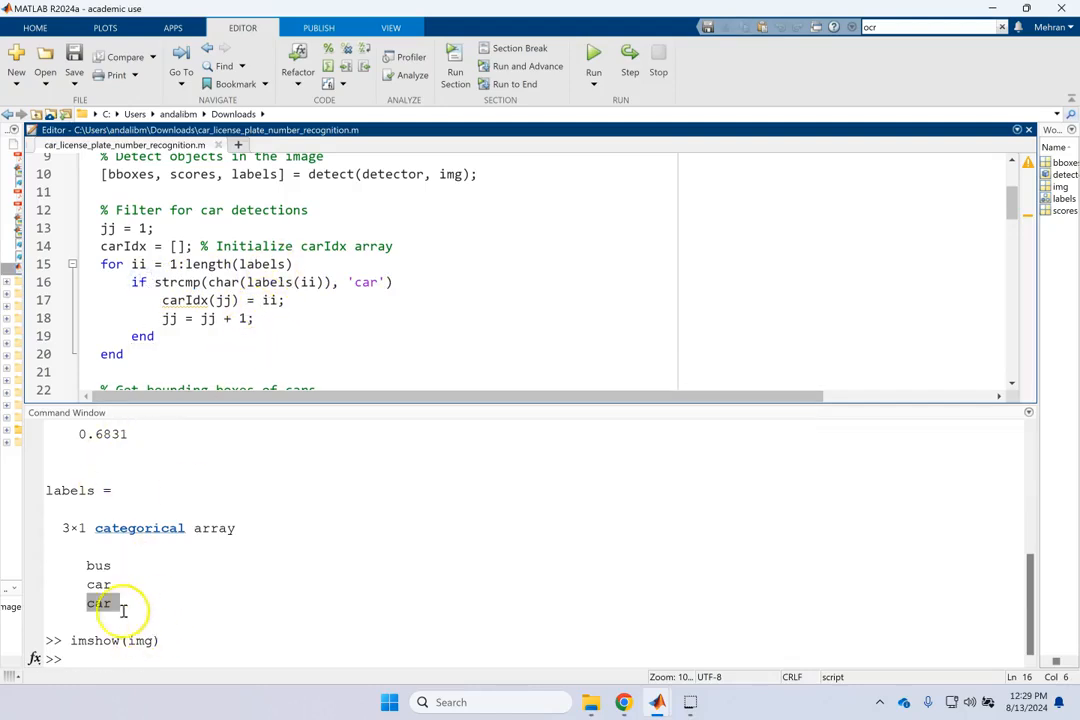
pyautogui.doubleClick(184, 300)
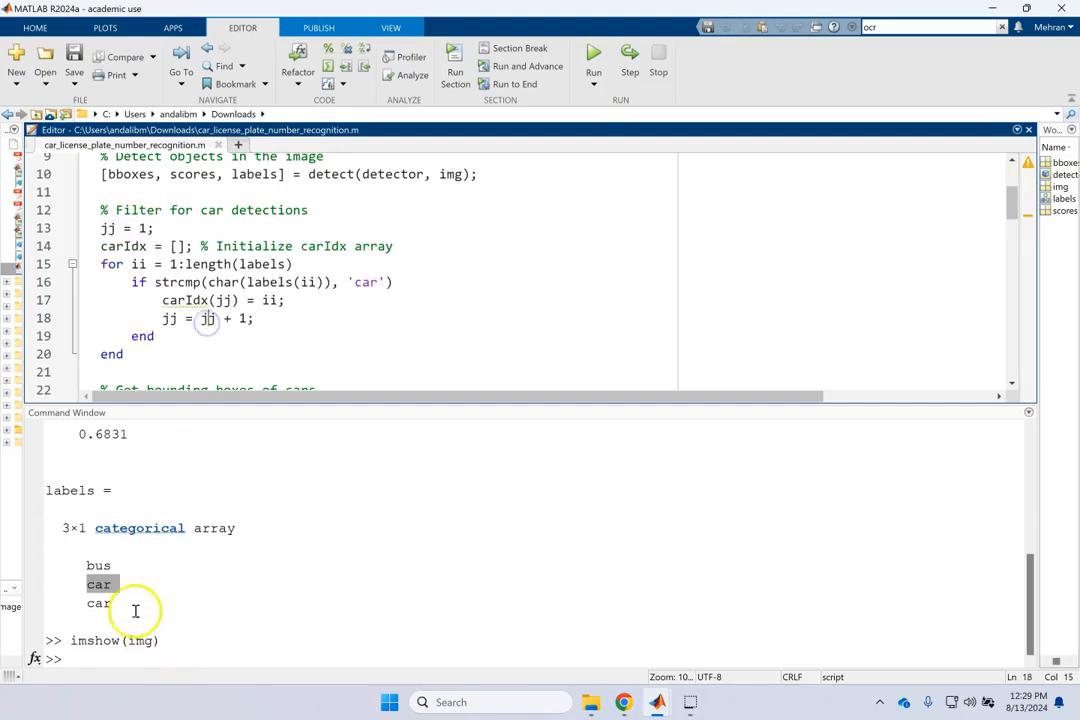
pyautogui.doubleClick(97, 603)
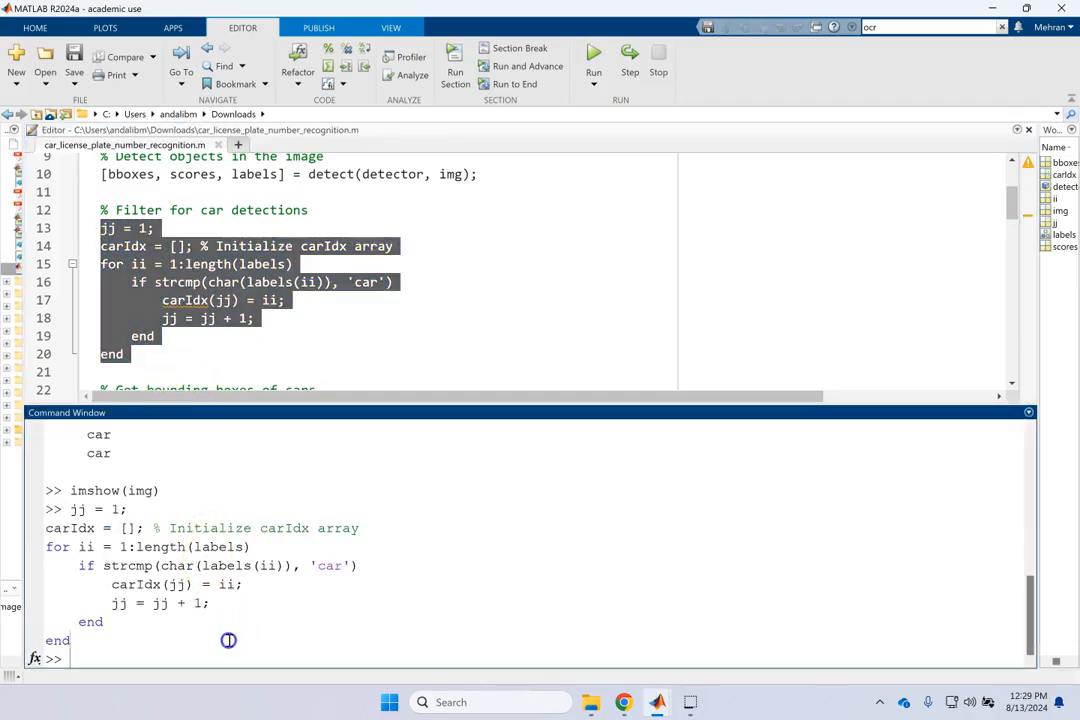
# Step: Display carIdx as 2 and 3, then scroll to the 'Get bounding boxes of cars' section
pyautogui.doubleClick(135, 584)
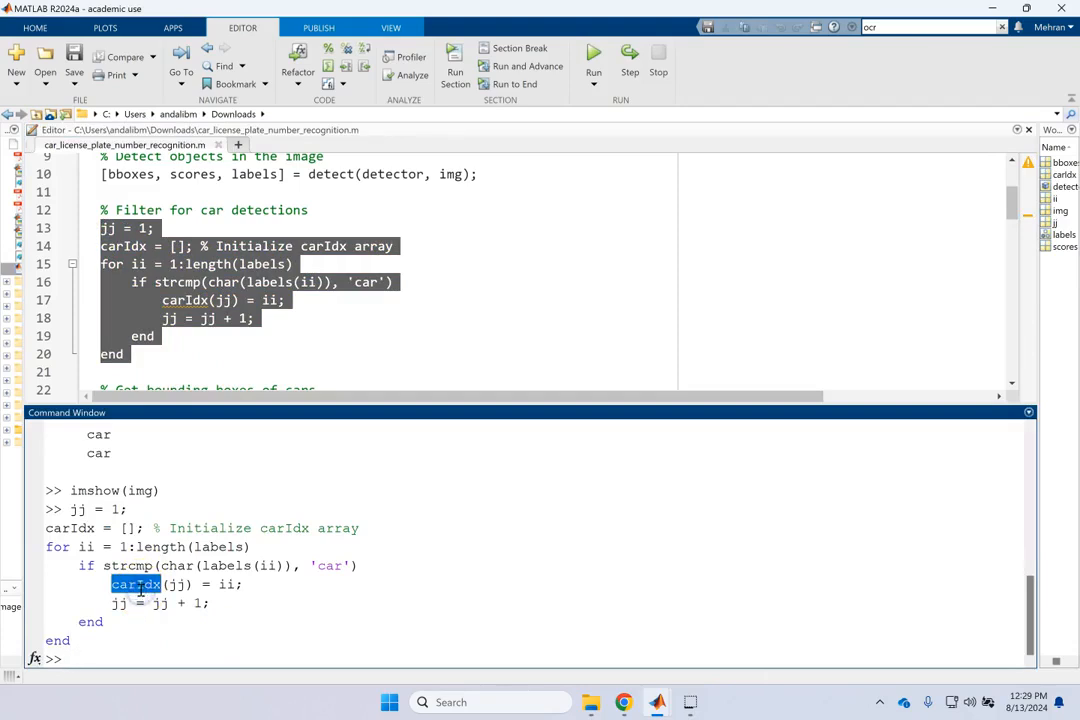
pyautogui.press('Return')
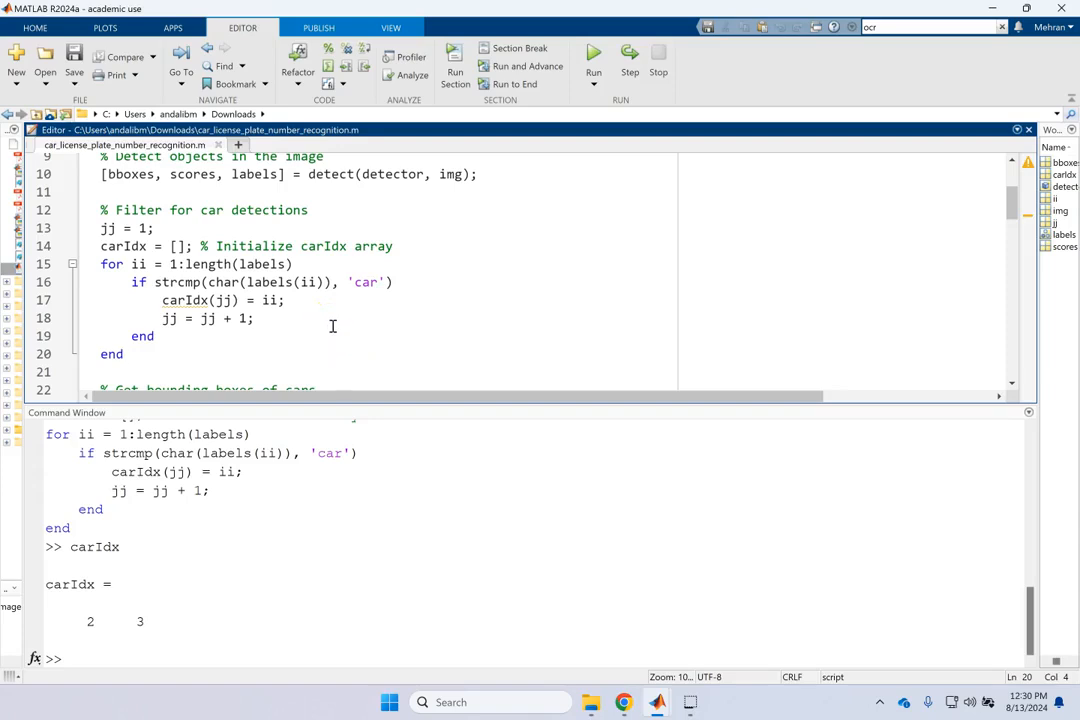
pyautogui.scroll(-3)
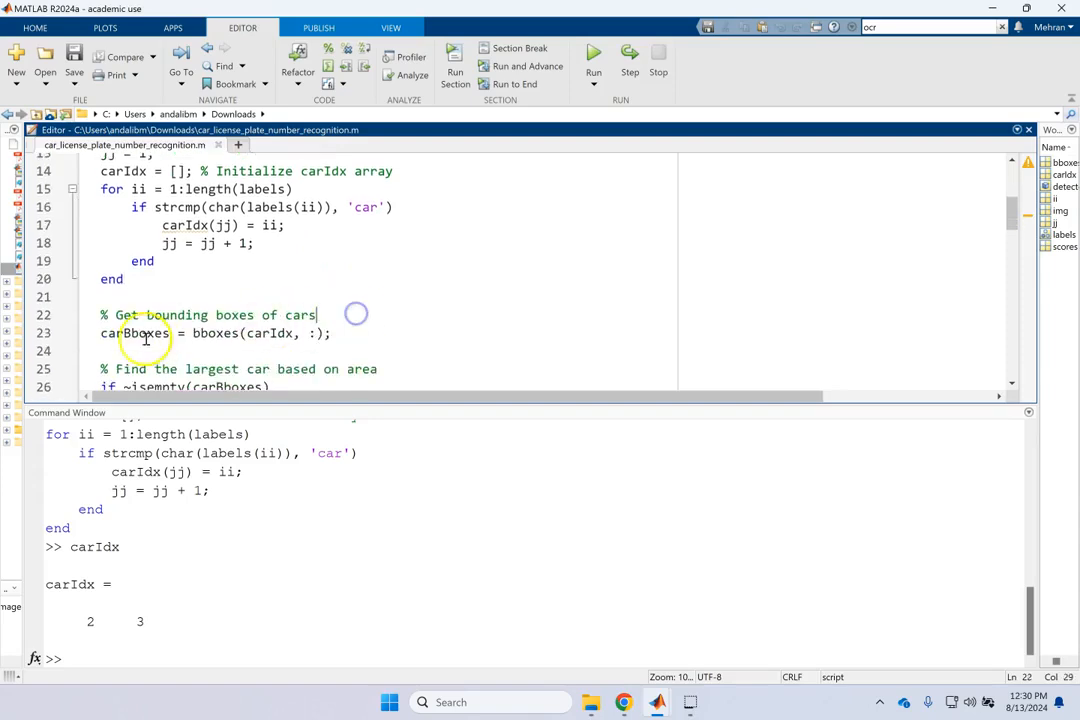
# Step: Evaluate carBboxes = bboxes(carIdx, :) and inspect each car's box position and size
pyautogui.doubleClick(217, 333)
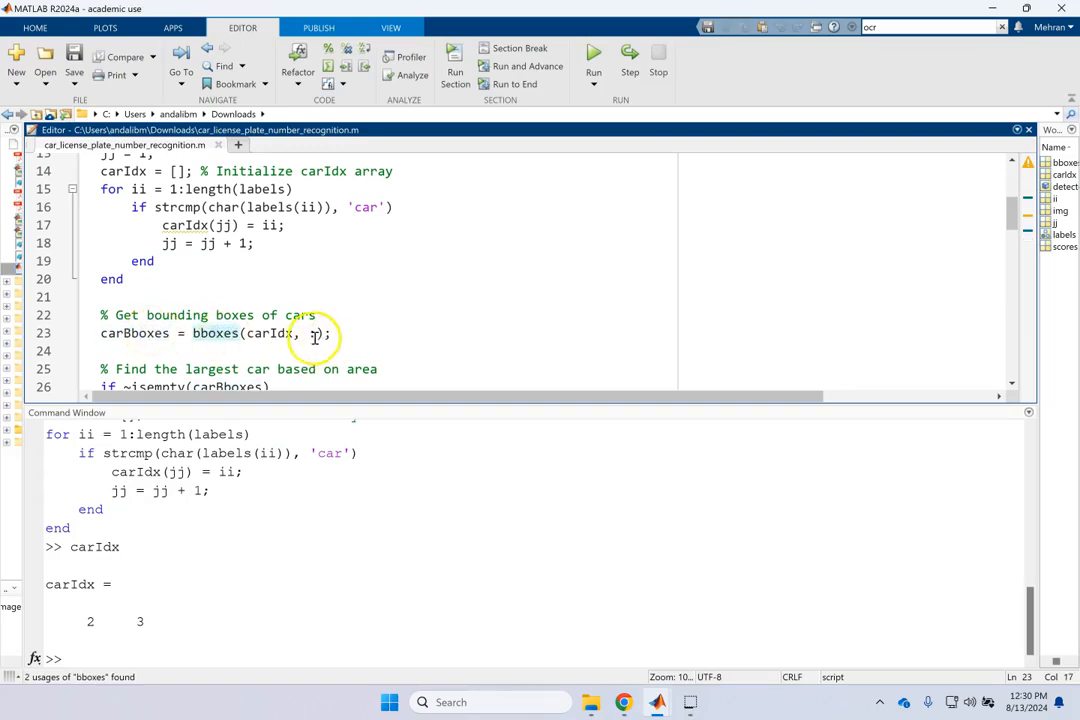
pyautogui.tripleClick(215, 333)
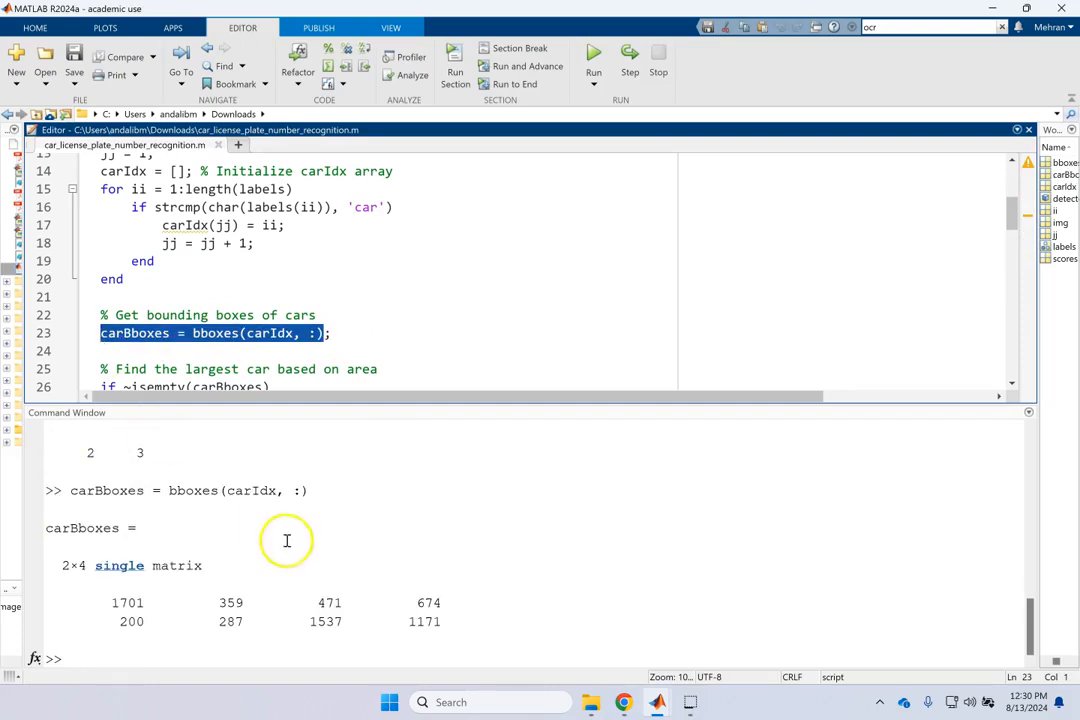
pyautogui.doubleClick(128, 602)
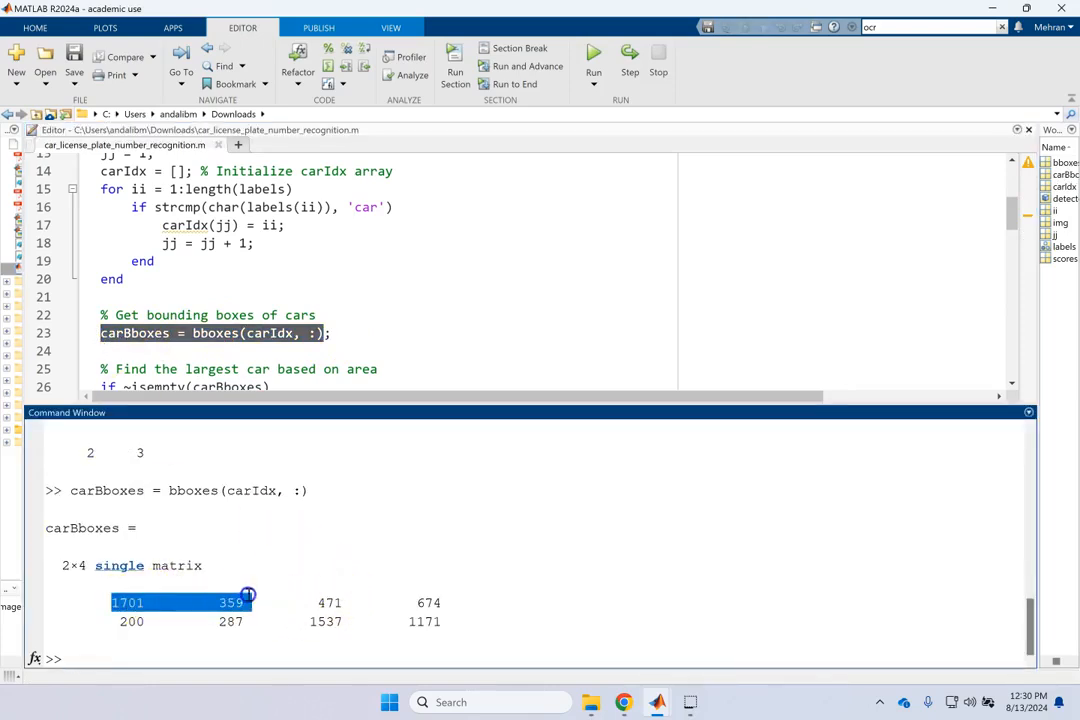
pyautogui.click(130, 621)
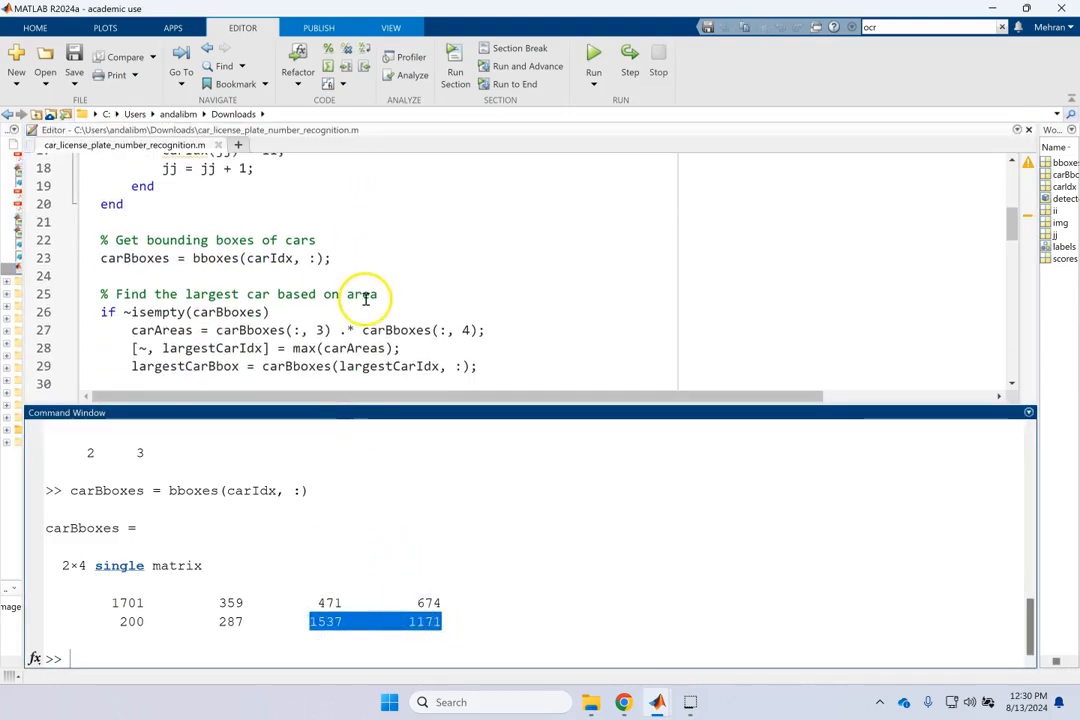
# Step: Evaluate carAreas, max and largestCarBbox lines 27–29, giving the largest car's 1×4 box
pyautogui.scroll(-3)
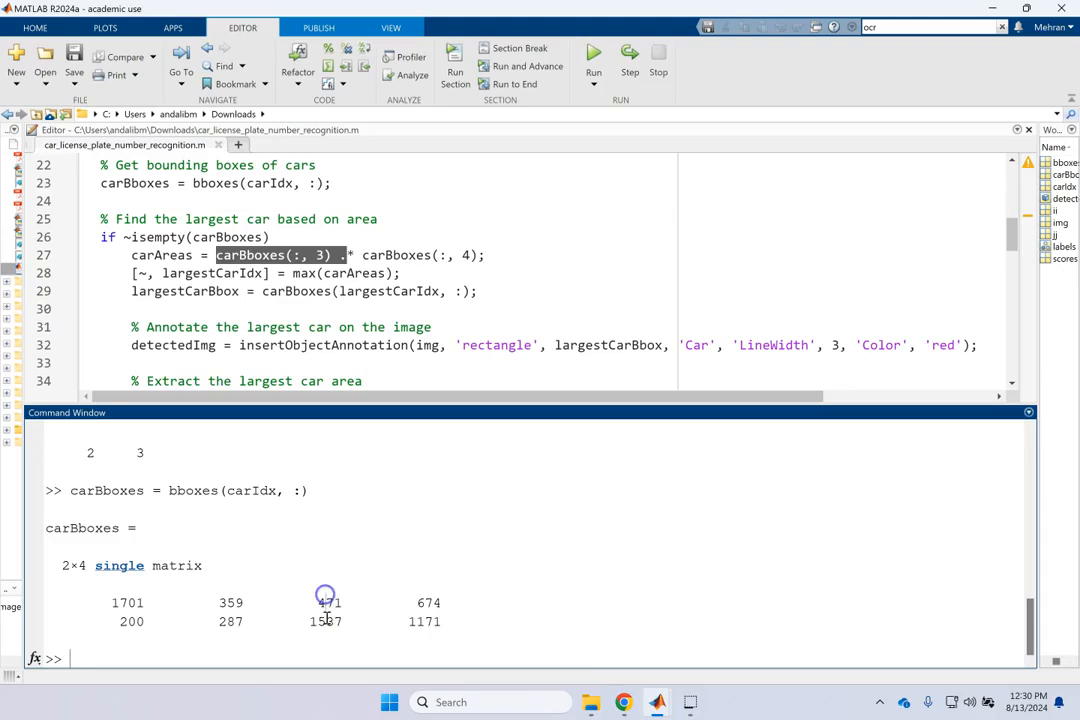
pyautogui.moveTo(360, 250)
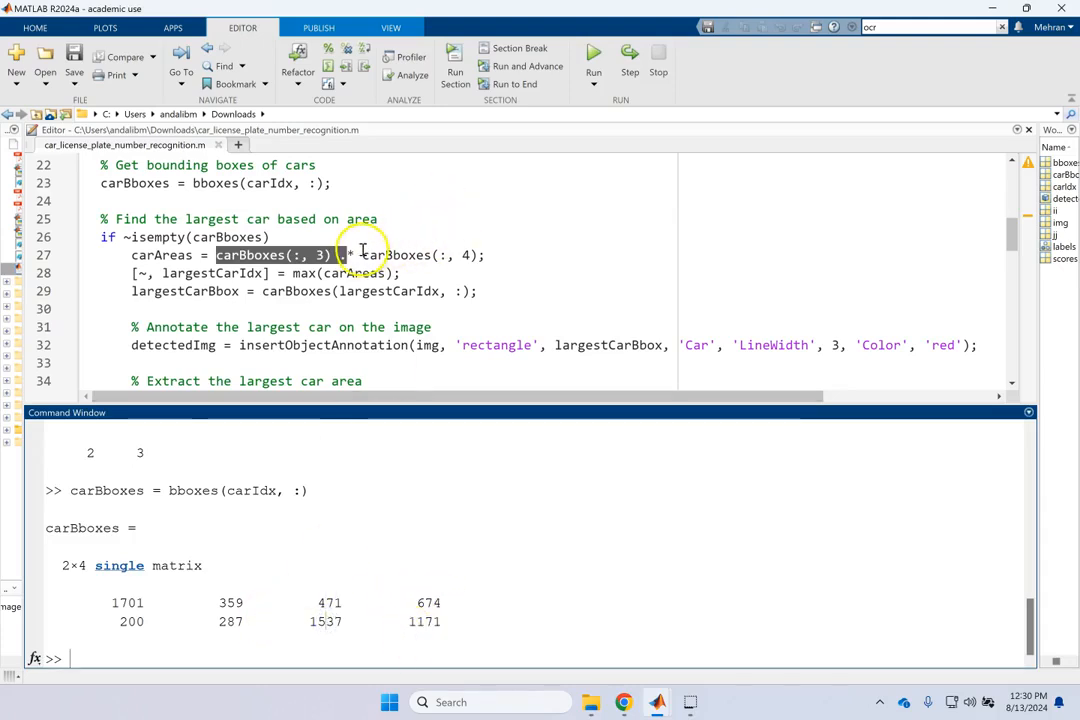
pyautogui.click(354, 273)
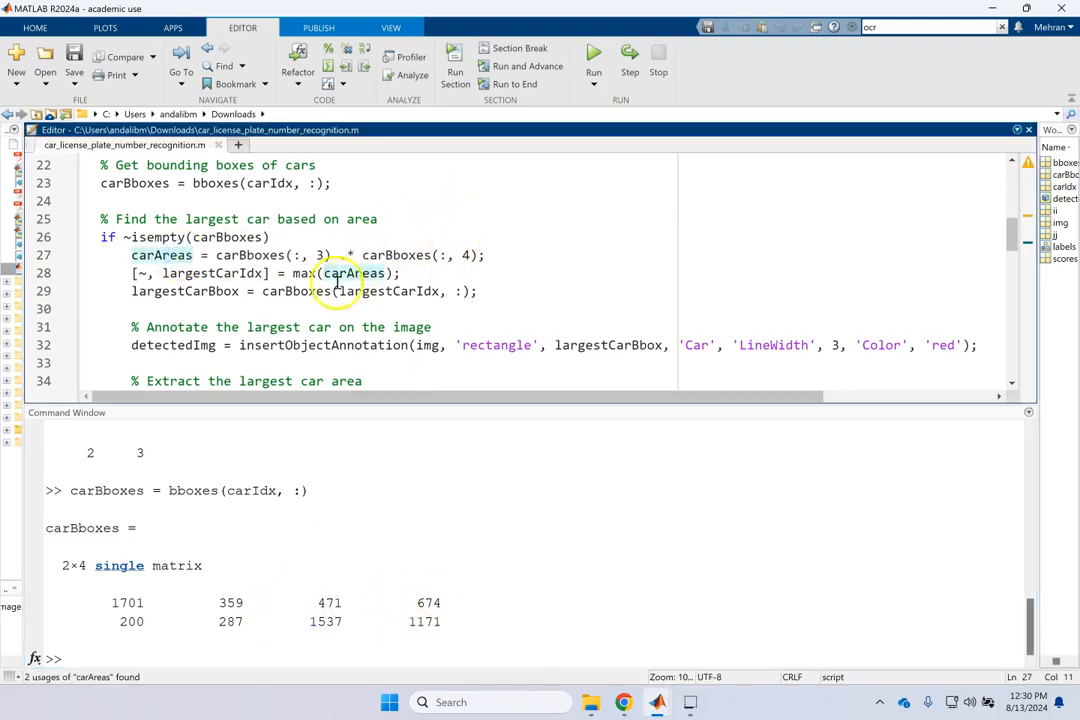
pyautogui.doubleClick(213, 273)
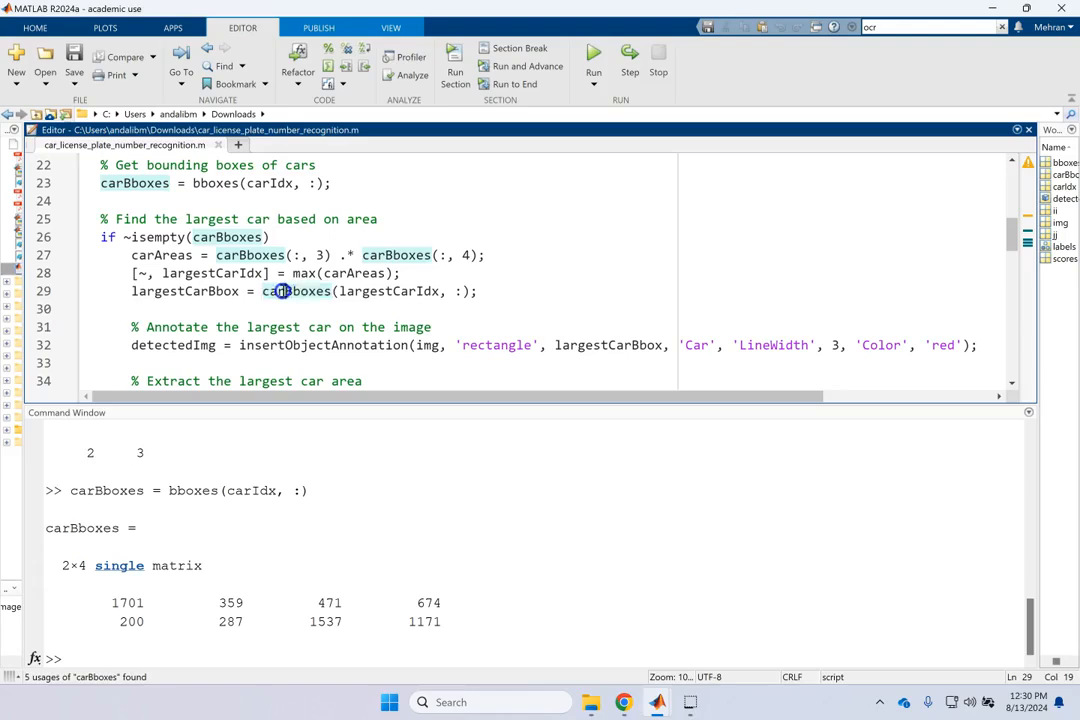
pyautogui.doubleClick(388, 291)
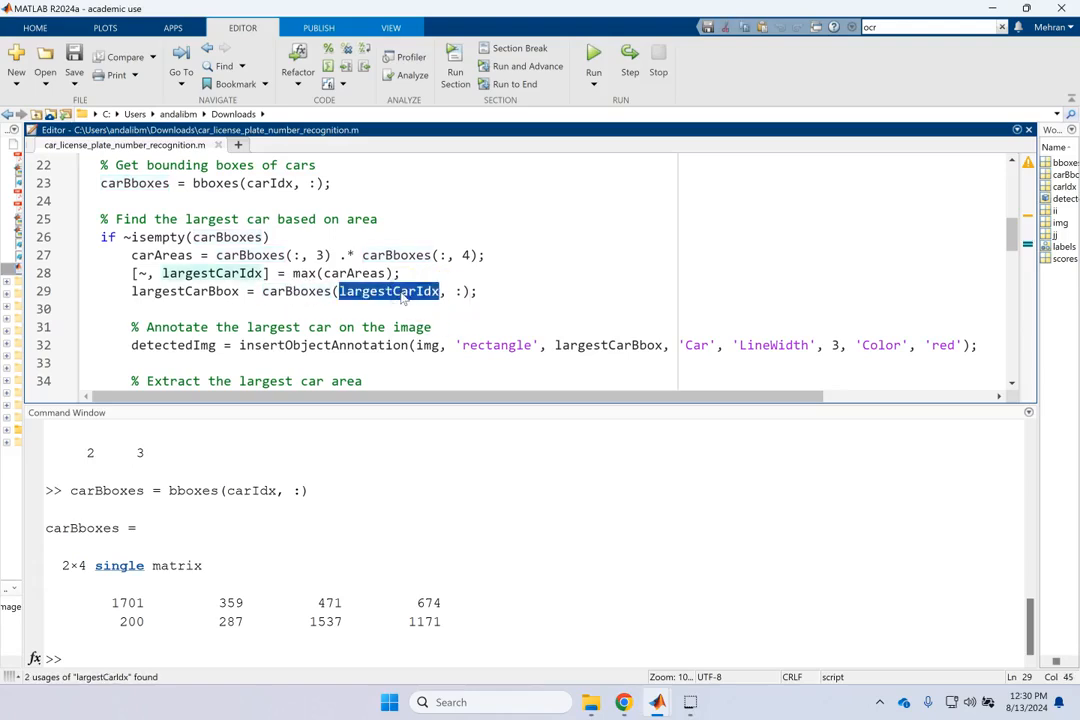
pyautogui.click(388, 291)
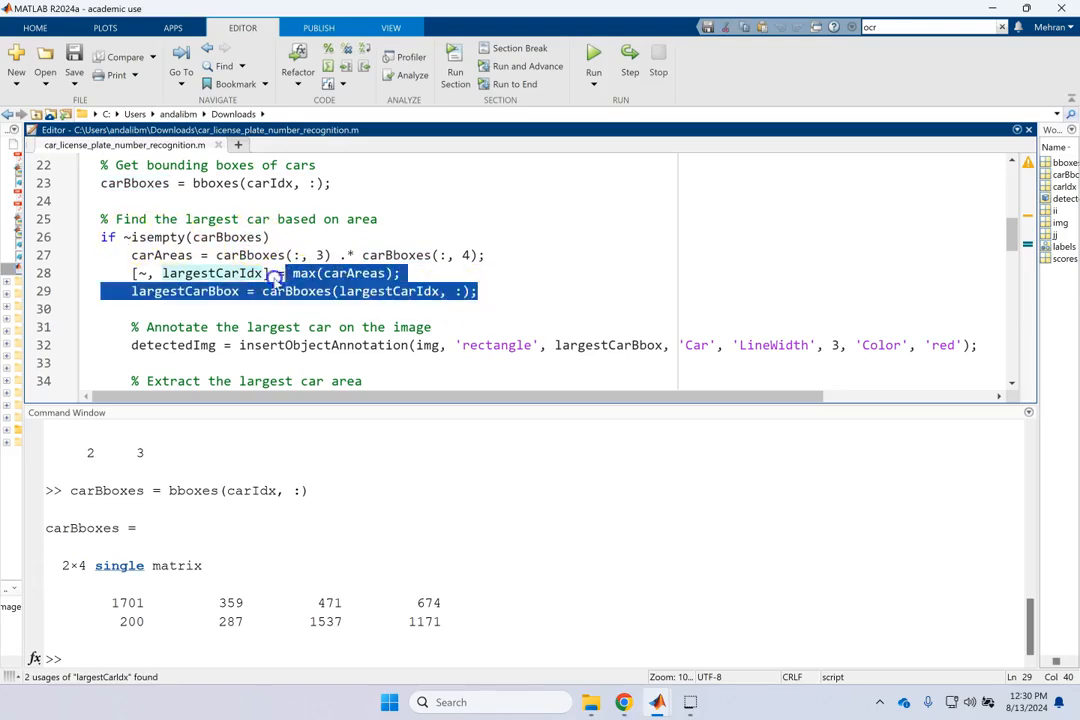
pyautogui.click(478, 291)
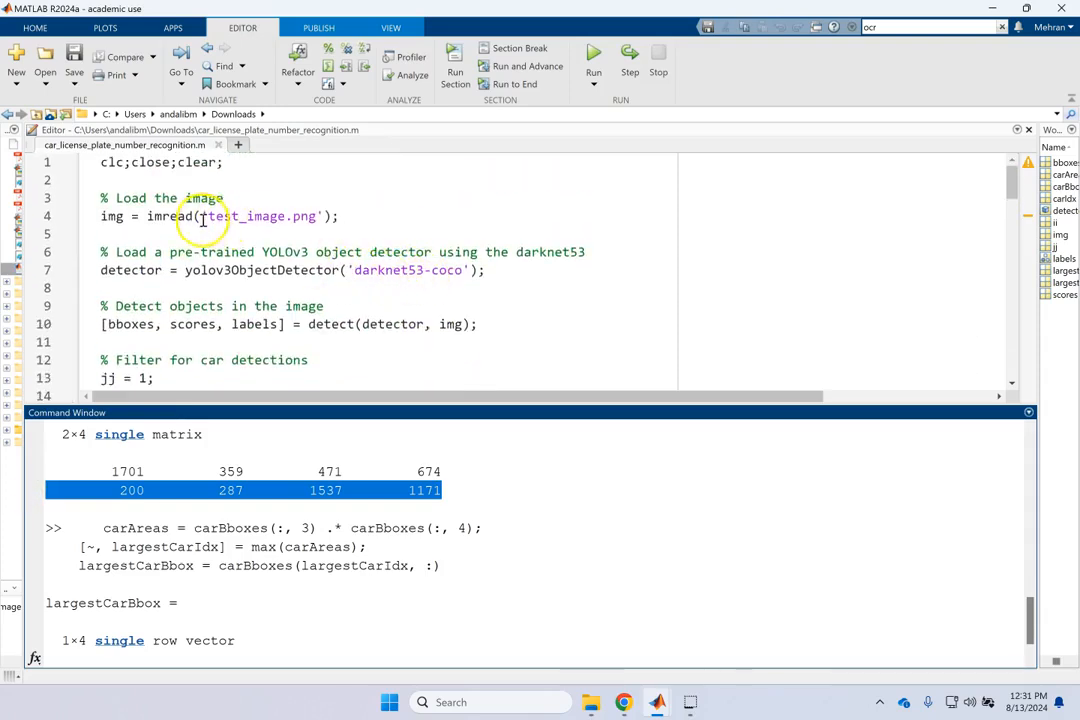
pyautogui.click(118, 216)
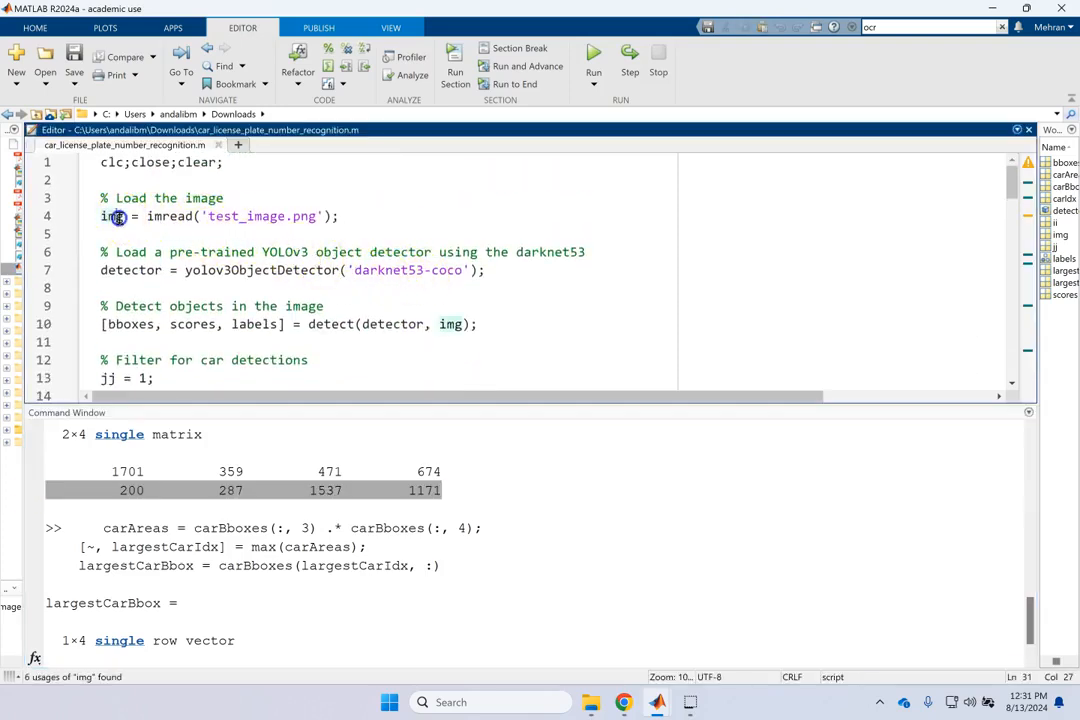
pyautogui.scroll(-3)
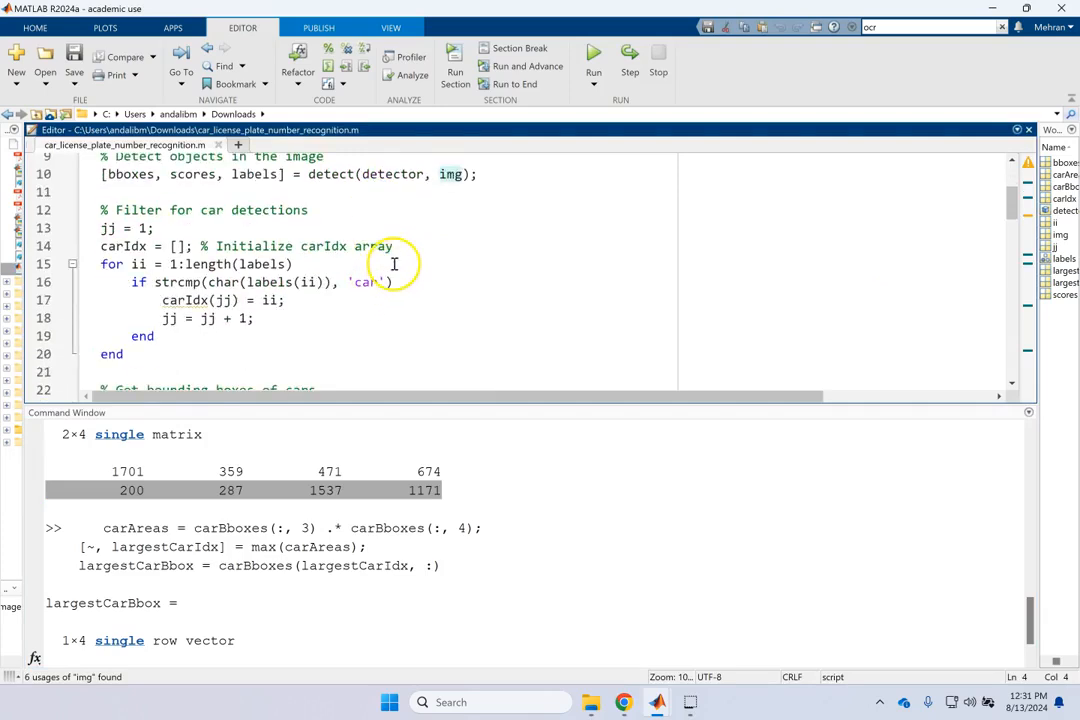
pyautogui.doubleClick(424, 490)
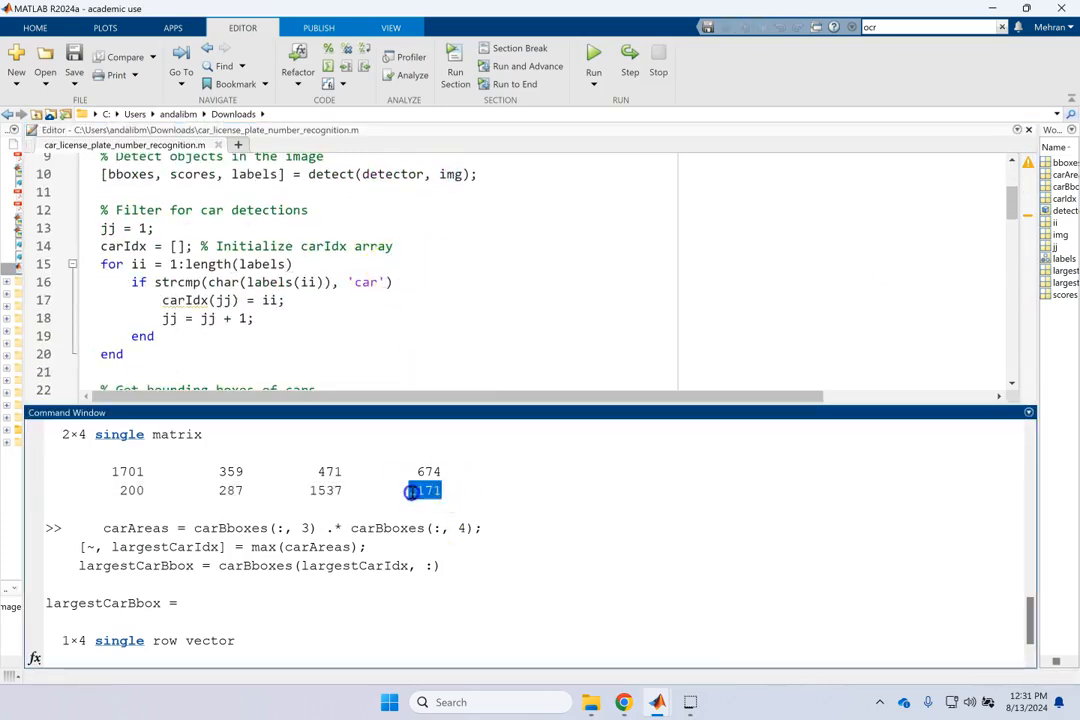
pyautogui.click(368, 261)
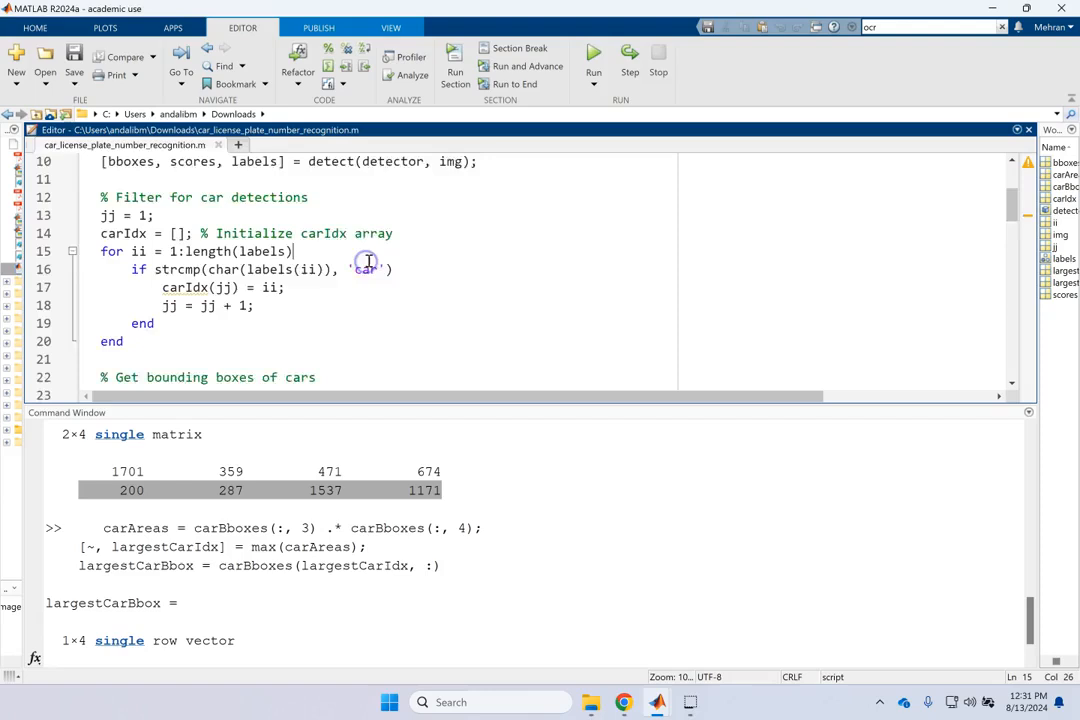
pyautogui.scroll(-3)
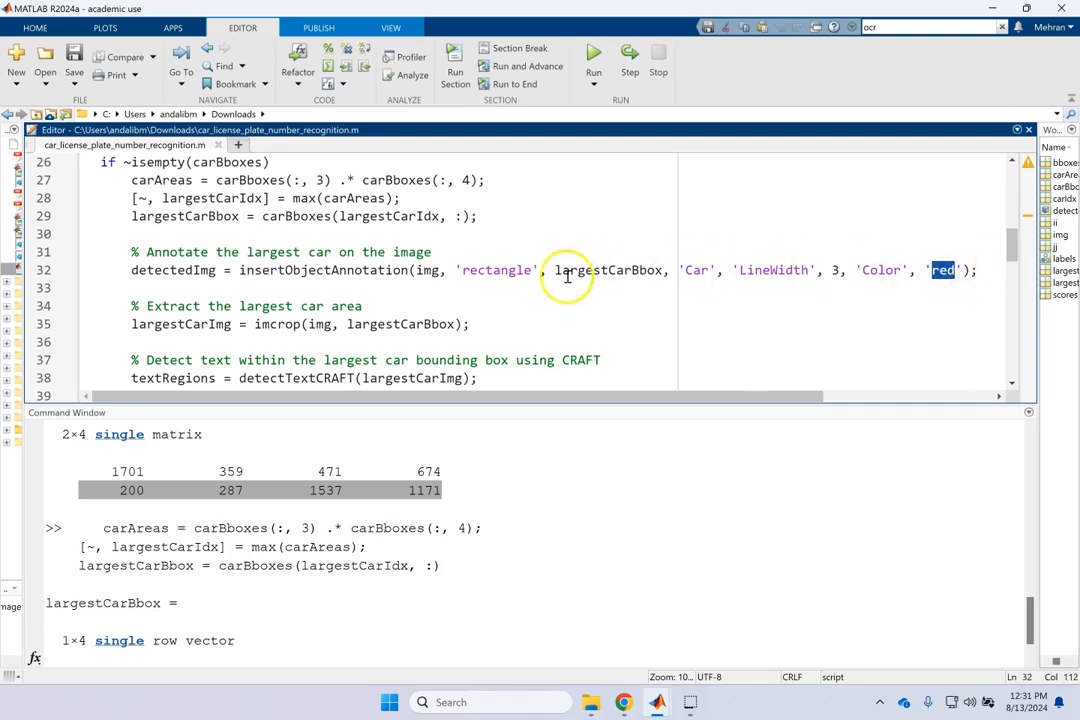
pyautogui.doubleClick(697, 270)
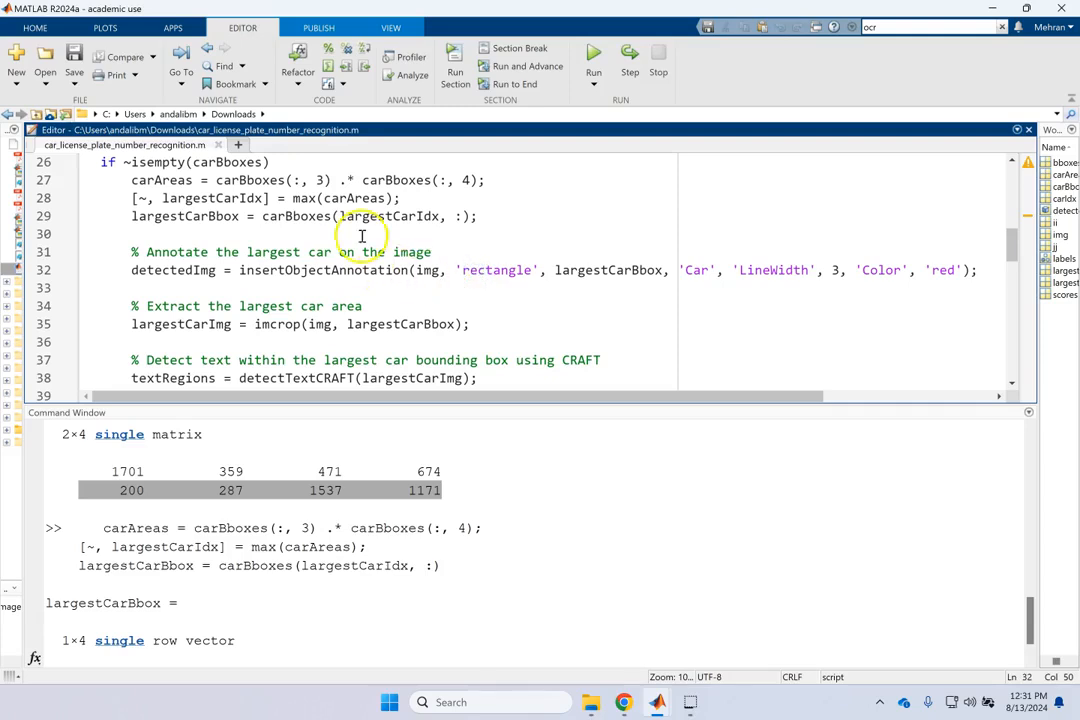
pyautogui.moveTo(131, 198); pyautogui.dragTo(478, 216)
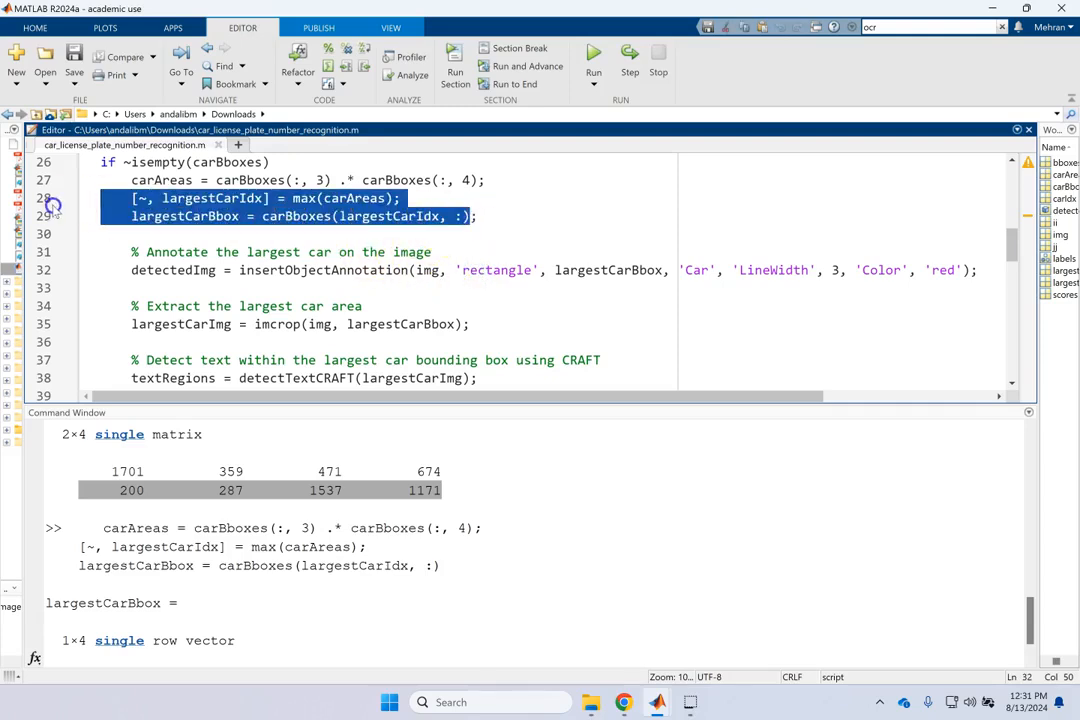
pyautogui.doubleClick(323, 270)
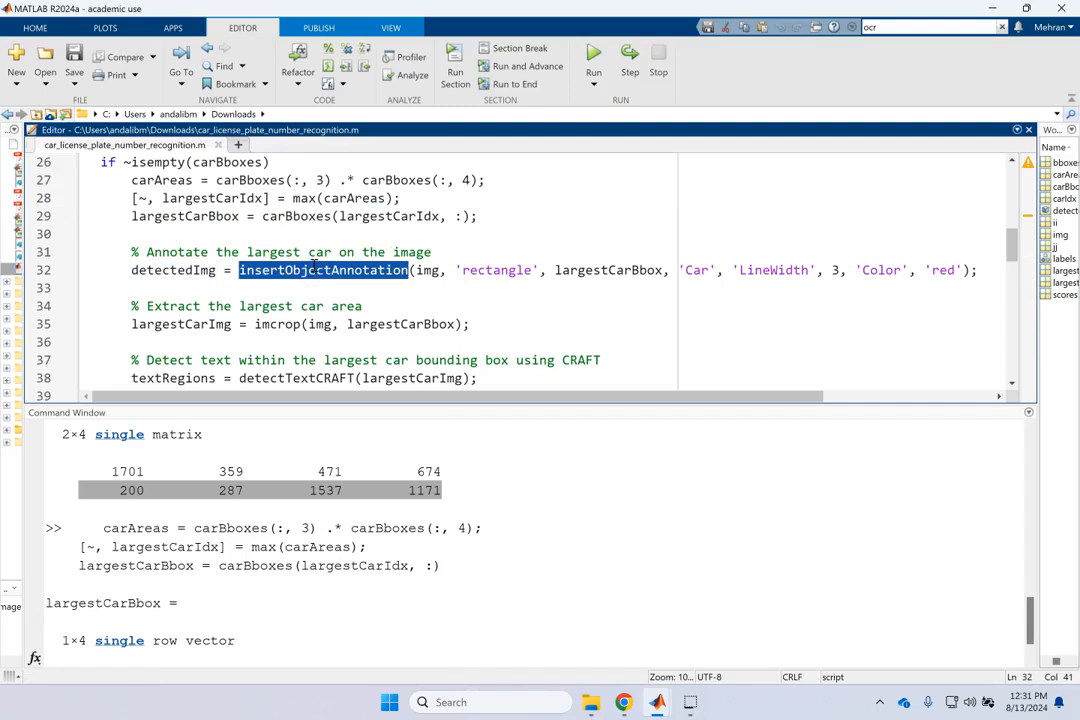
pyautogui.doubleClick(172, 270)
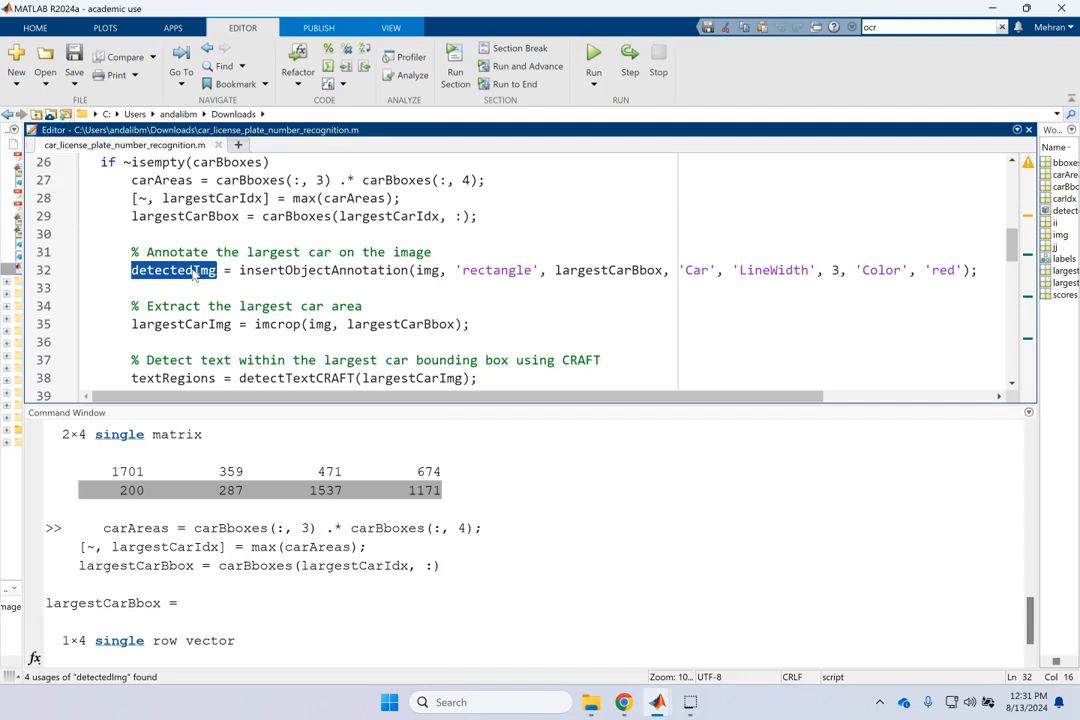
pyautogui.click(190, 324)
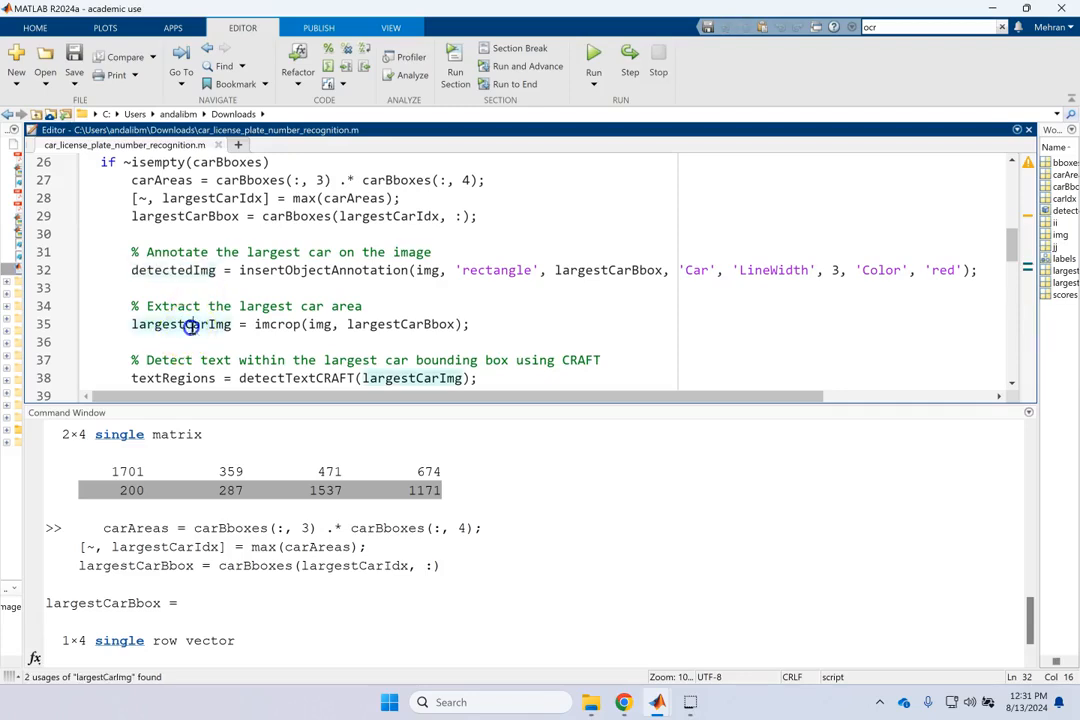
pyautogui.doubleClick(180, 324)
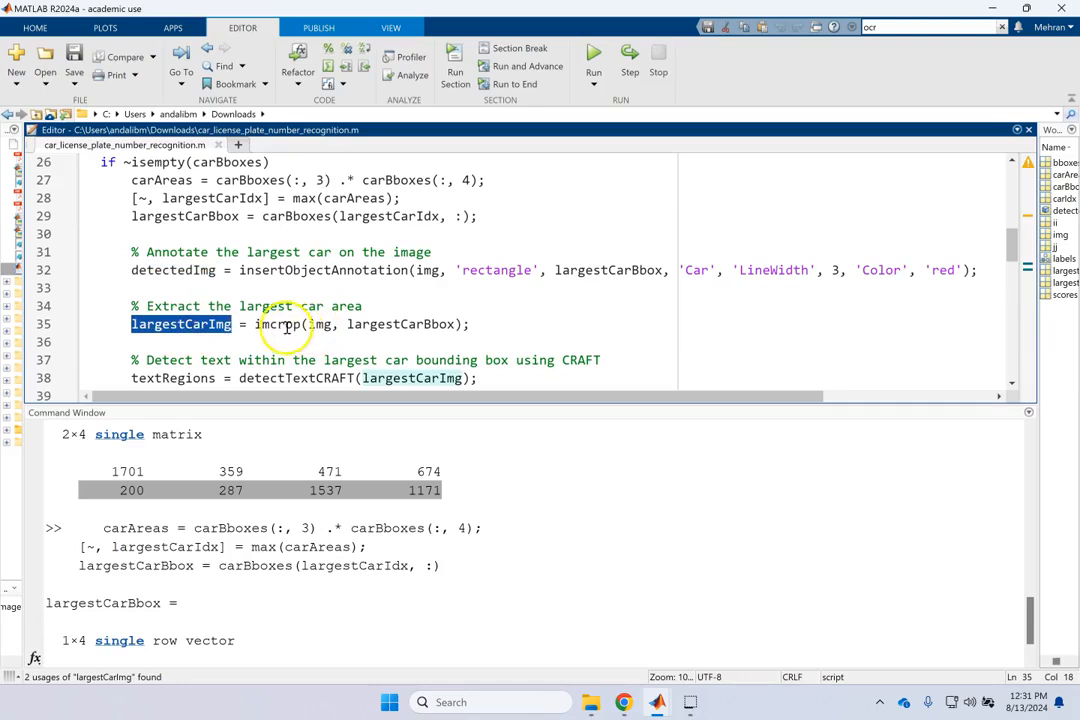
pyautogui.doubleClick(400, 323)
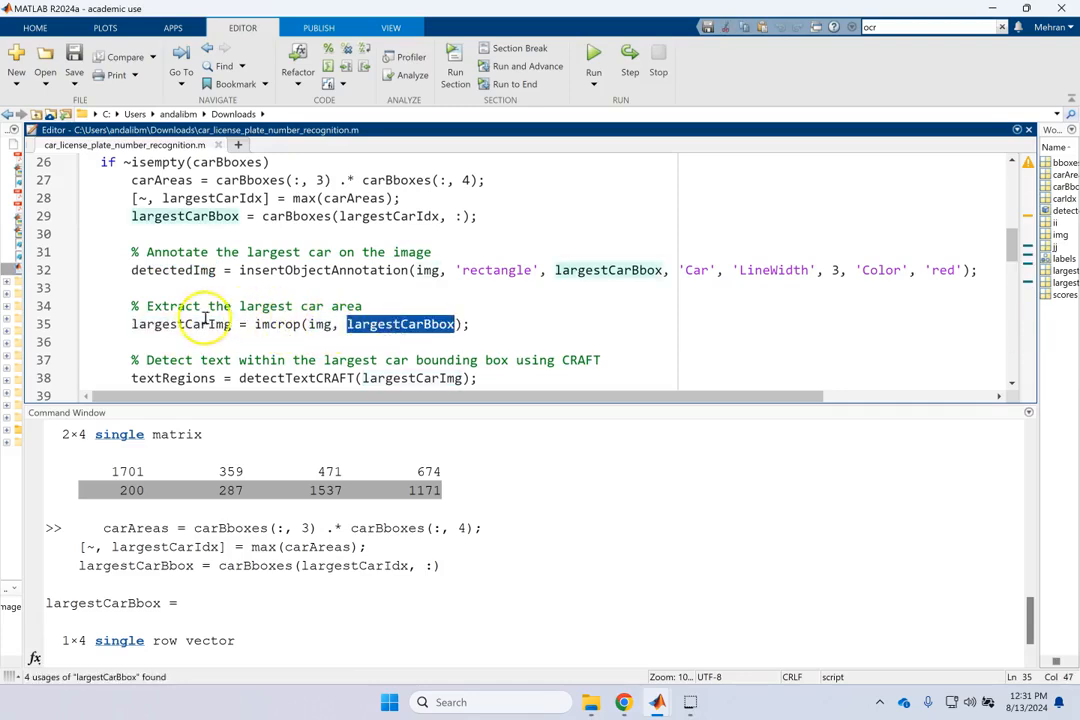
pyautogui.doubleClick(181, 324)
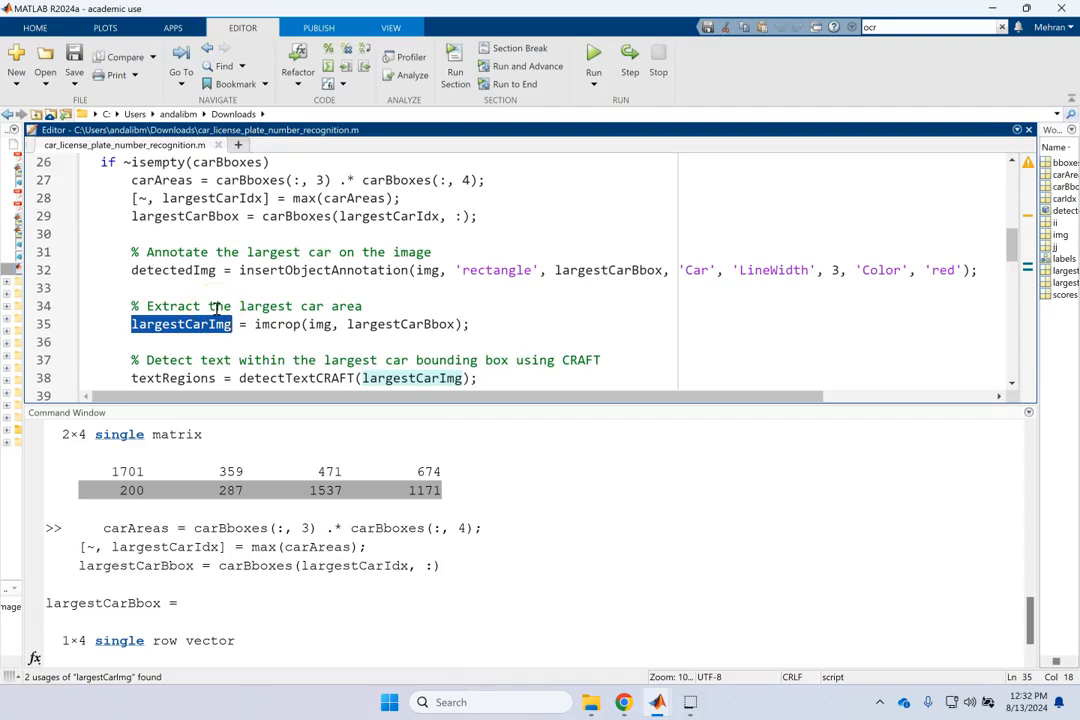
pyautogui.click(228, 324)
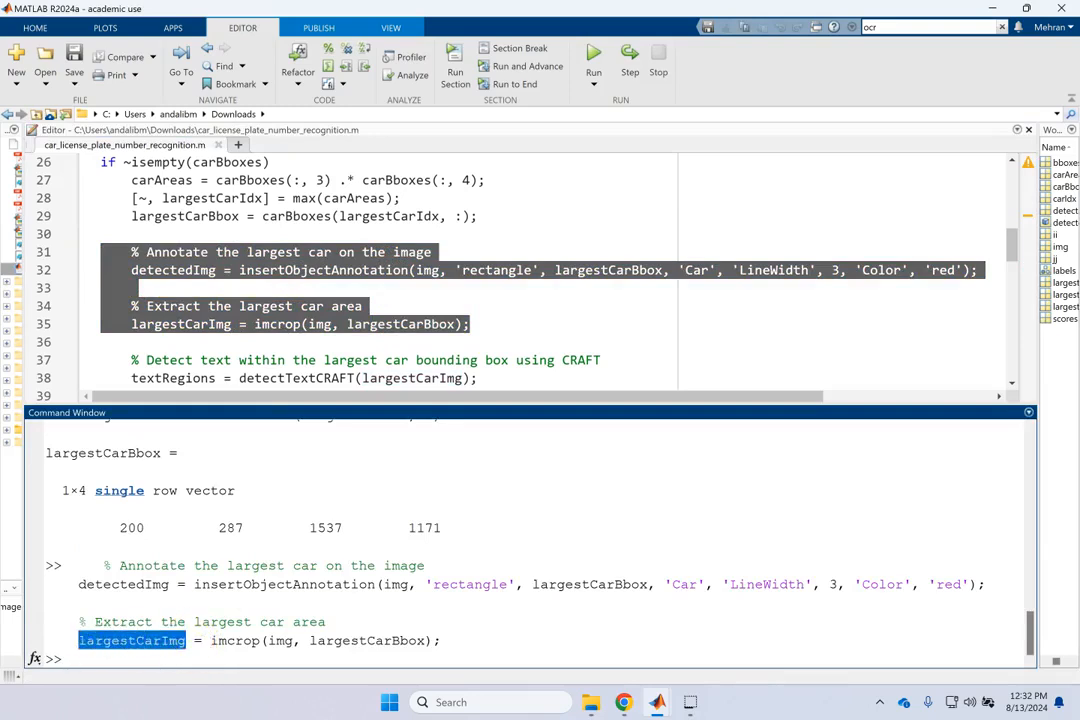
pyautogui.write('imshow(largestCarImg')
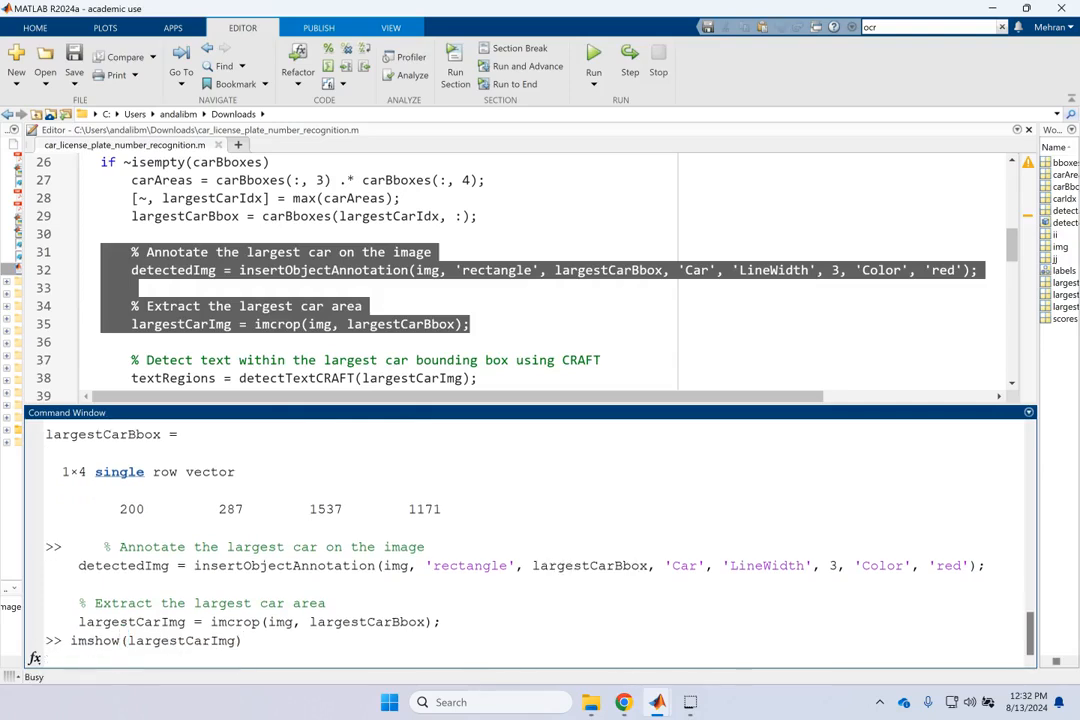
pyautogui.moveTo(658, 702)
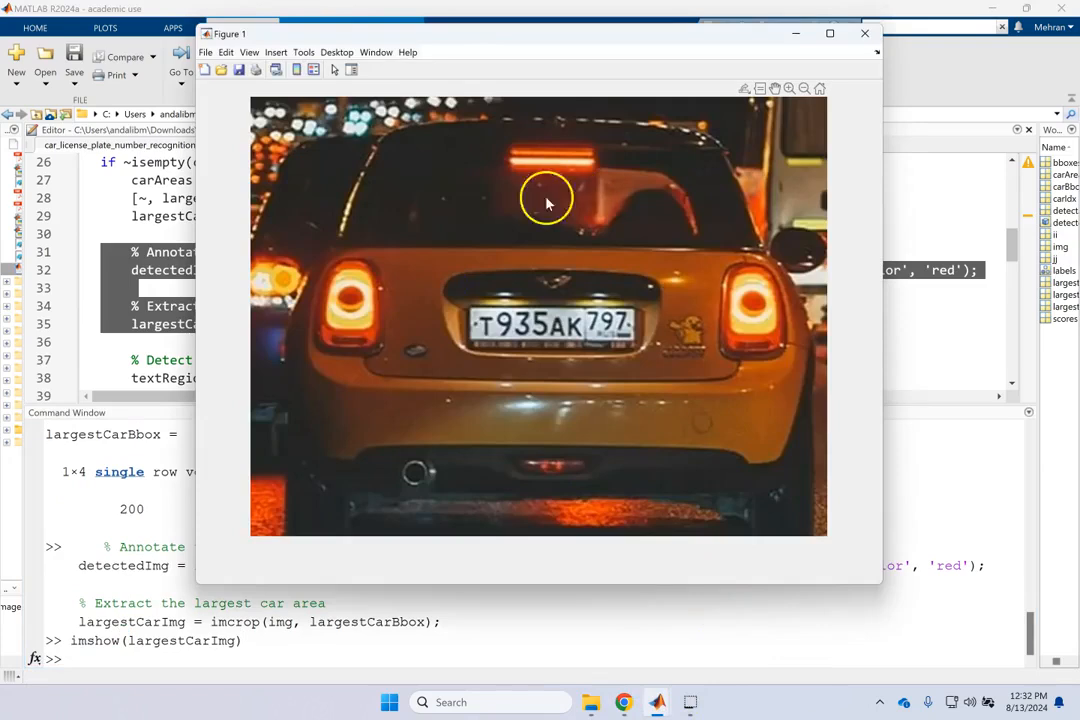
pyautogui.moveTo(668, 270)
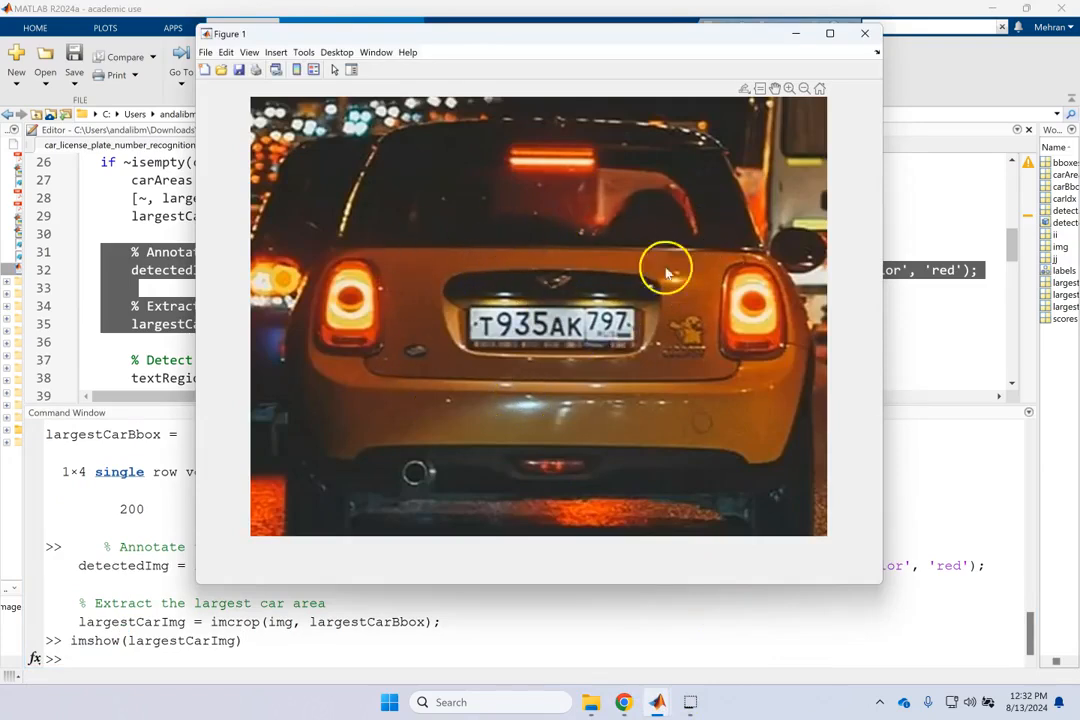
pyautogui.click(864, 33)
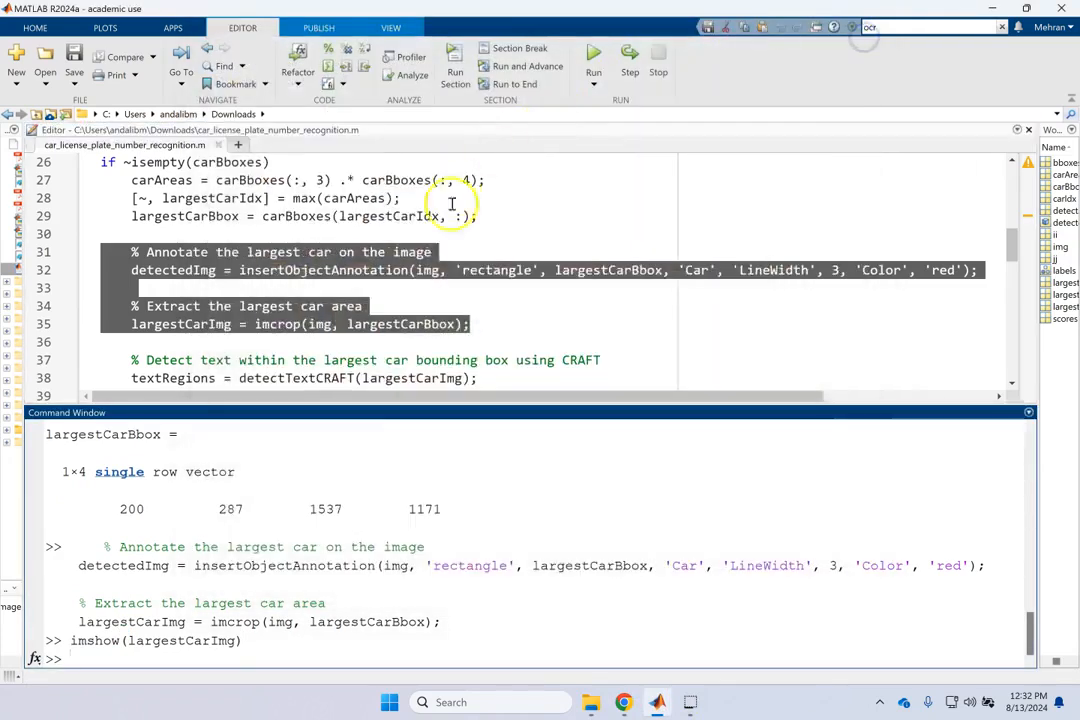
pyautogui.click(392, 270)
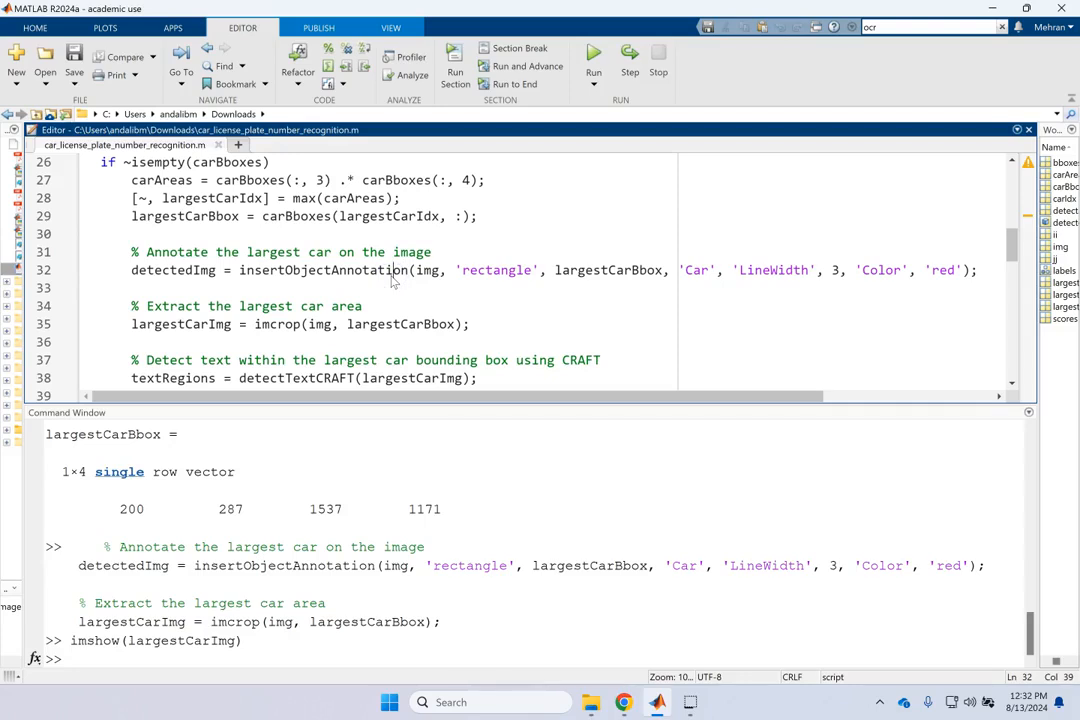
# Step: Display detectedImg with its red box around the largest car, then close Figure 1
pyautogui.doubleClick(172, 270)
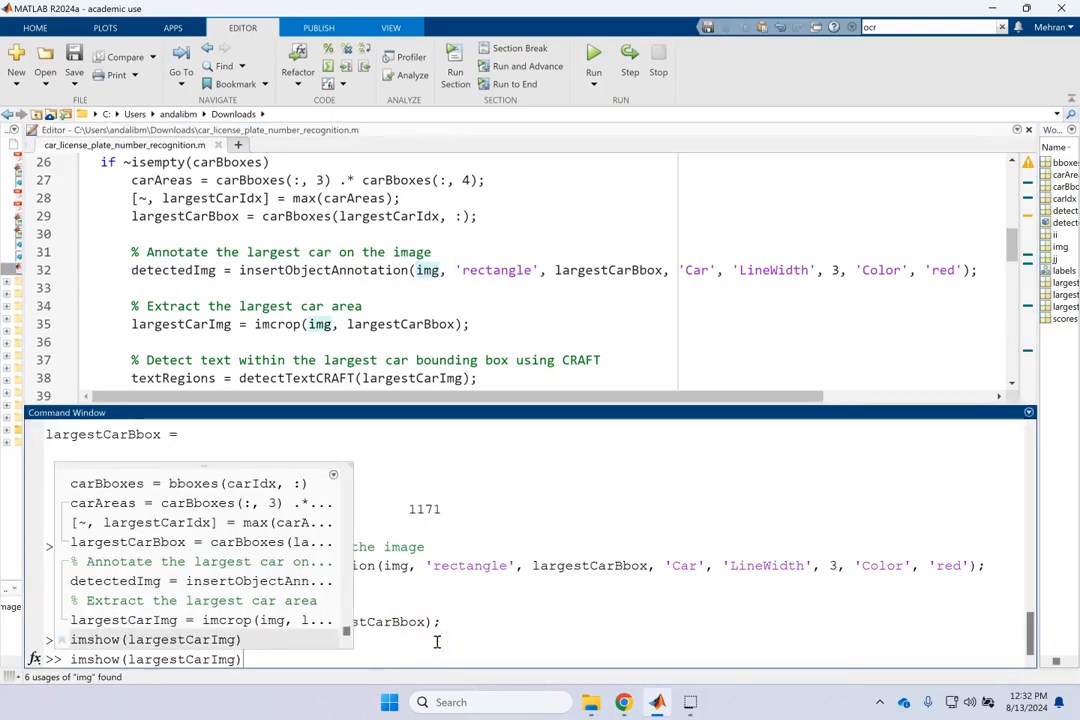
pyautogui.doubleClick(167, 270)
pyautogui.write('detected')
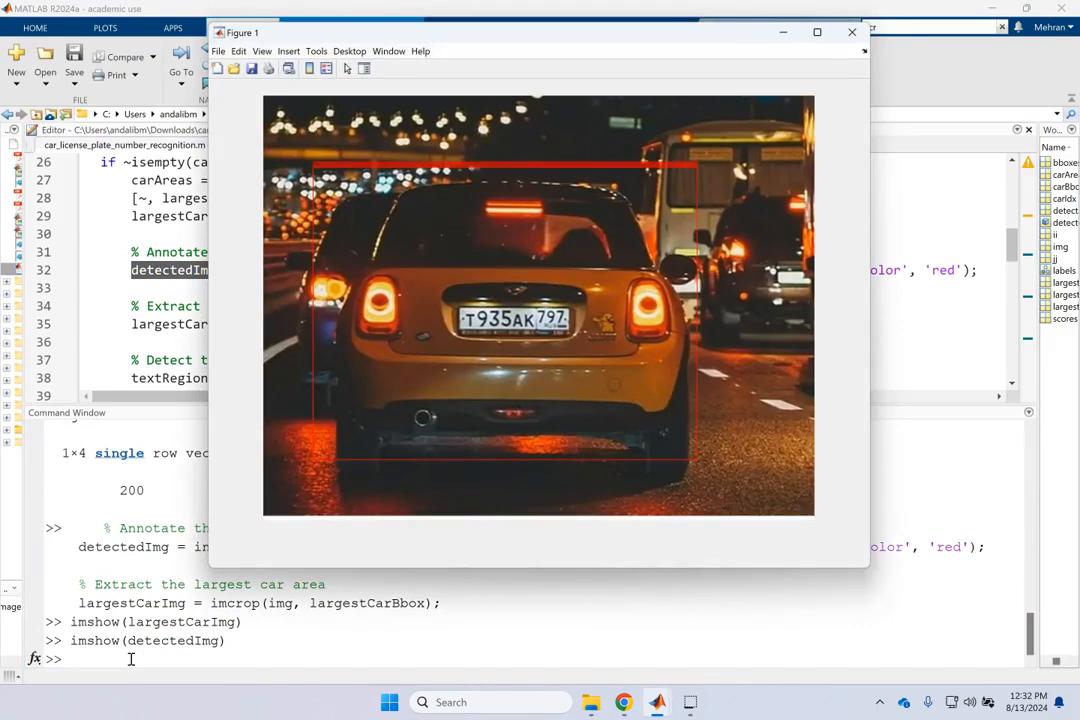
pyautogui.moveTo(315, 165)
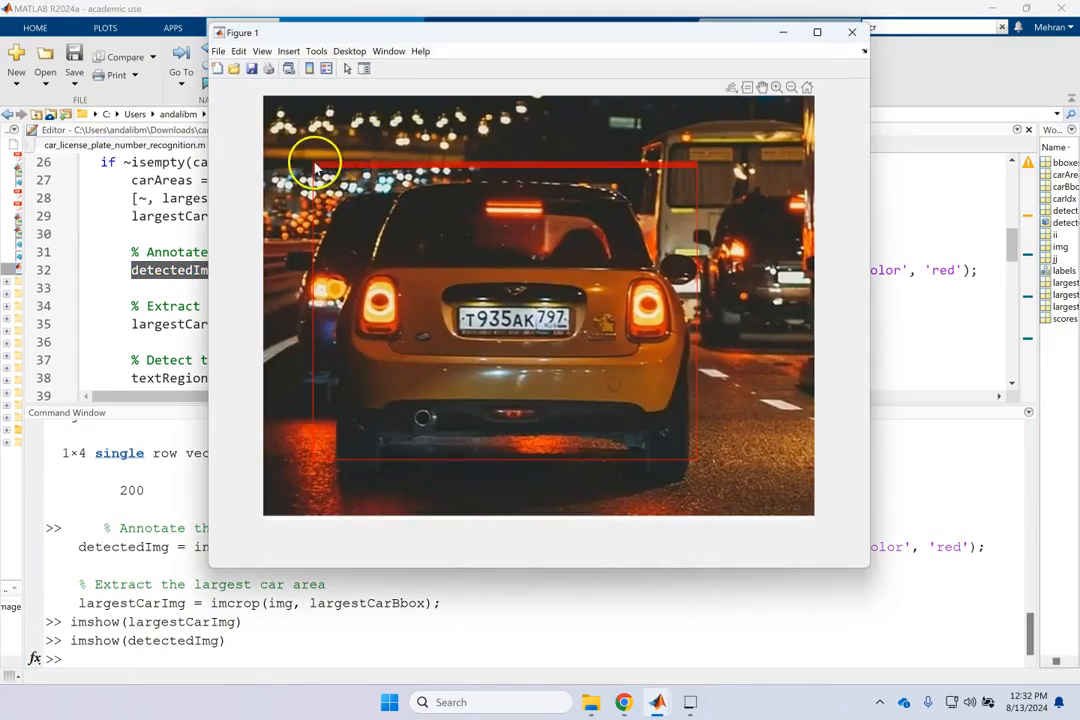
pyautogui.moveTo(320, 168)
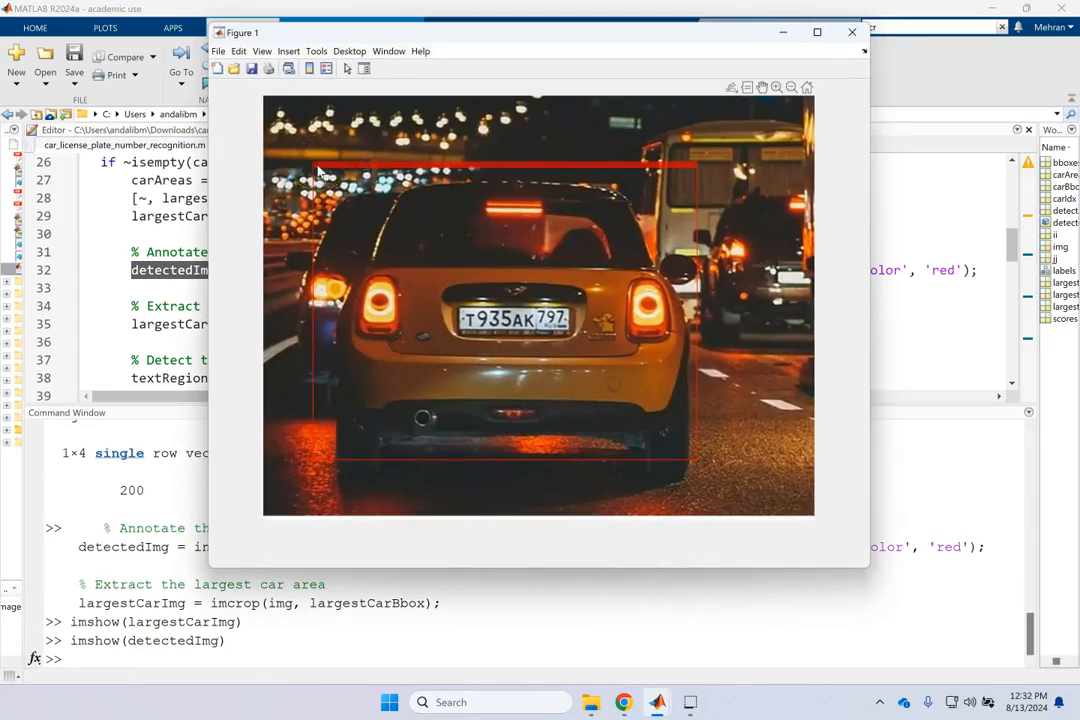
pyautogui.click(851, 31)
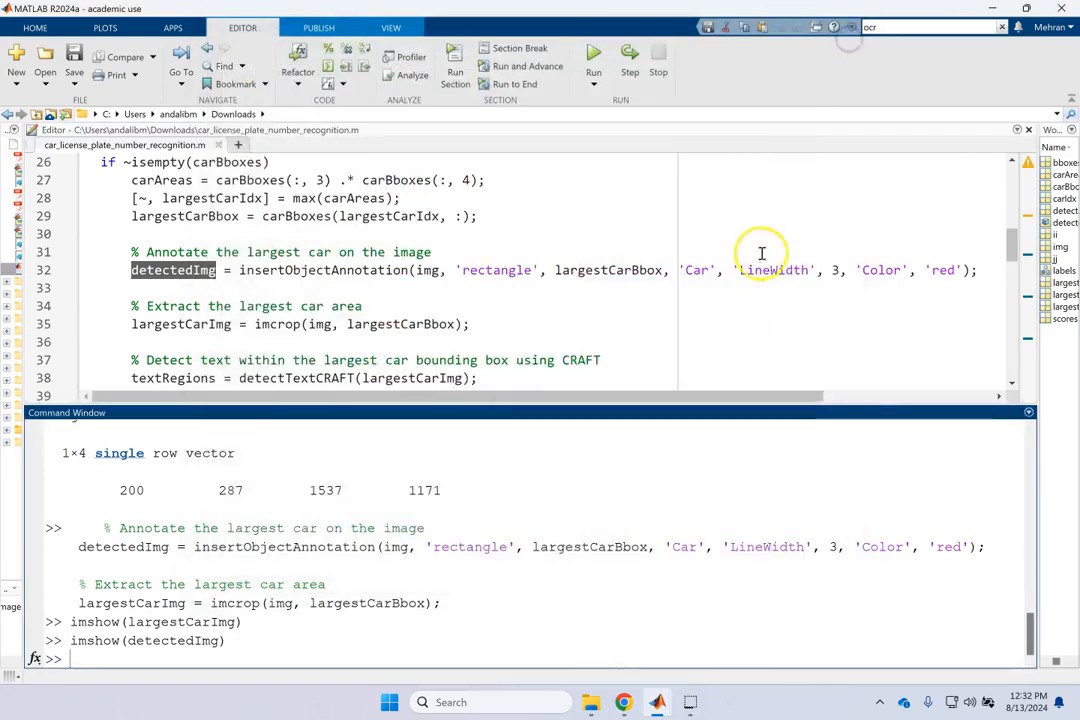
# Step: Set LineWidth to 10, re-run lines 31–35, and view the thicker red box
pyautogui.click(836, 270)
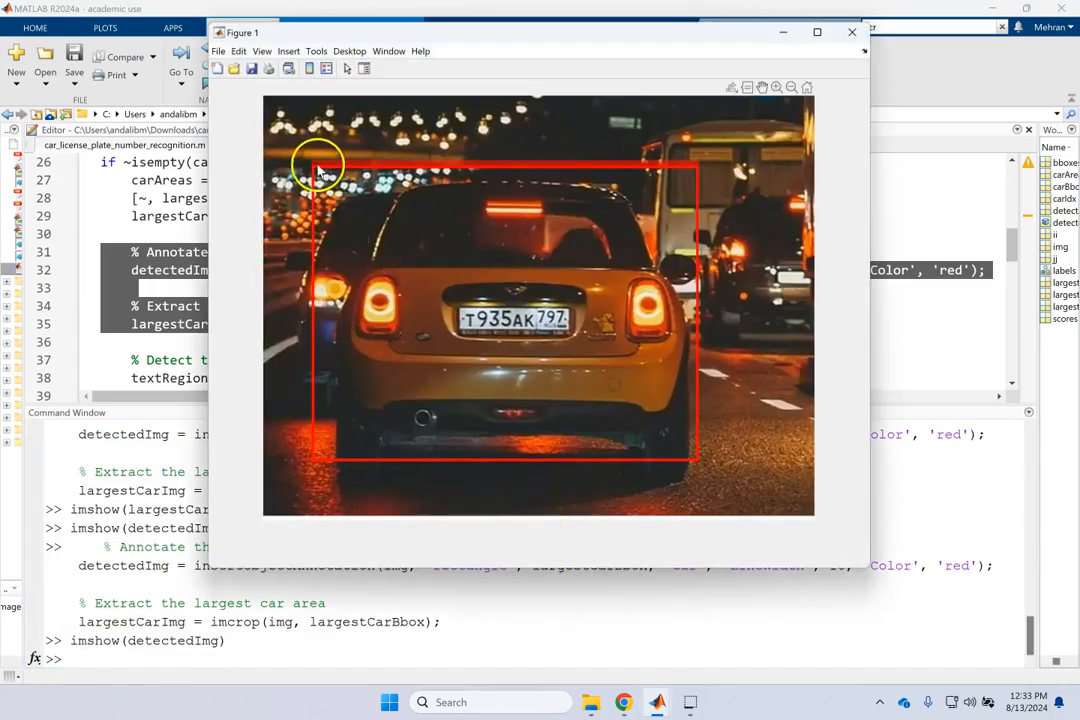
pyautogui.moveTo(718, 113)
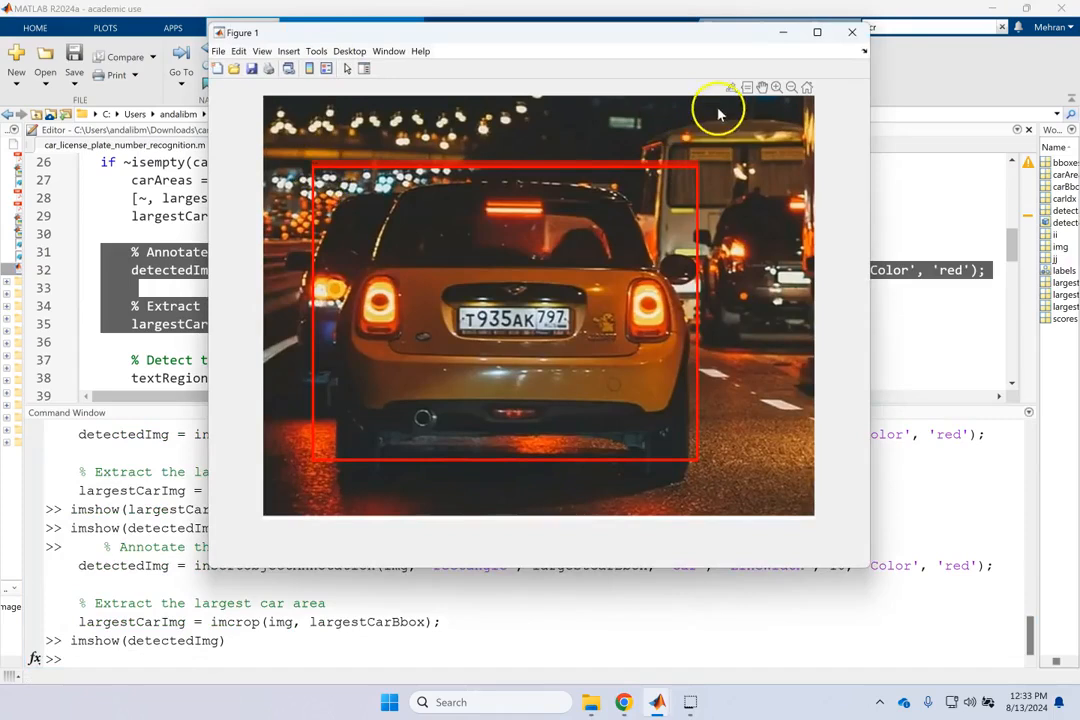
pyautogui.click(851, 32)
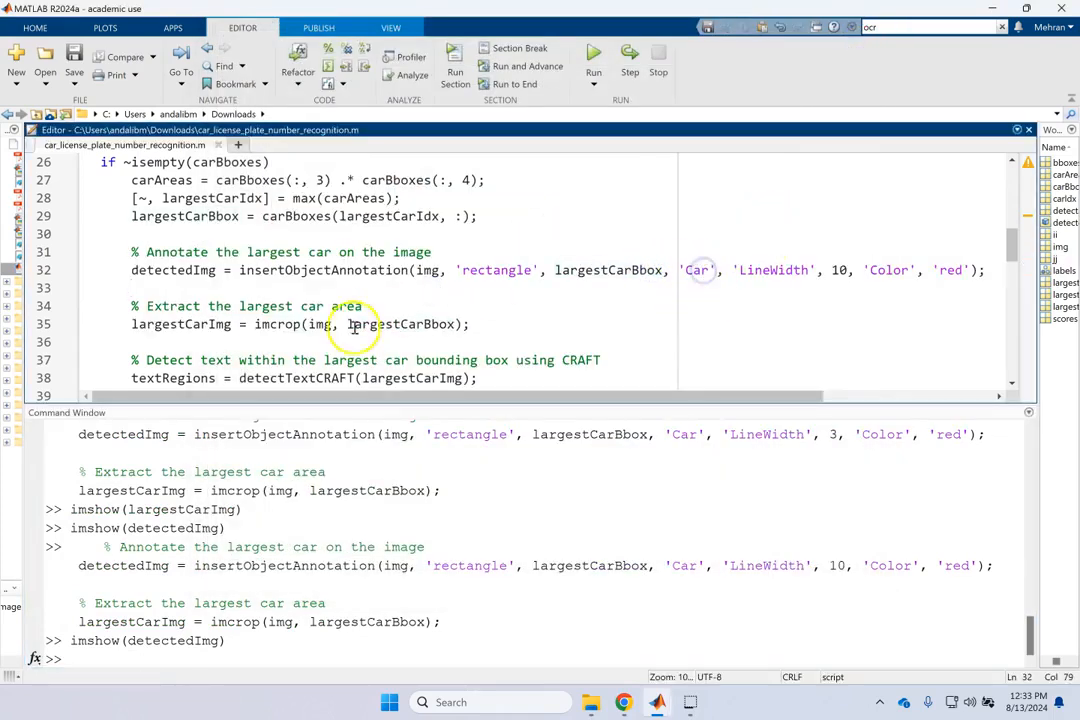
pyautogui.scroll(-3)
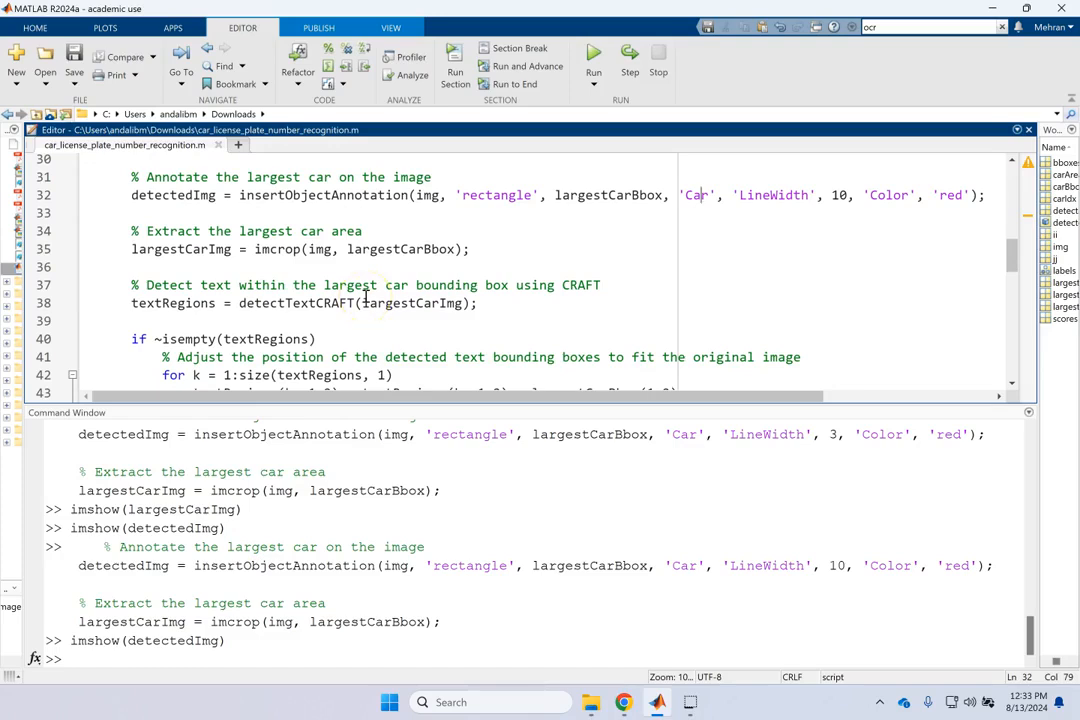
pyautogui.doubleClick(180, 249)
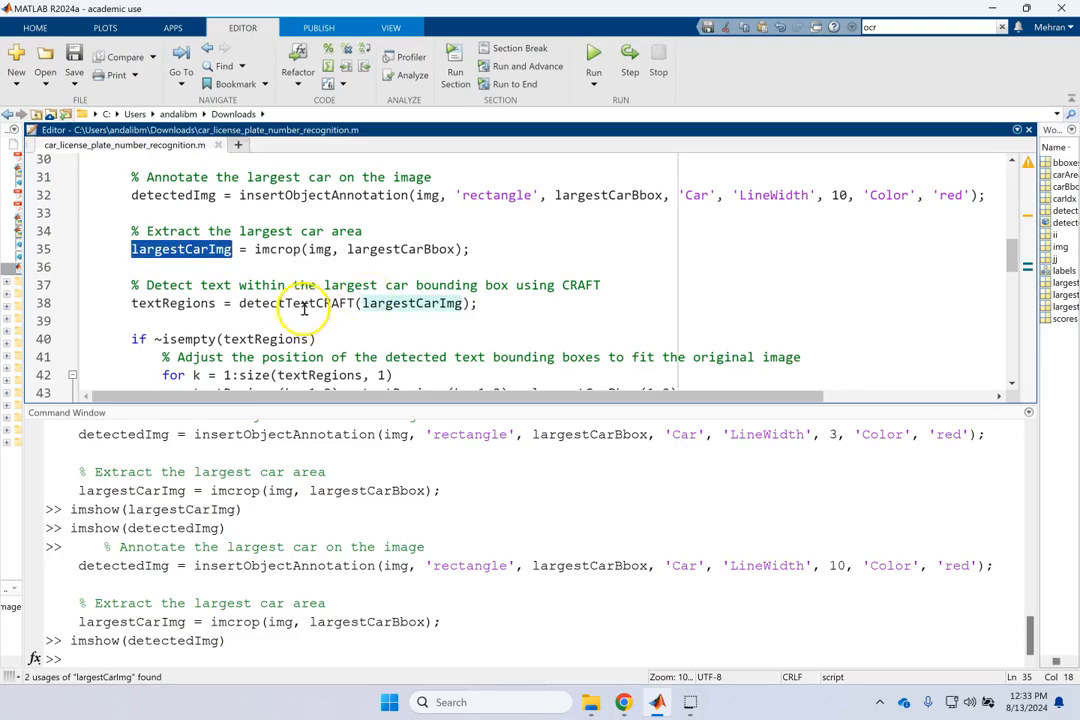
pyautogui.doubleClick(297, 303)
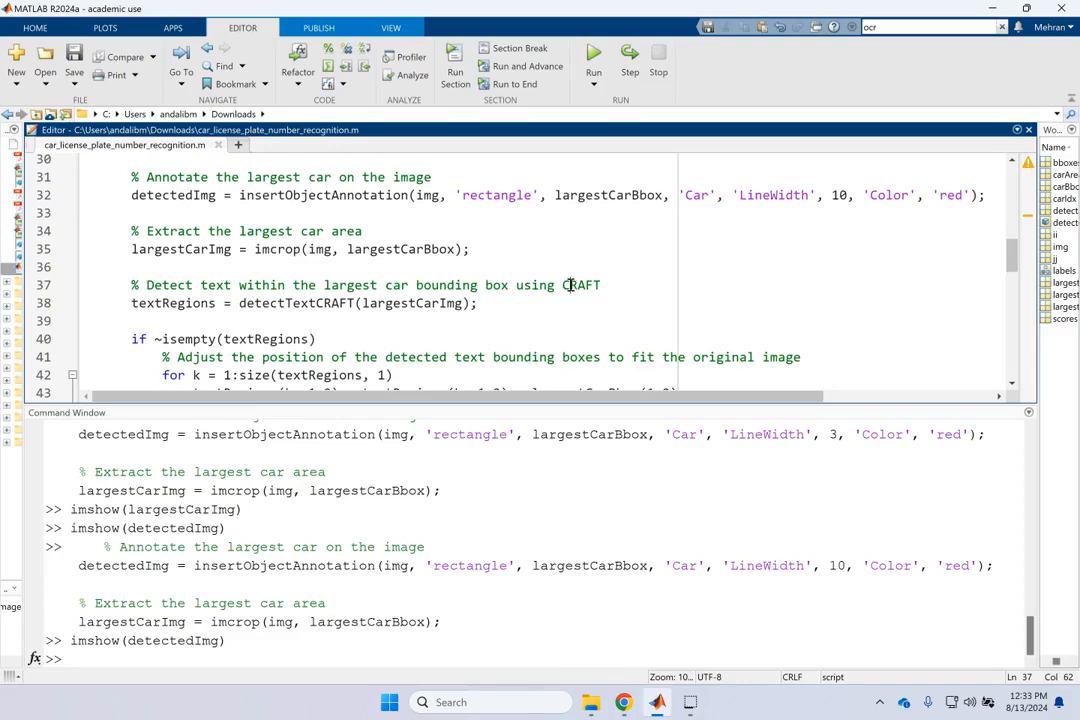
pyautogui.doubleClick(296, 303)
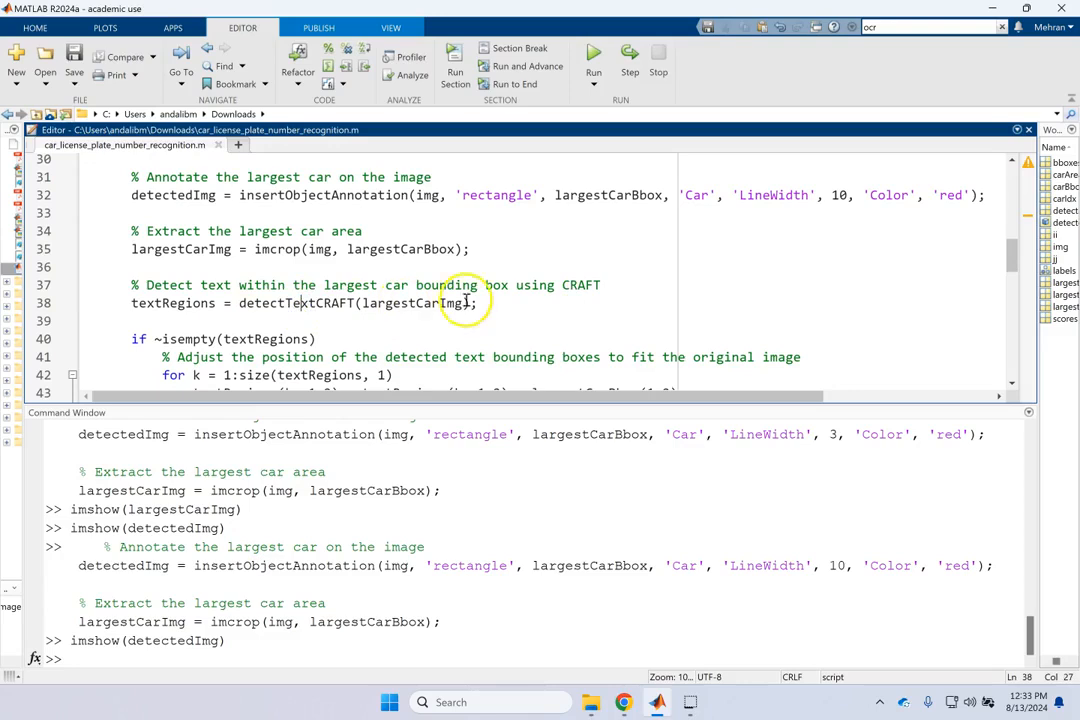
pyautogui.doubleClick(581, 285)
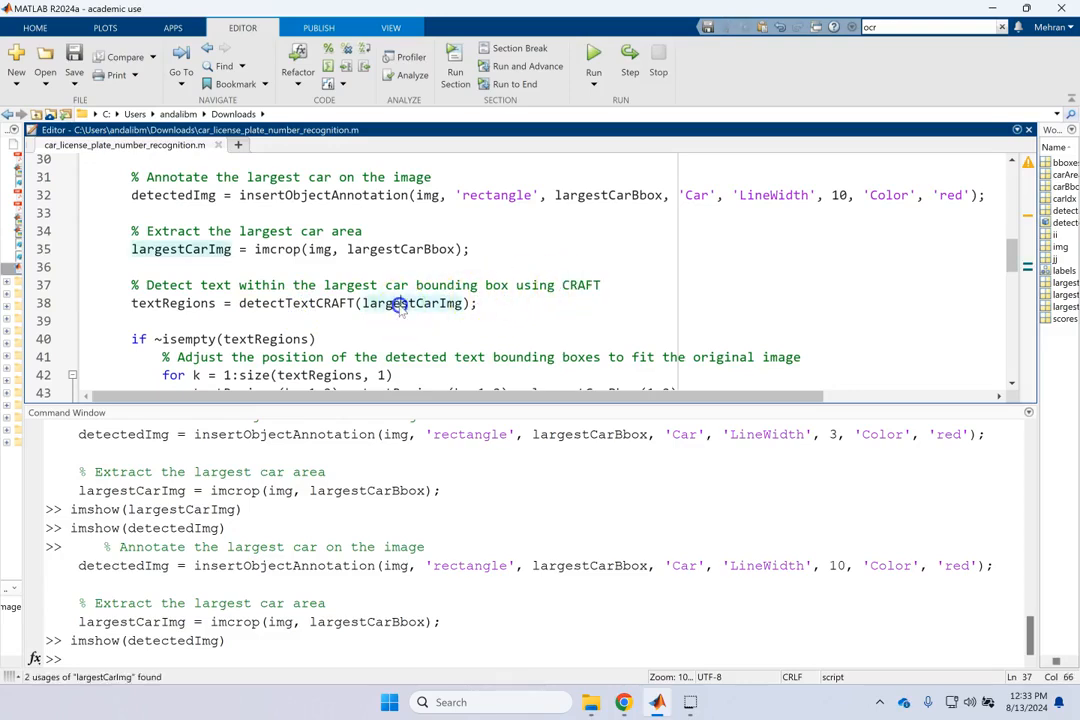
pyautogui.doubleClick(296, 303)
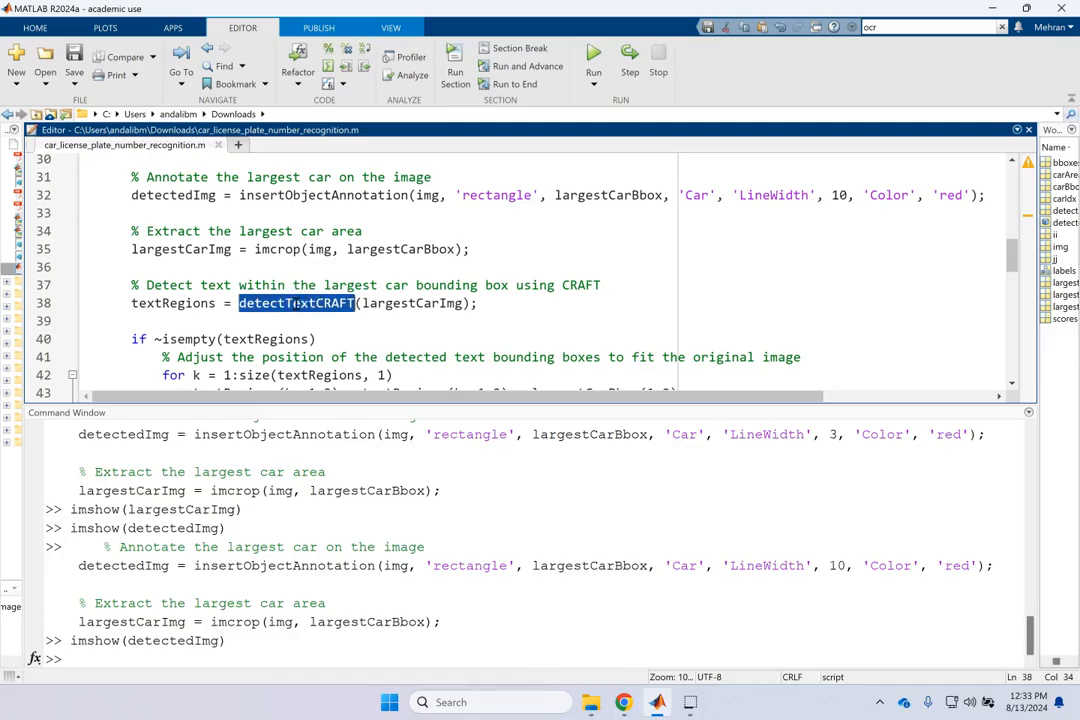
pyautogui.doubleClick(172, 303)
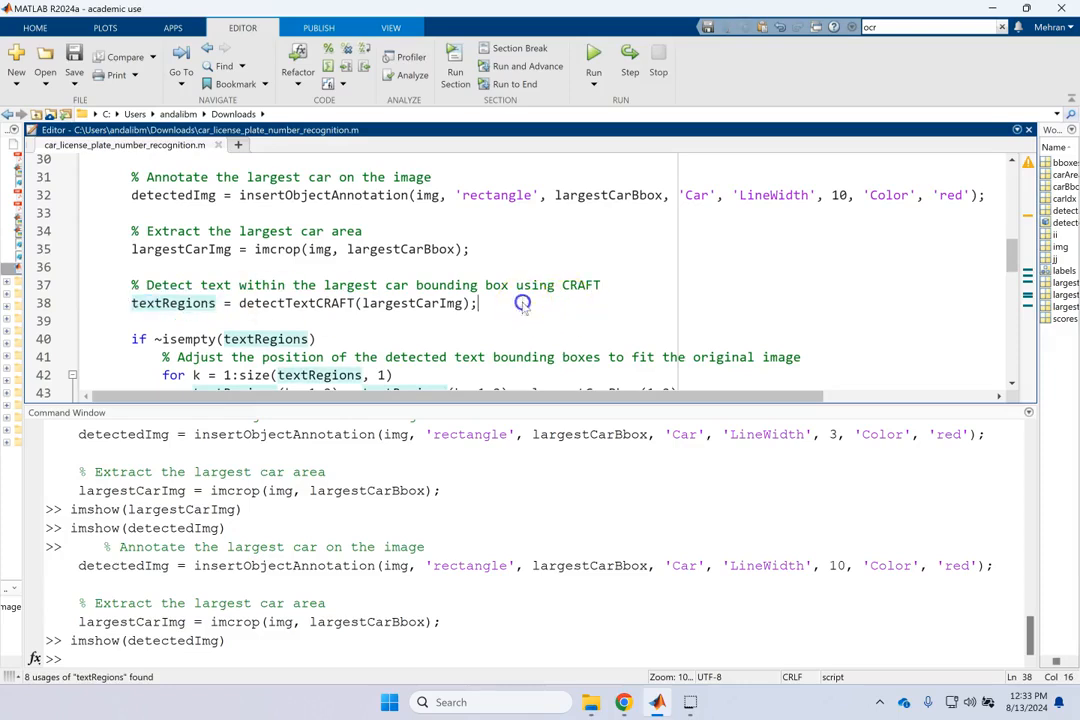
# Step: Evaluate textRegions = detectTextCRAFT(largestCarImg) on line 38
pyautogui.click(593, 56)
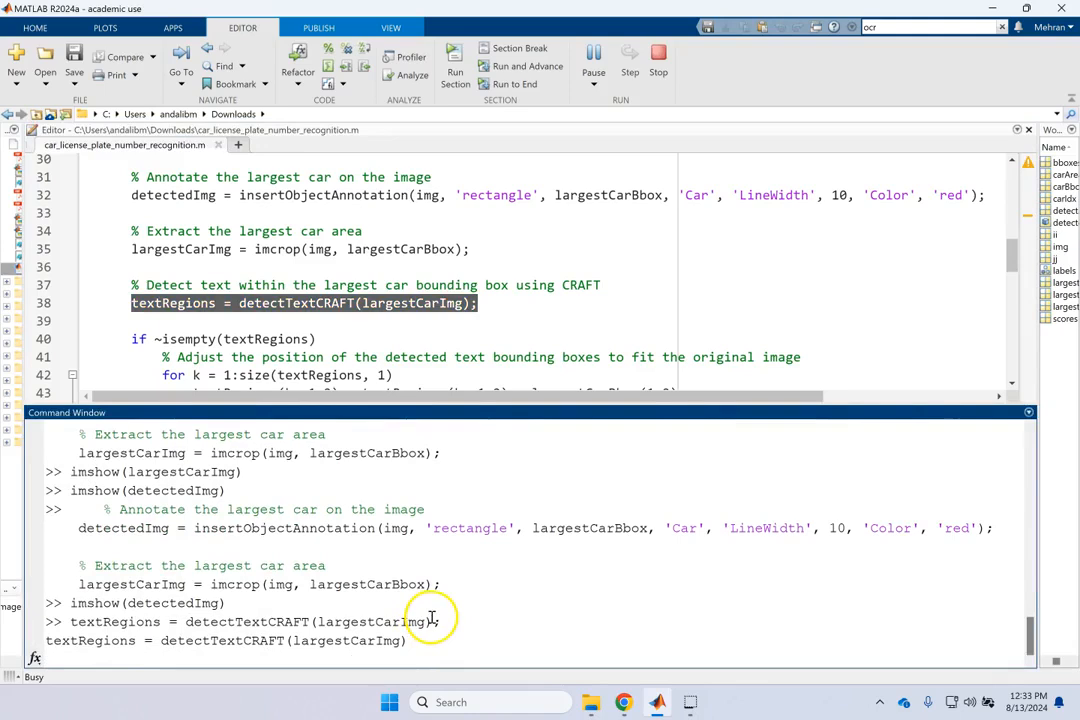
pyautogui.moveTo(433, 615)
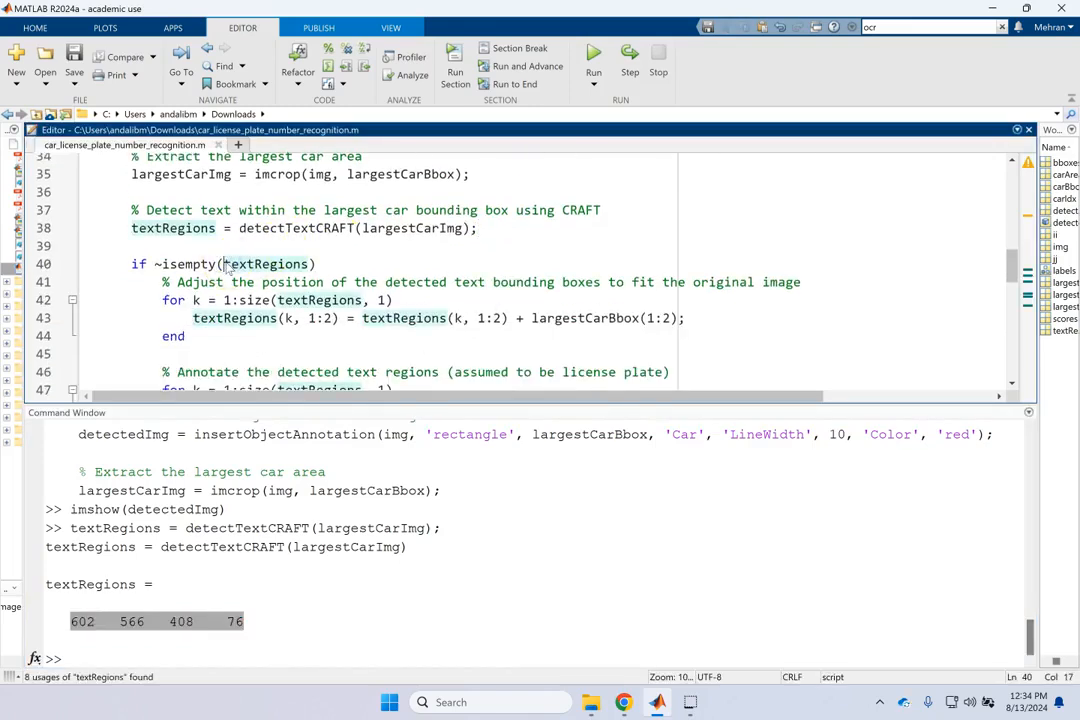
pyautogui.scroll(-3)
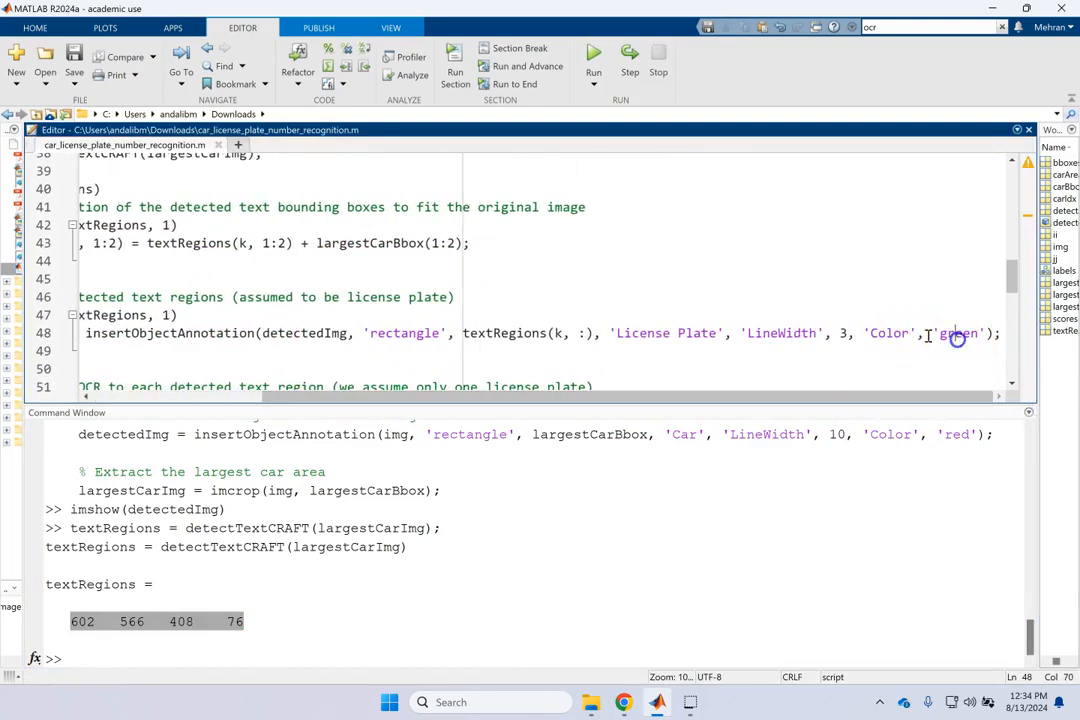
pyautogui.doubleClick(640, 333)
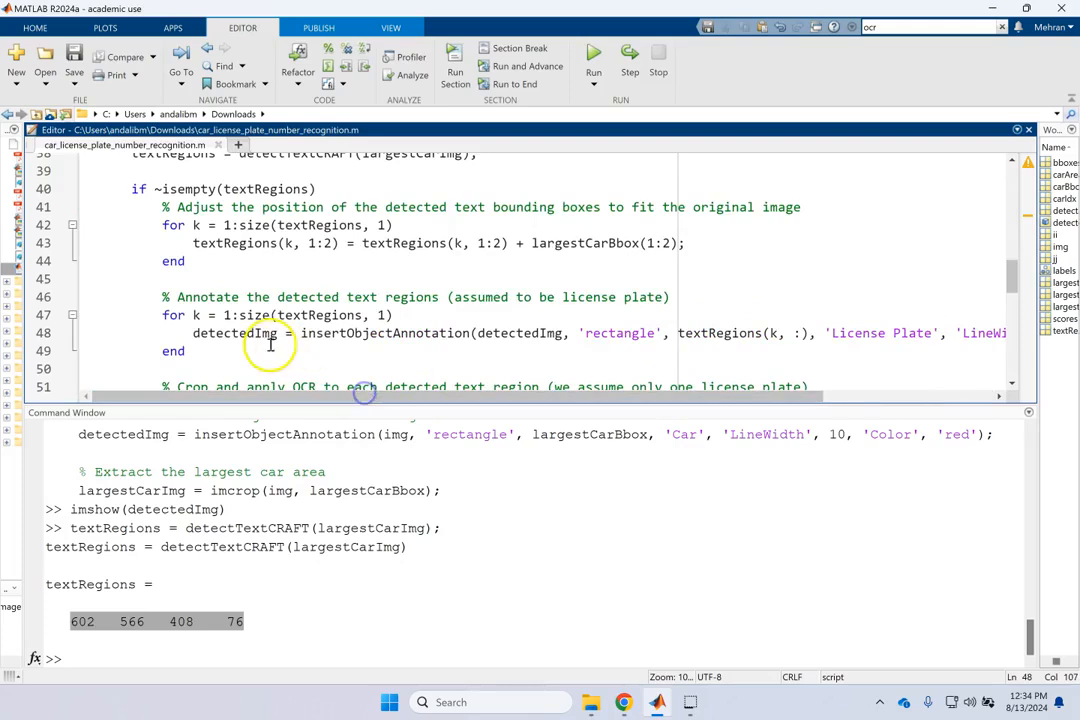
pyautogui.doubleClick(235, 333)
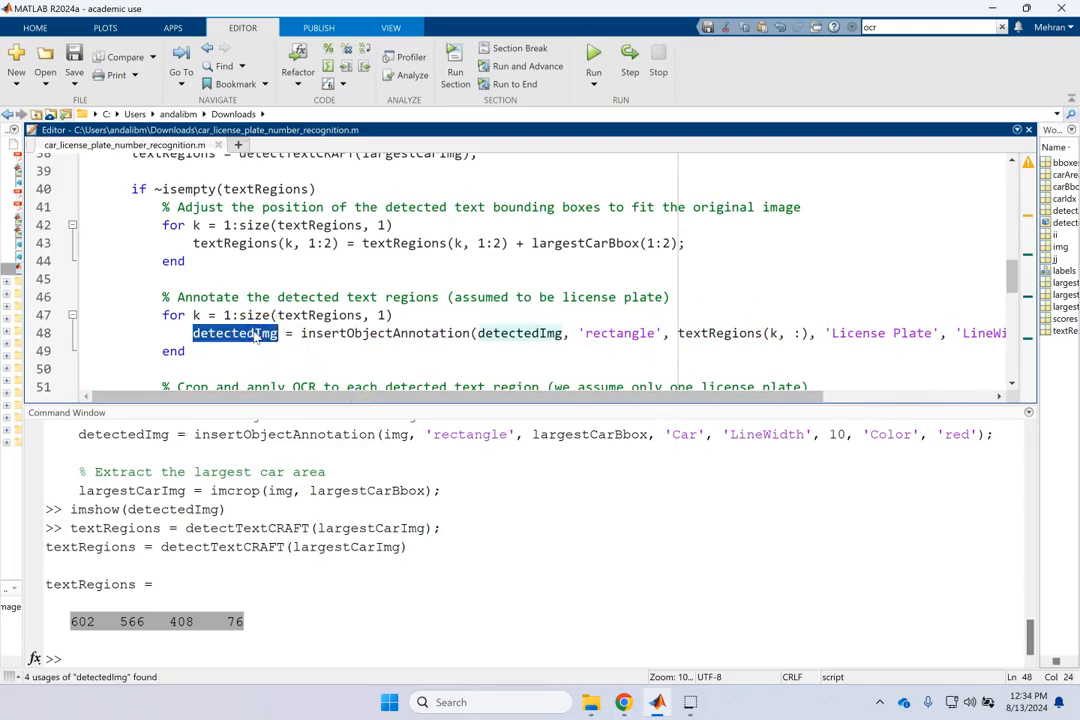
pyautogui.moveTo(563, 333)
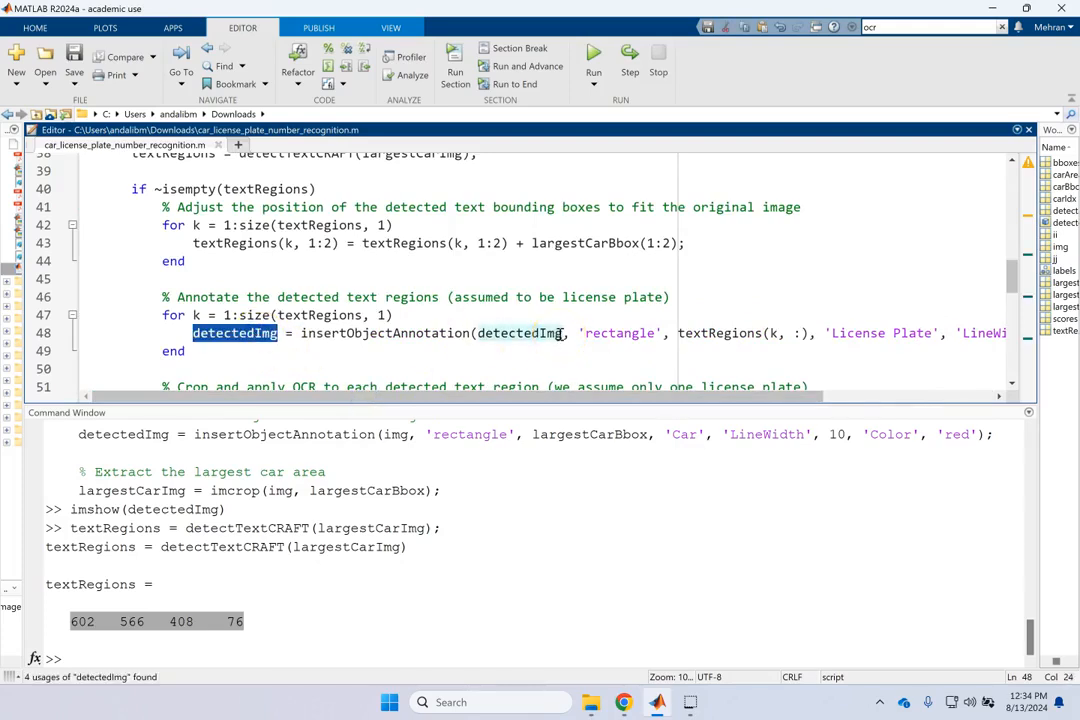
pyautogui.moveTo(953, 340)
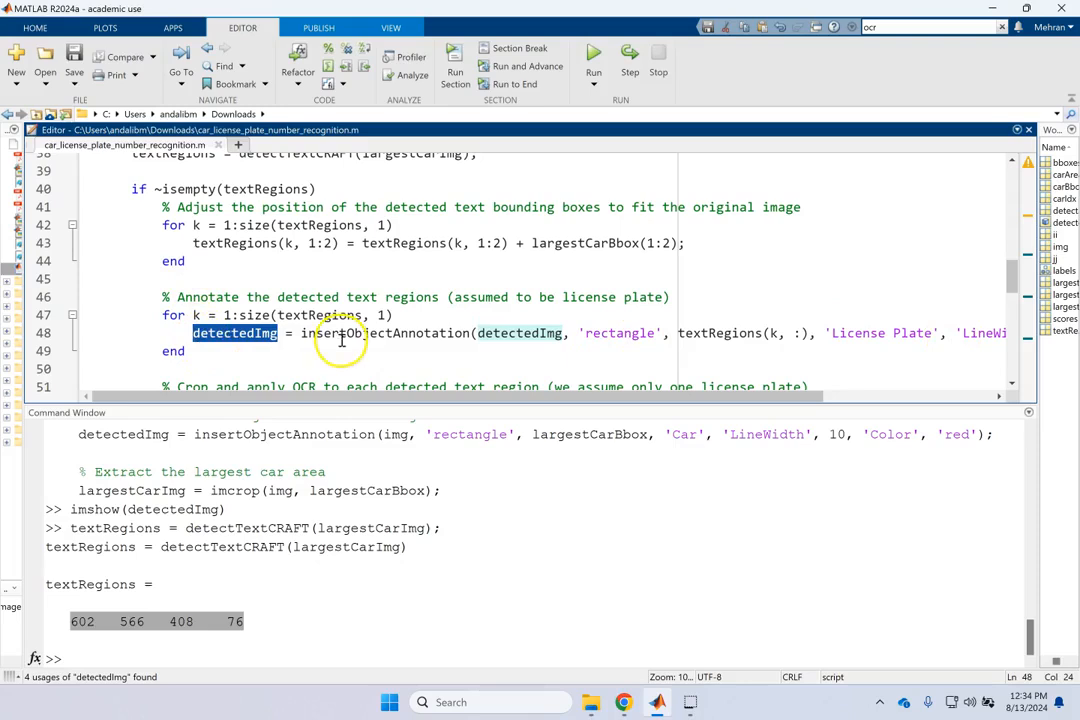
pyautogui.click(339, 333)
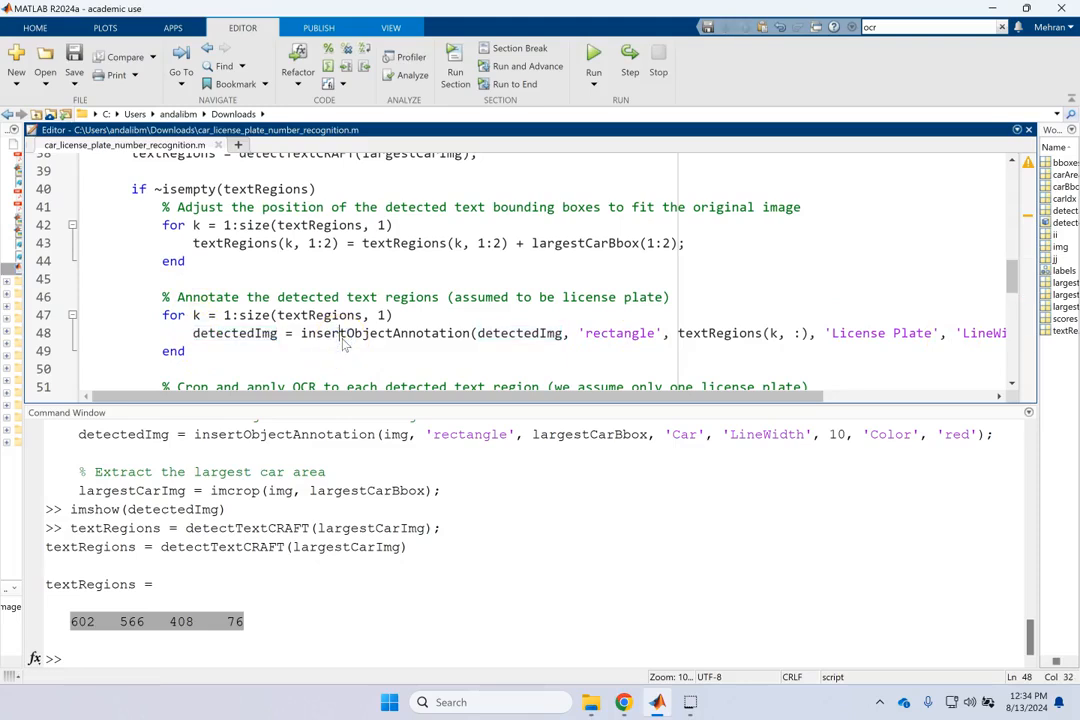
pyautogui.doubleClick(719, 332)
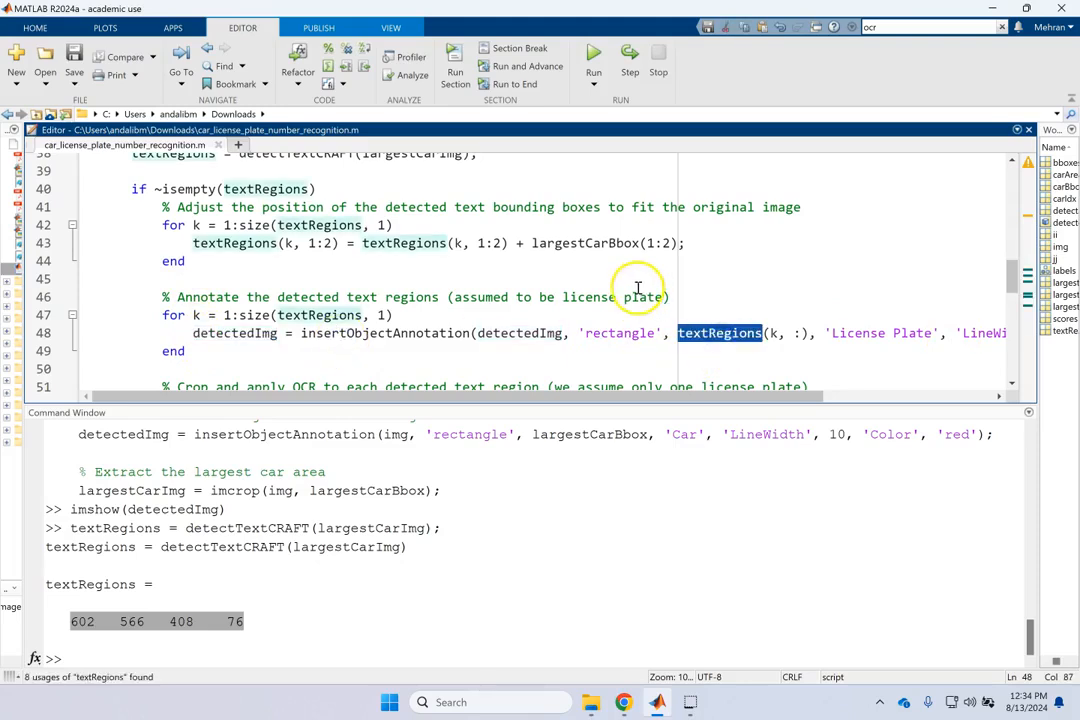
pyautogui.scroll(-3)
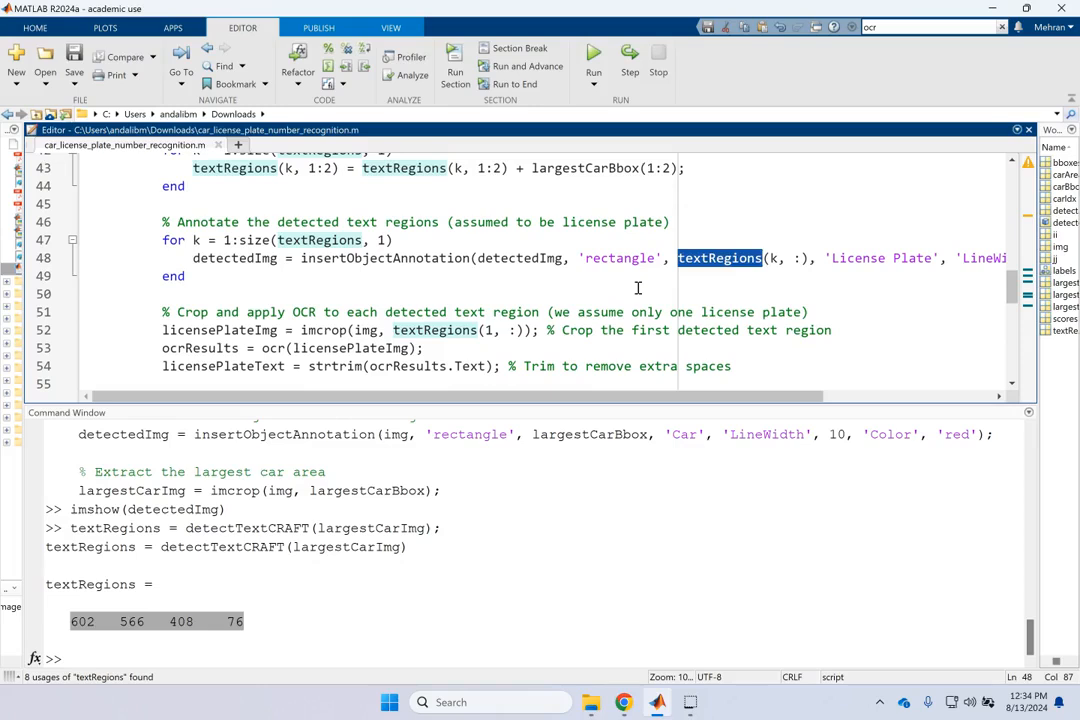
pyautogui.moveTo(378, 330)
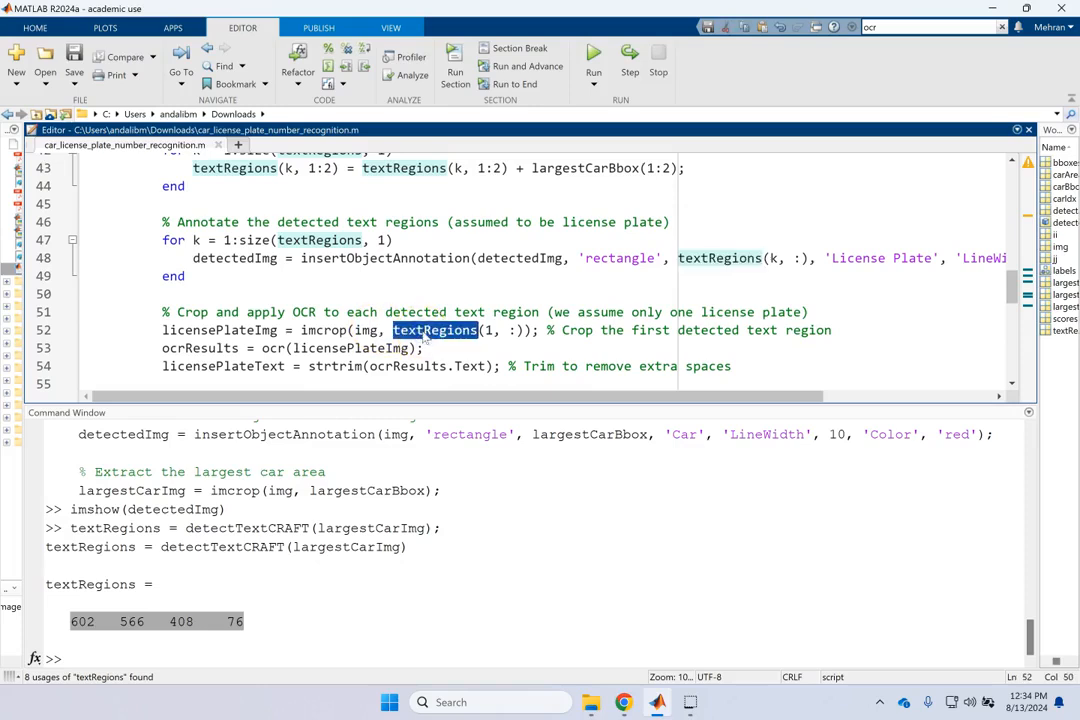
pyautogui.click(420, 348)
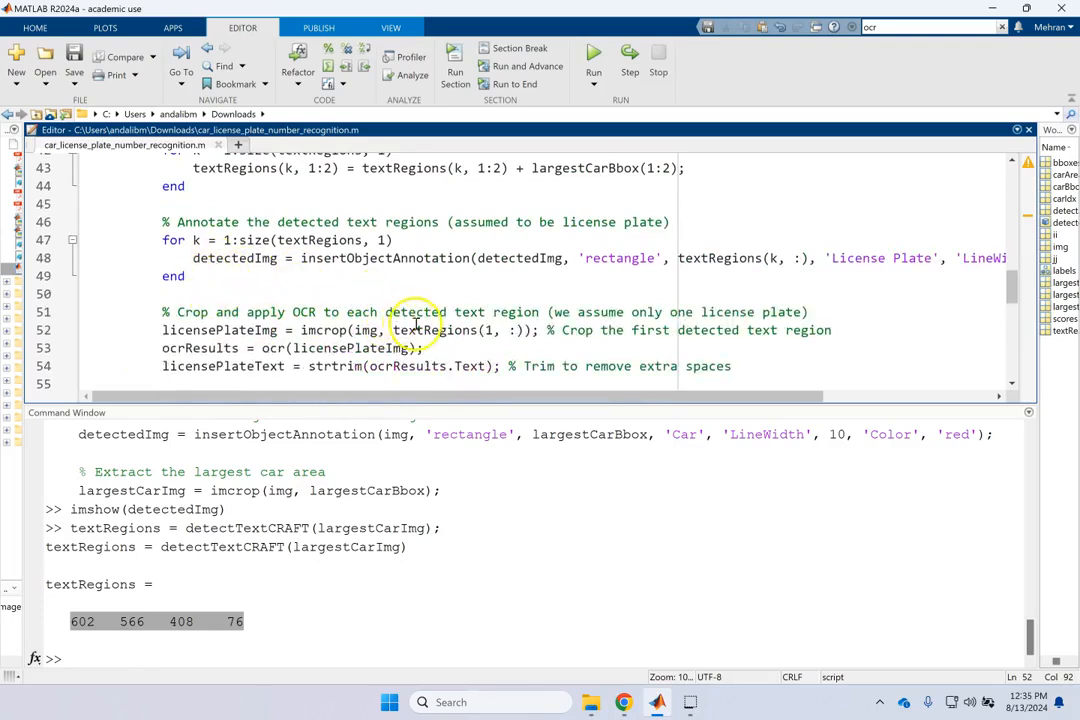
pyautogui.doubleClick(435, 330)
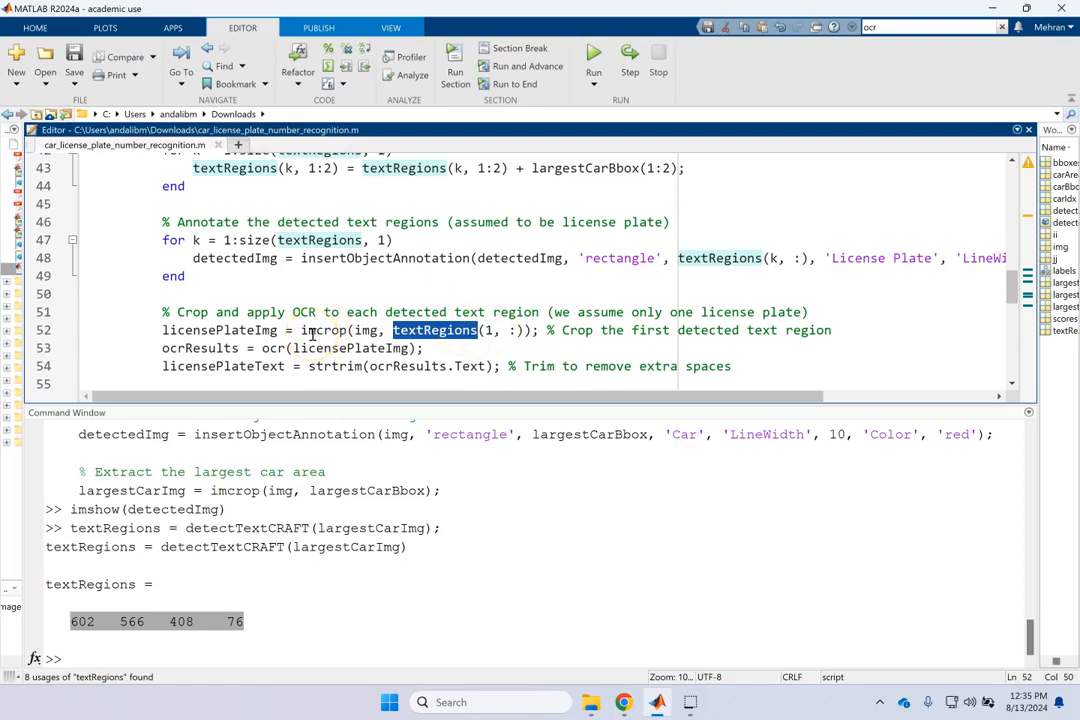
pyautogui.moveTo(412, 311)
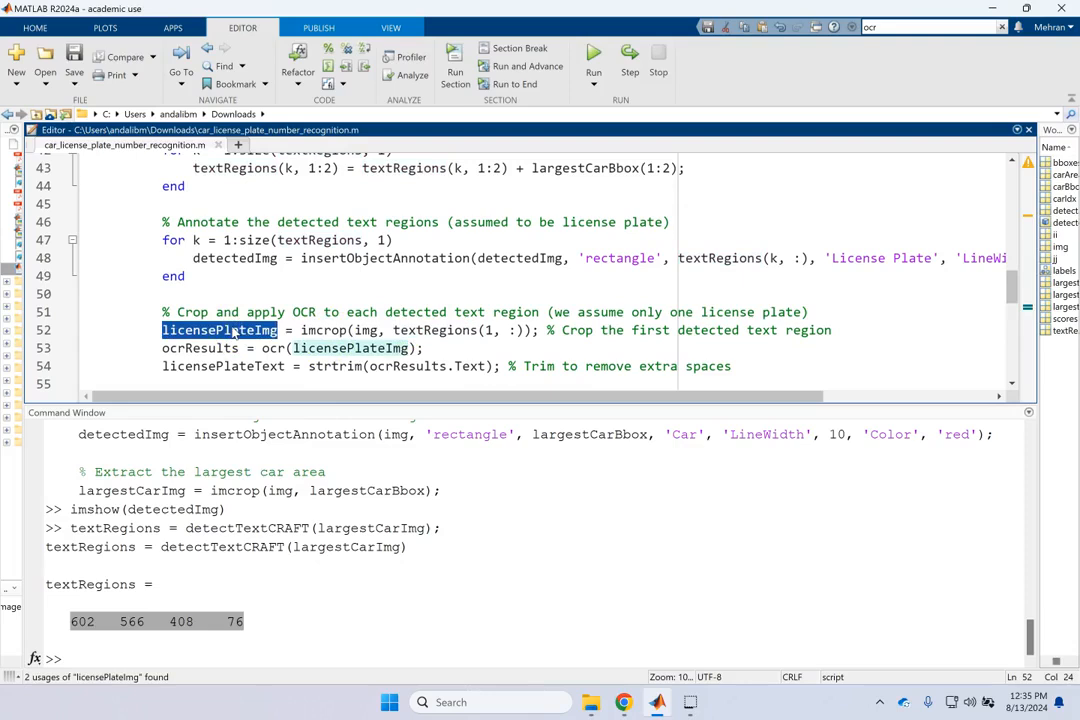
pyautogui.doubleClick(274, 348)
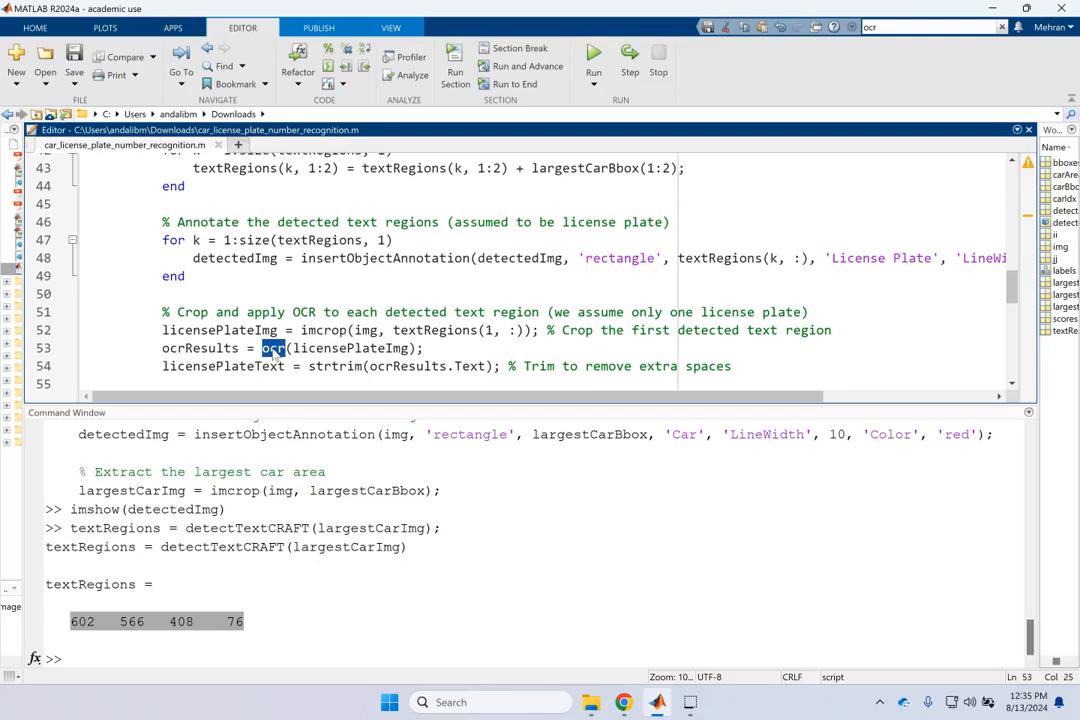
pyautogui.click(350, 348)
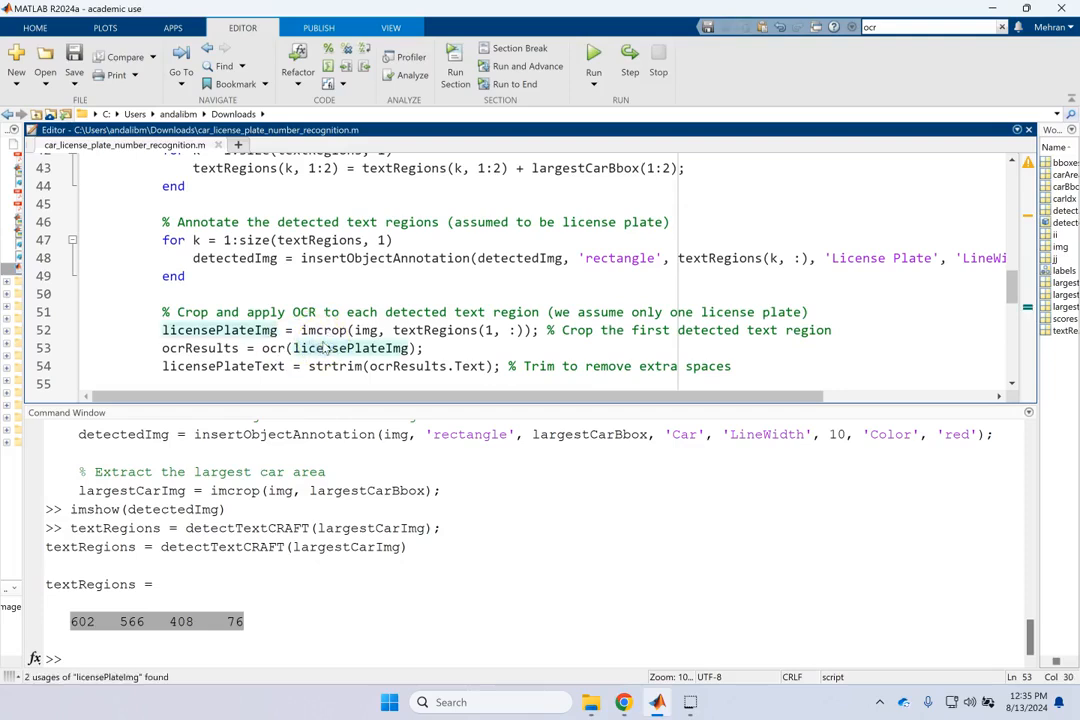
pyautogui.click(200, 347)
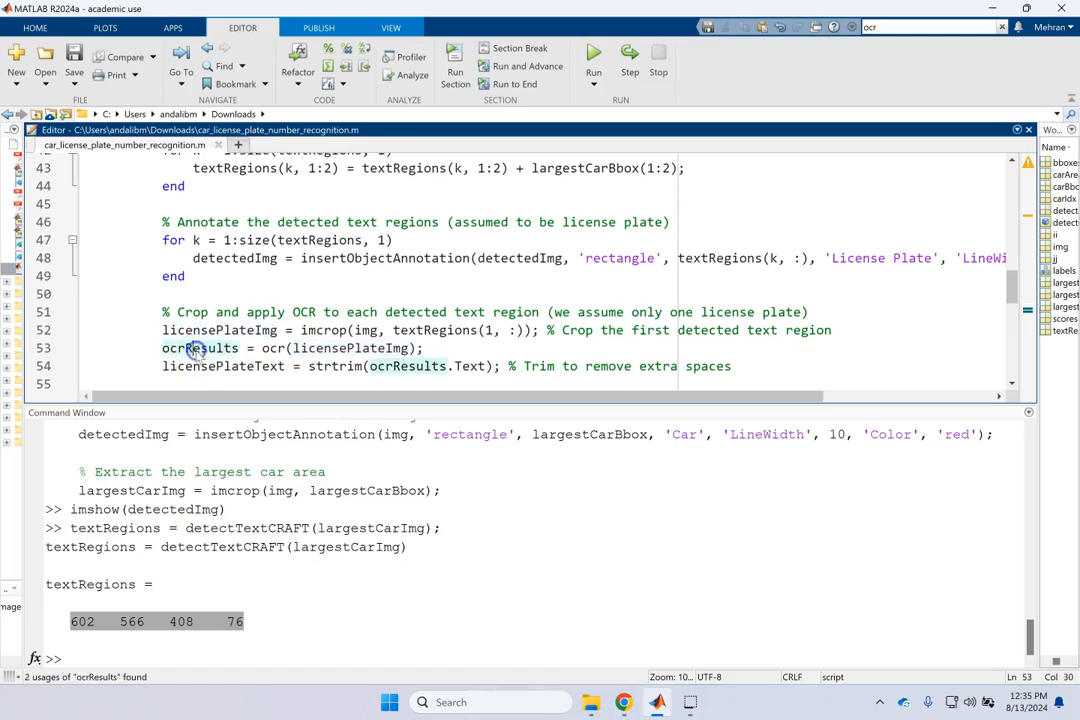
pyautogui.doubleClick(199, 348)
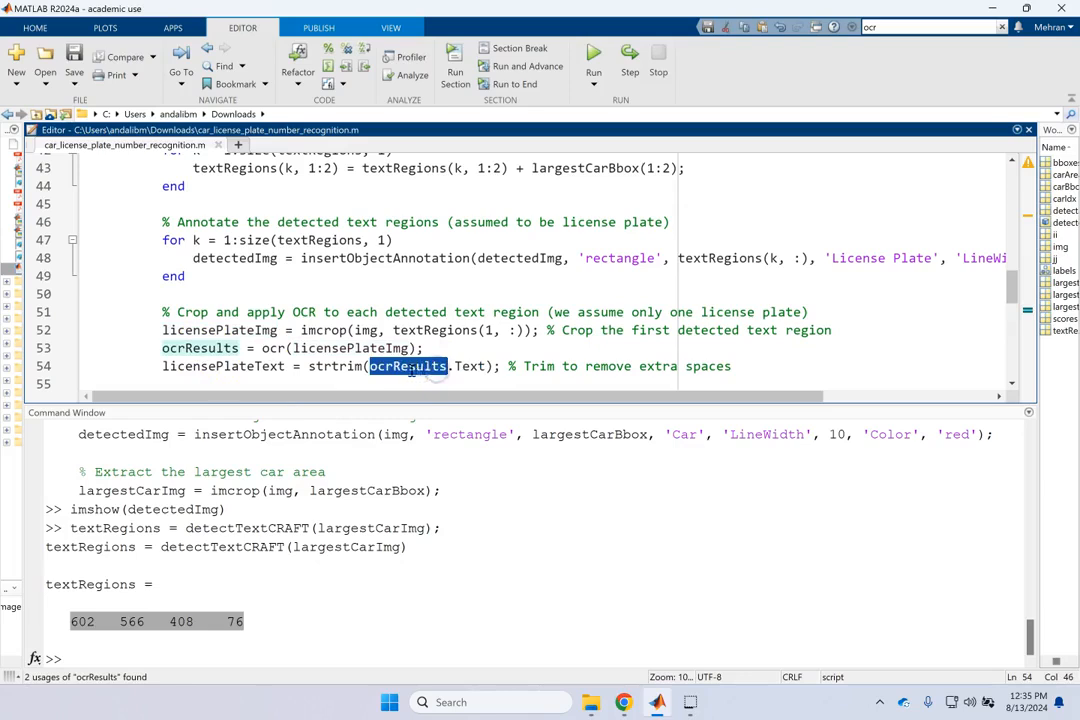
pyautogui.doubleClick(335, 366)
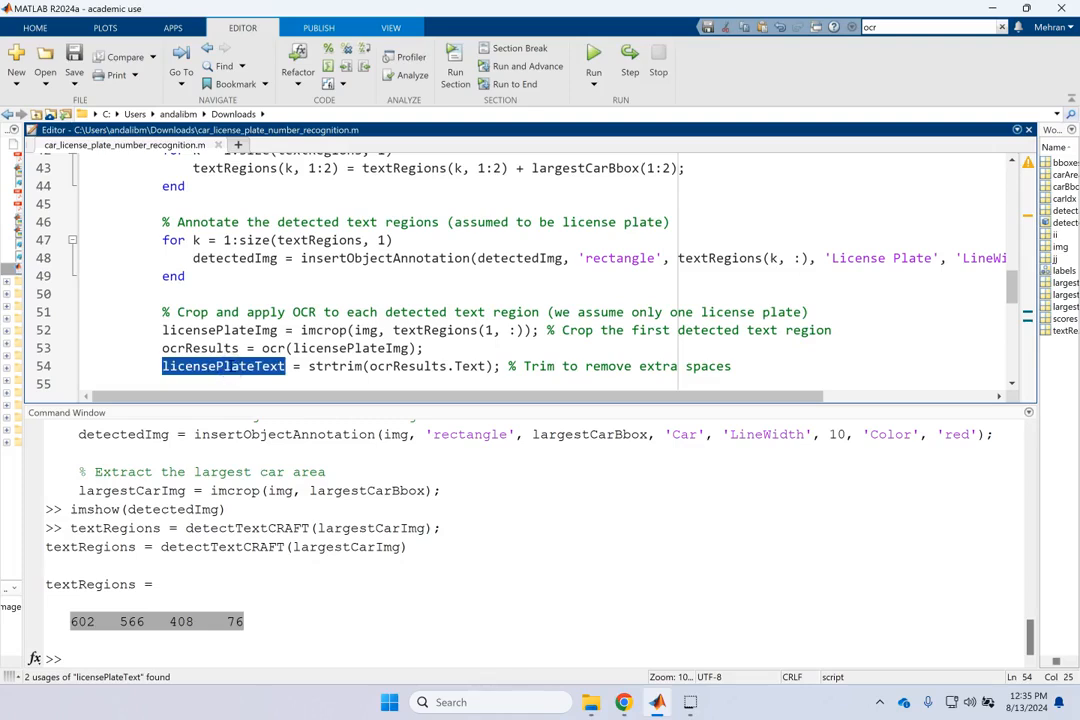
pyautogui.scroll(-3)
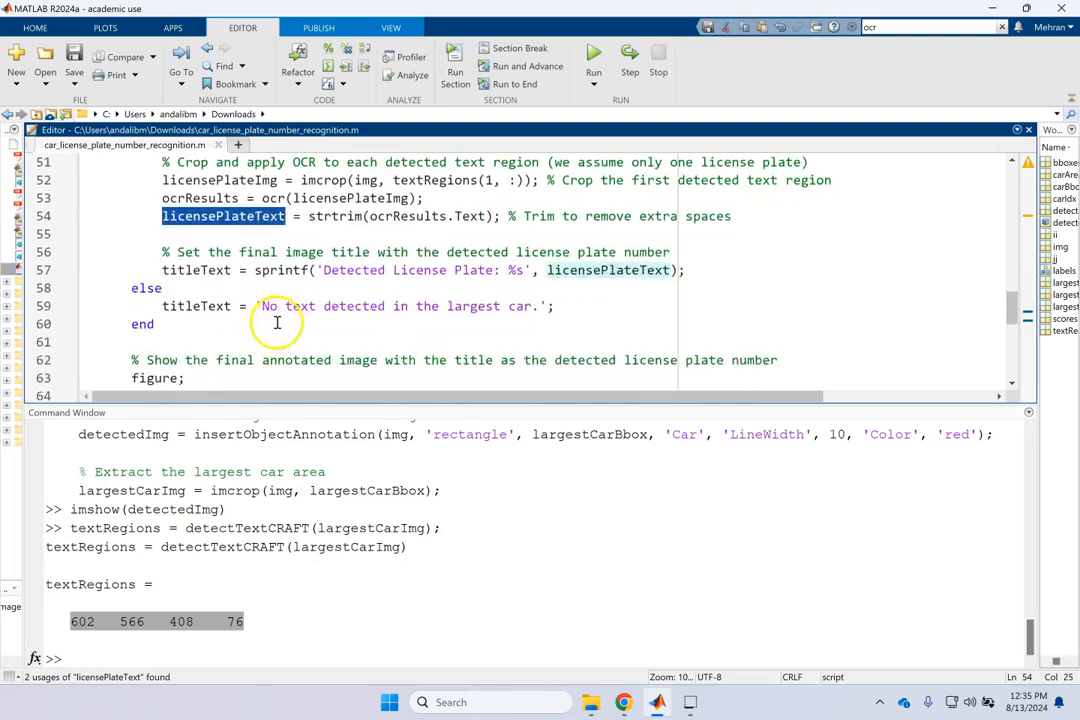
pyautogui.doubleClick(195, 270)
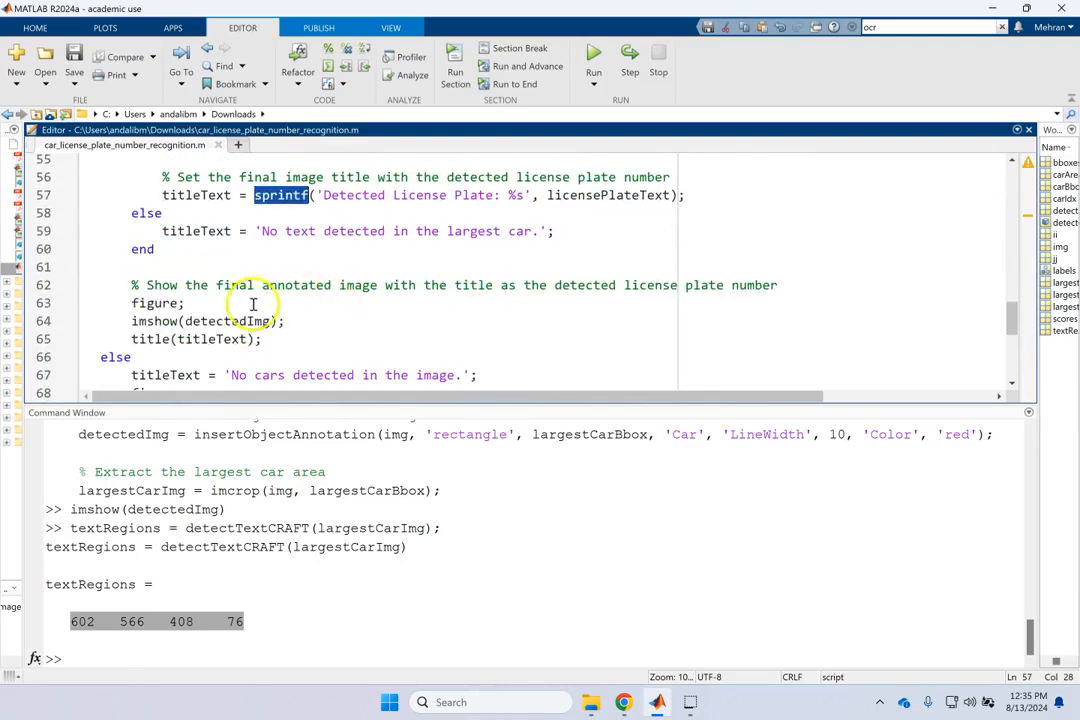
pyautogui.doubleClick(211, 339)
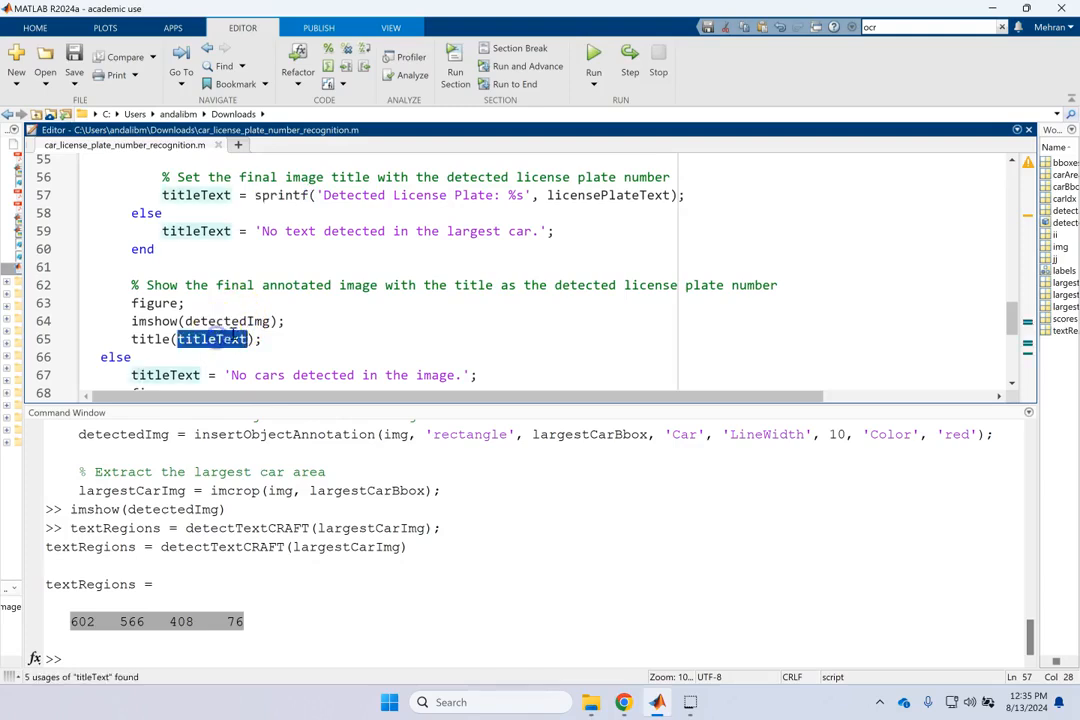
pyautogui.scroll(-3)
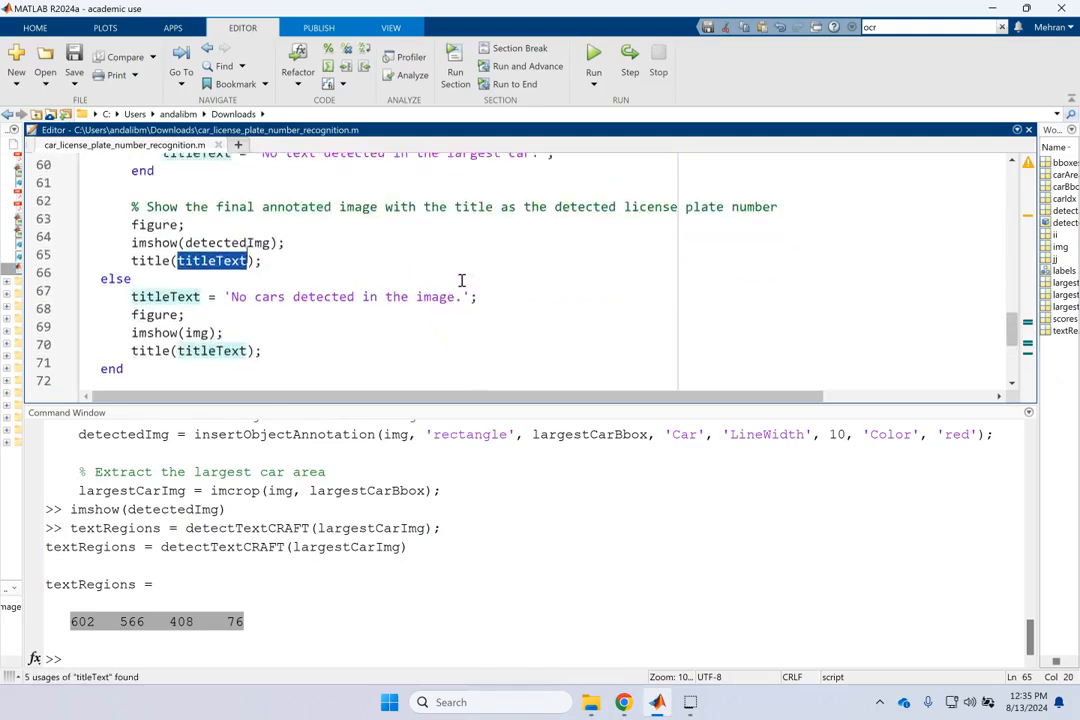
pyautogui.doubleClick(323, 299)
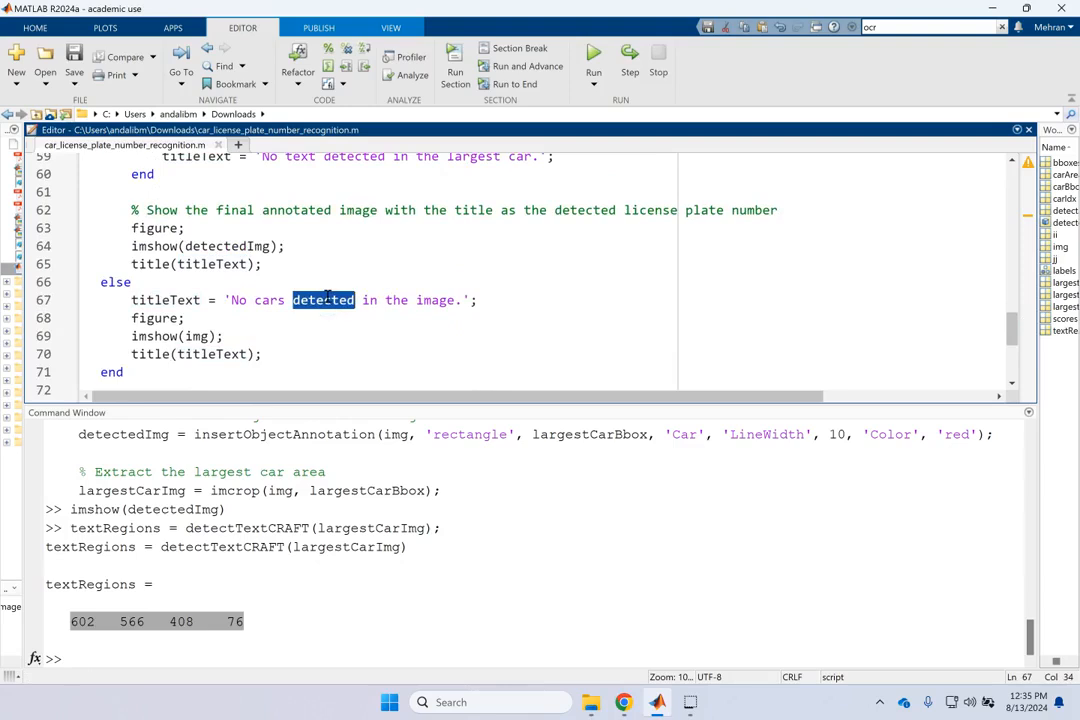
pyautogui.scroll(3)
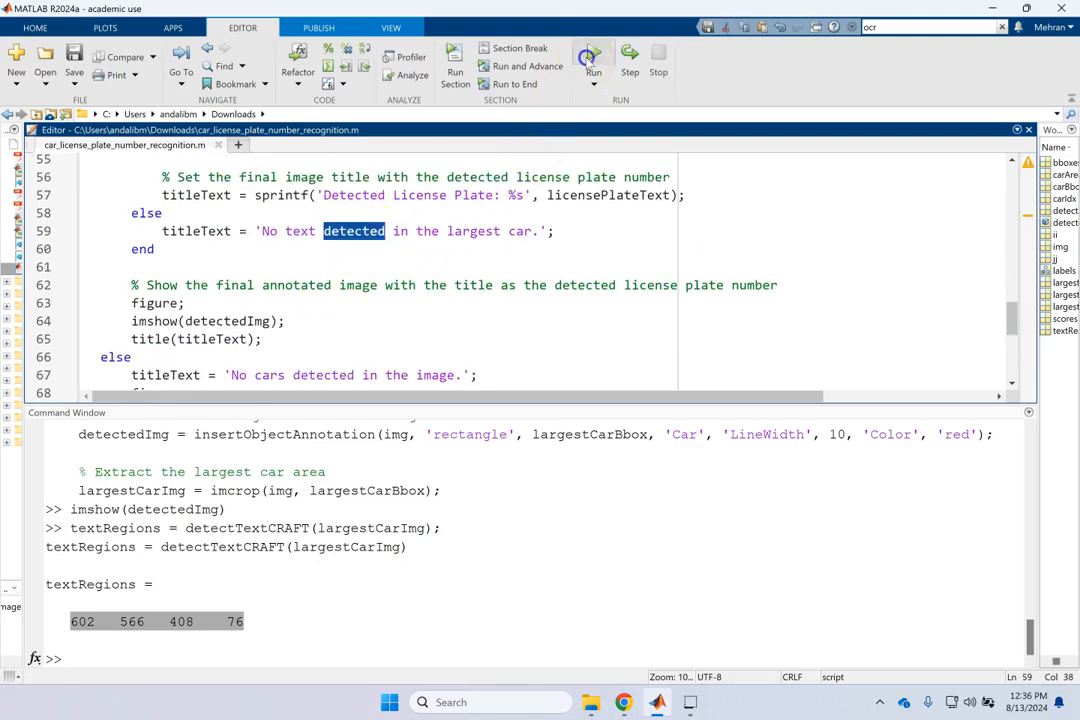
pyautogui.click(594, 57)
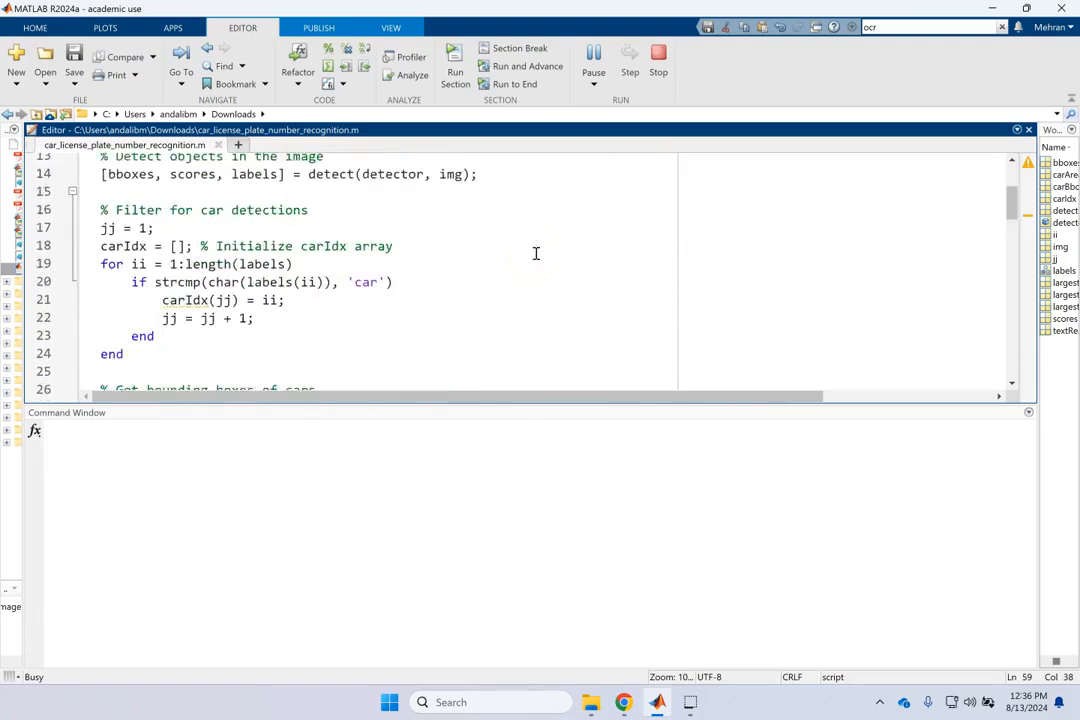
pyautogui.scroll(3)
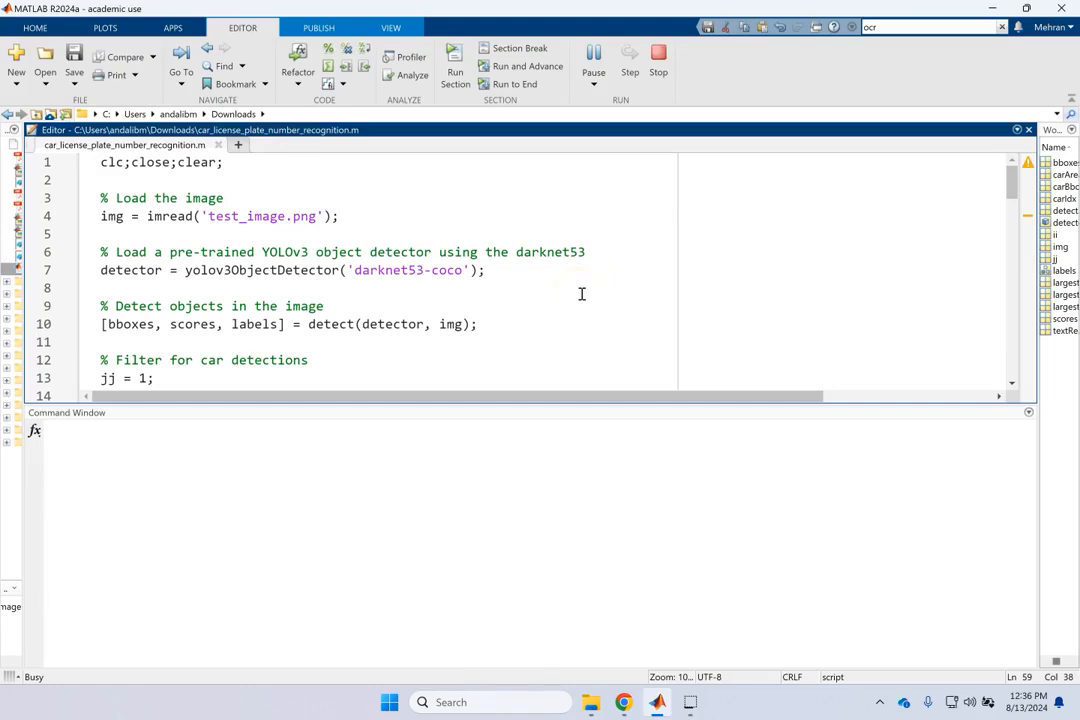
pyautogui.moveTo(418, 508)
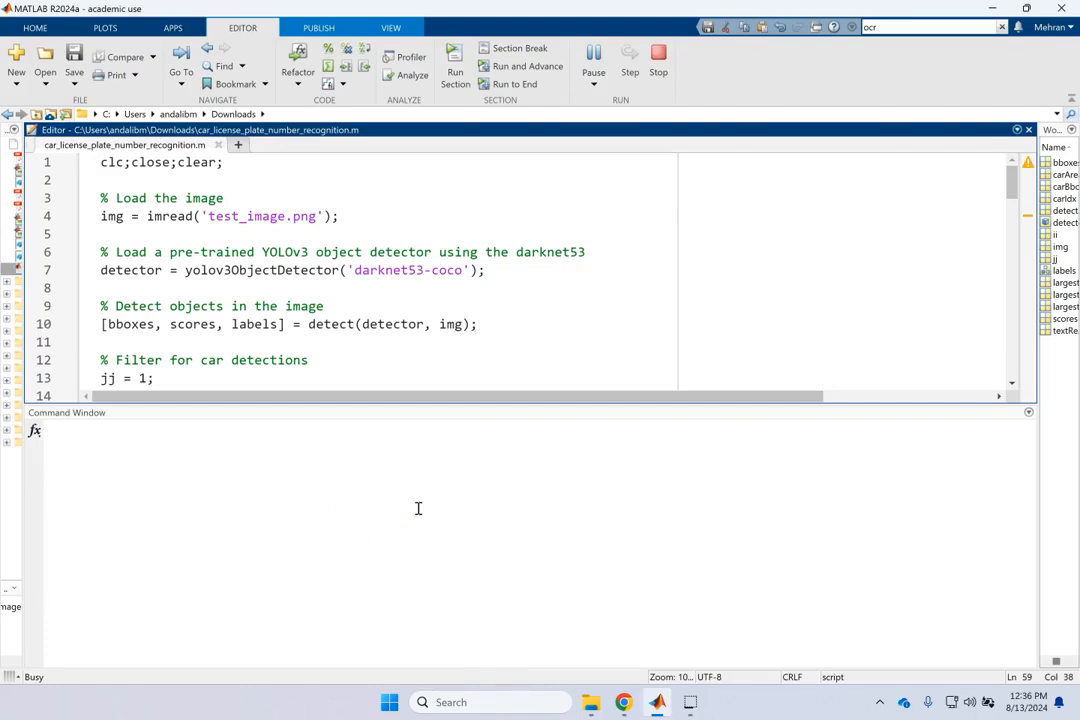
pyautogui.click(455, 57)
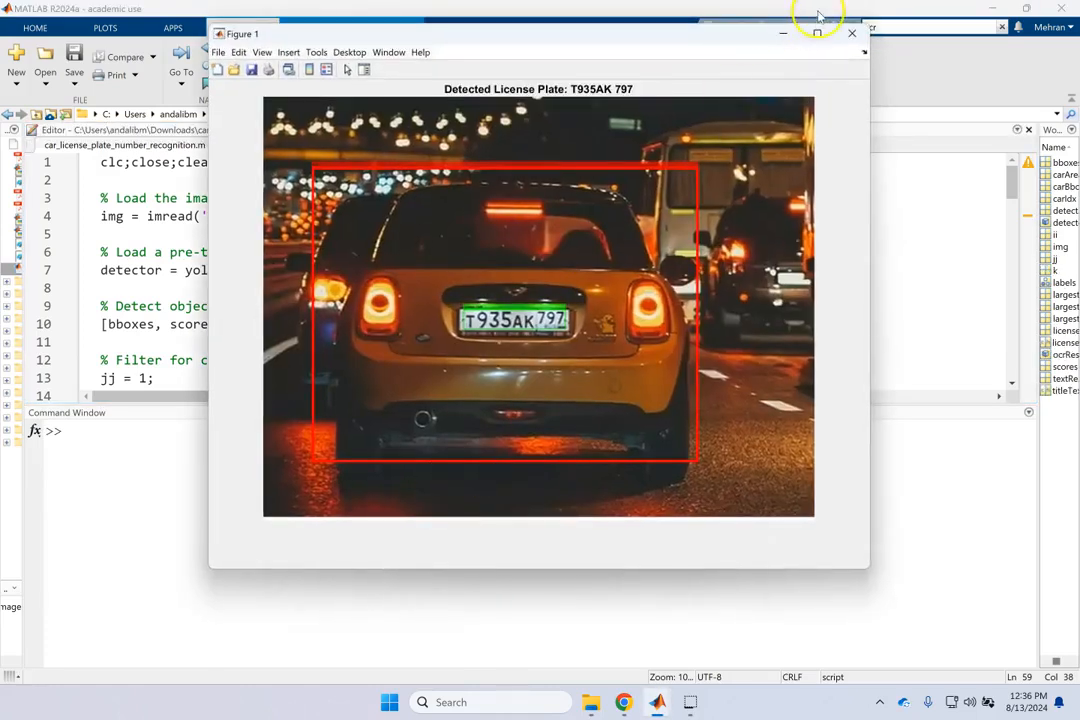
pyautogui.click(817, 33)
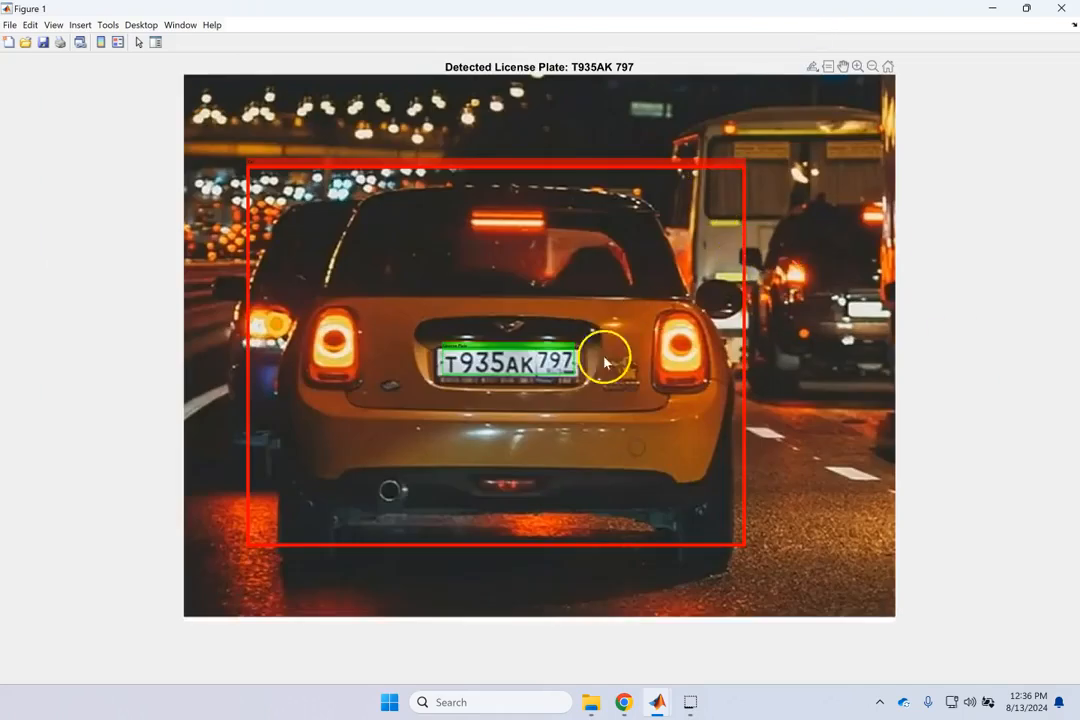
pyautogui.moveTo(420, 415)
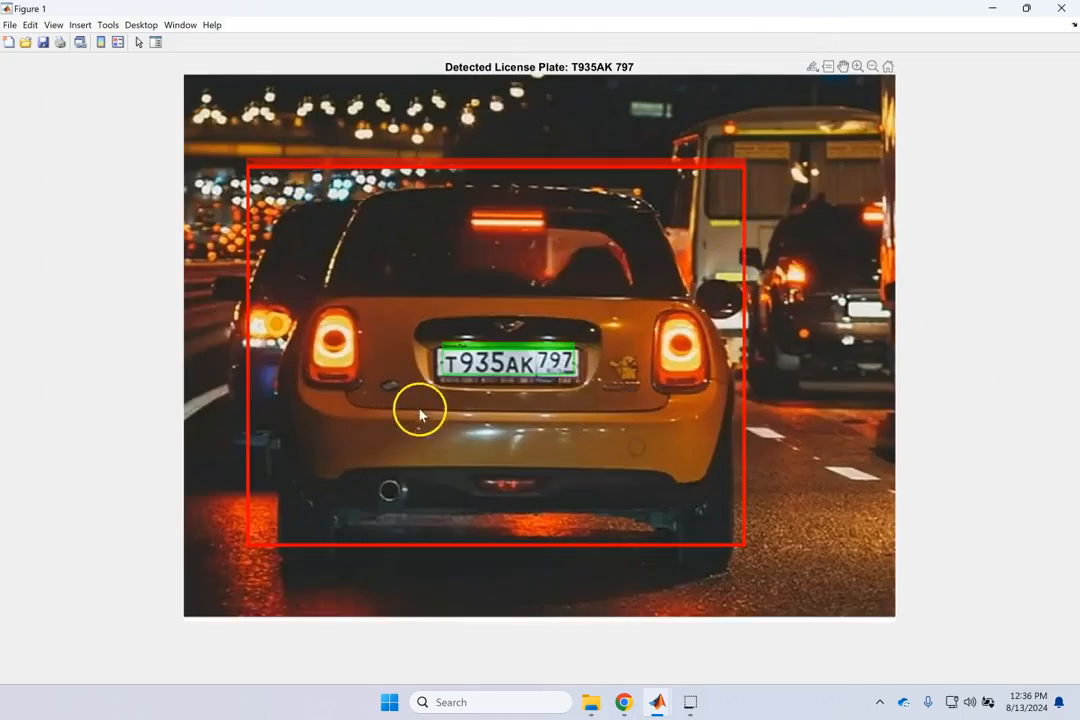
pyautogui.moveTo(448, 363)
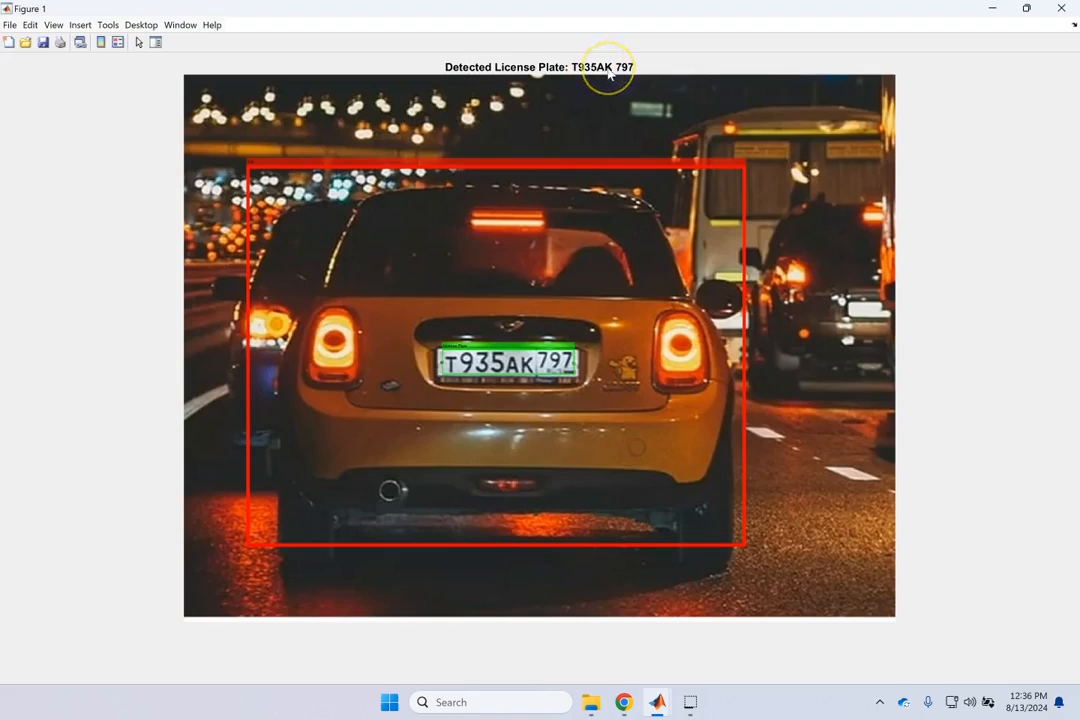
pyautogui.moveTo(630, 75)
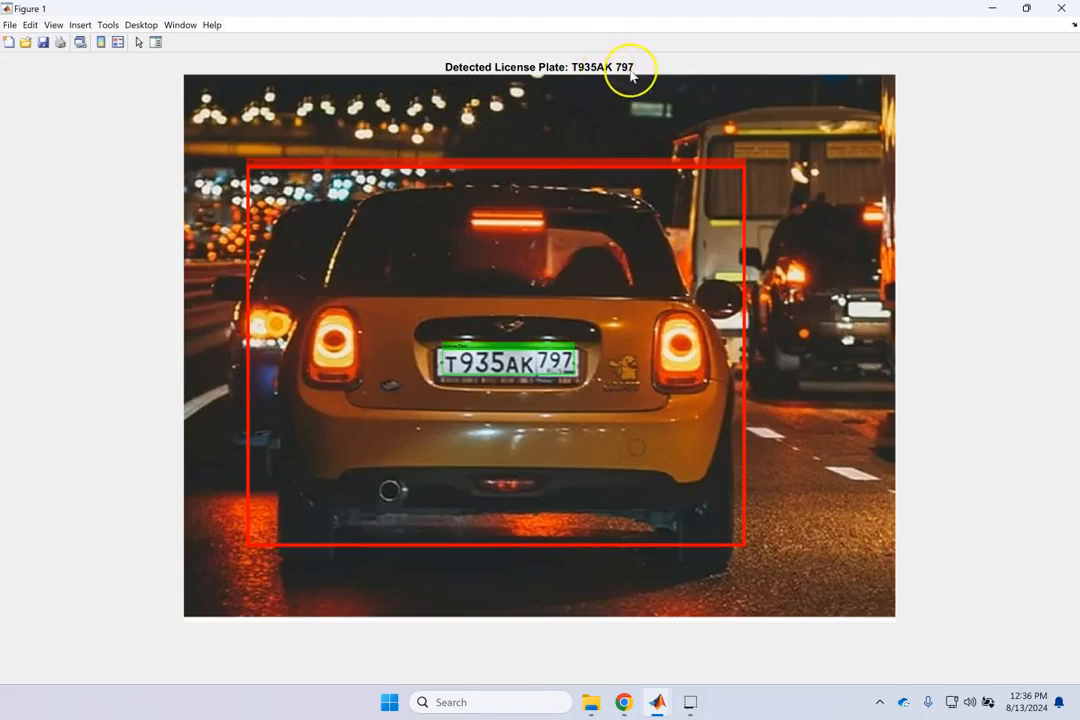
pyautogui.moveTo(631, 78)
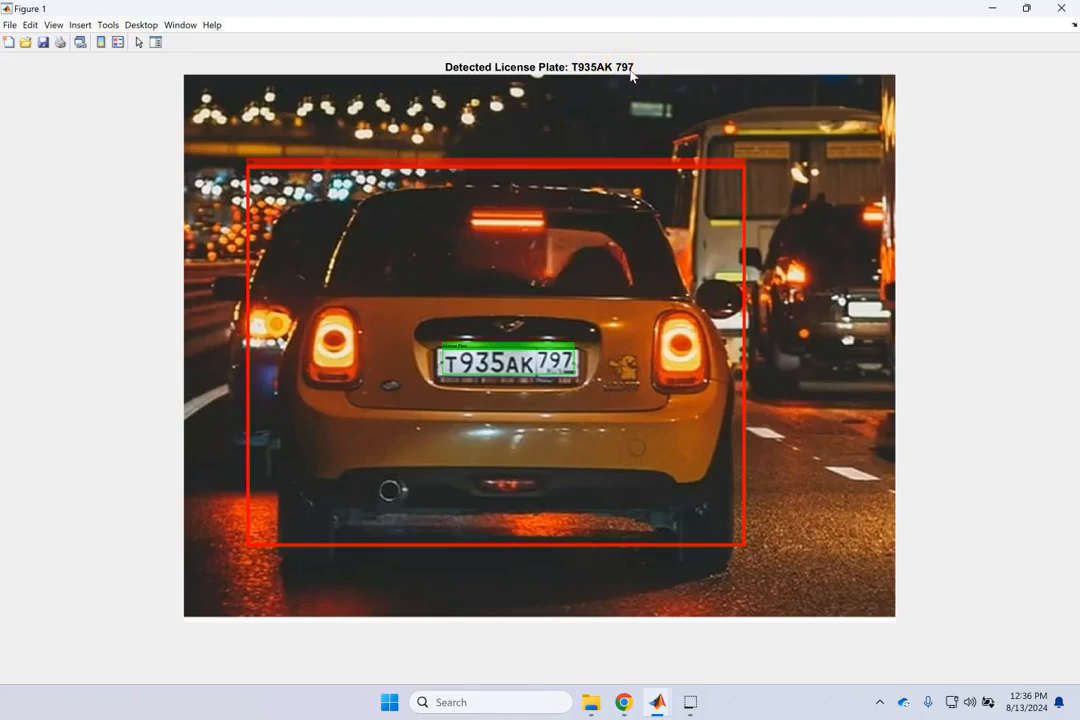
pyautogui.moveTo(630, 75)
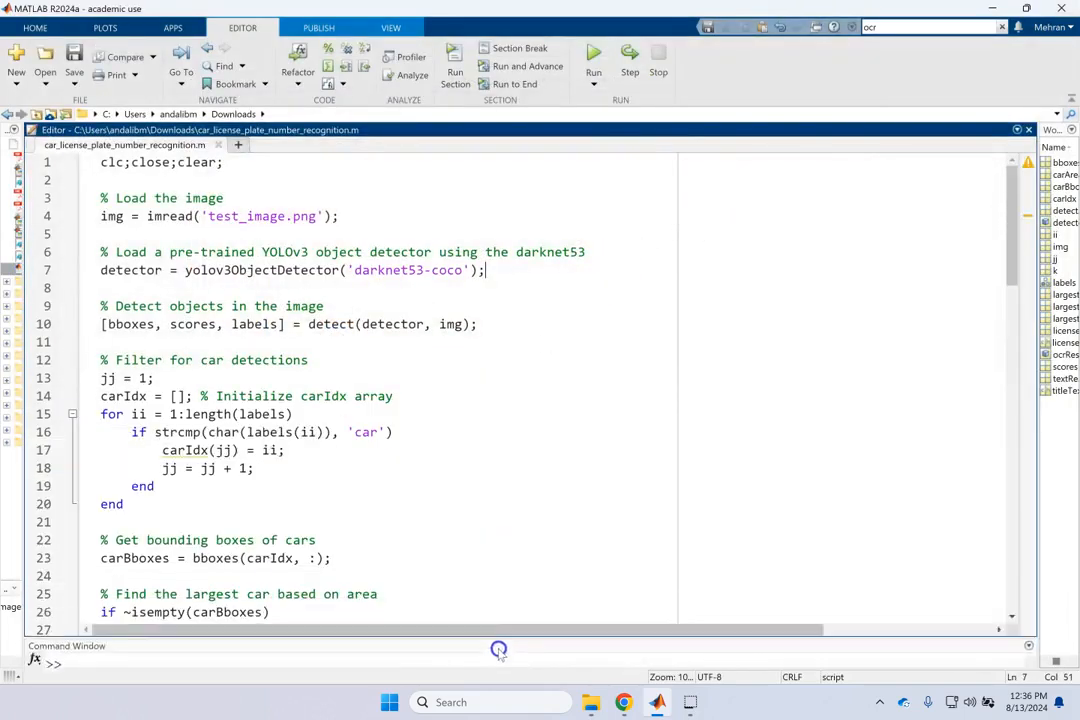
pyautogui.scroll(-3)
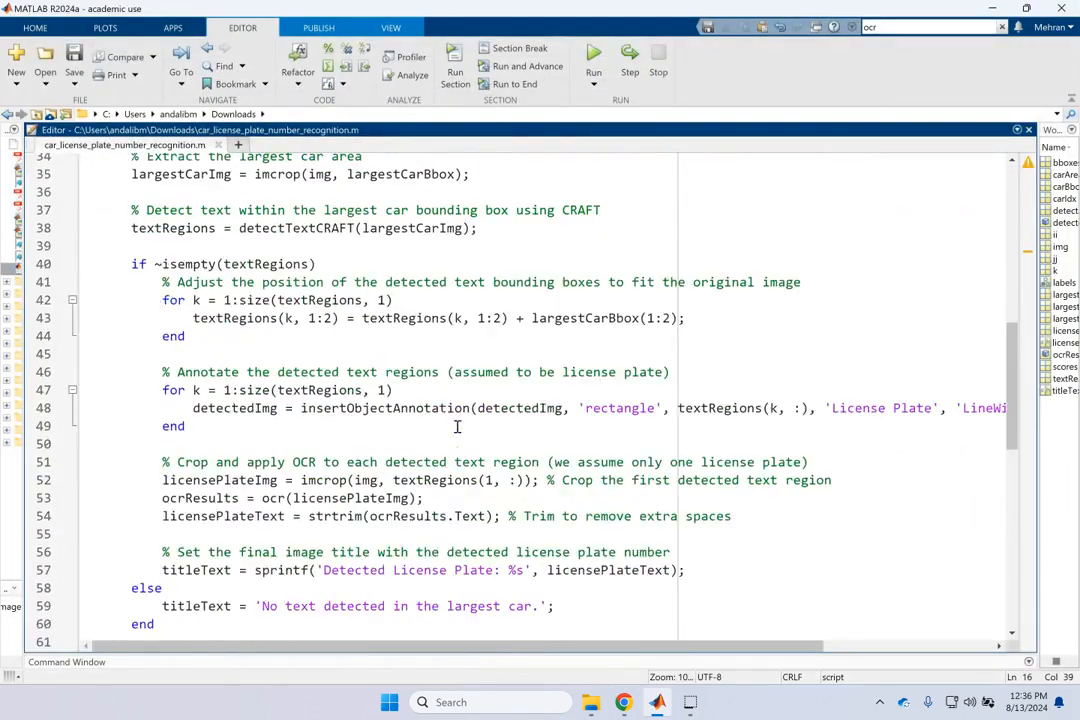
pyautogui.scroll(-3)
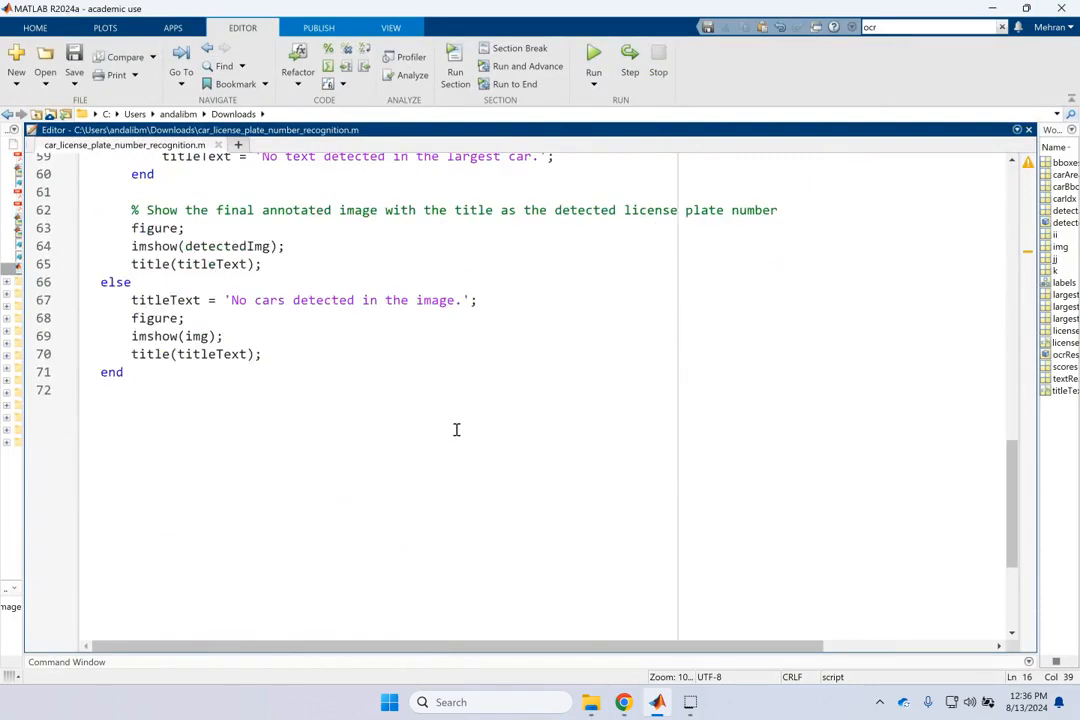
pyautogui.scroll(3)
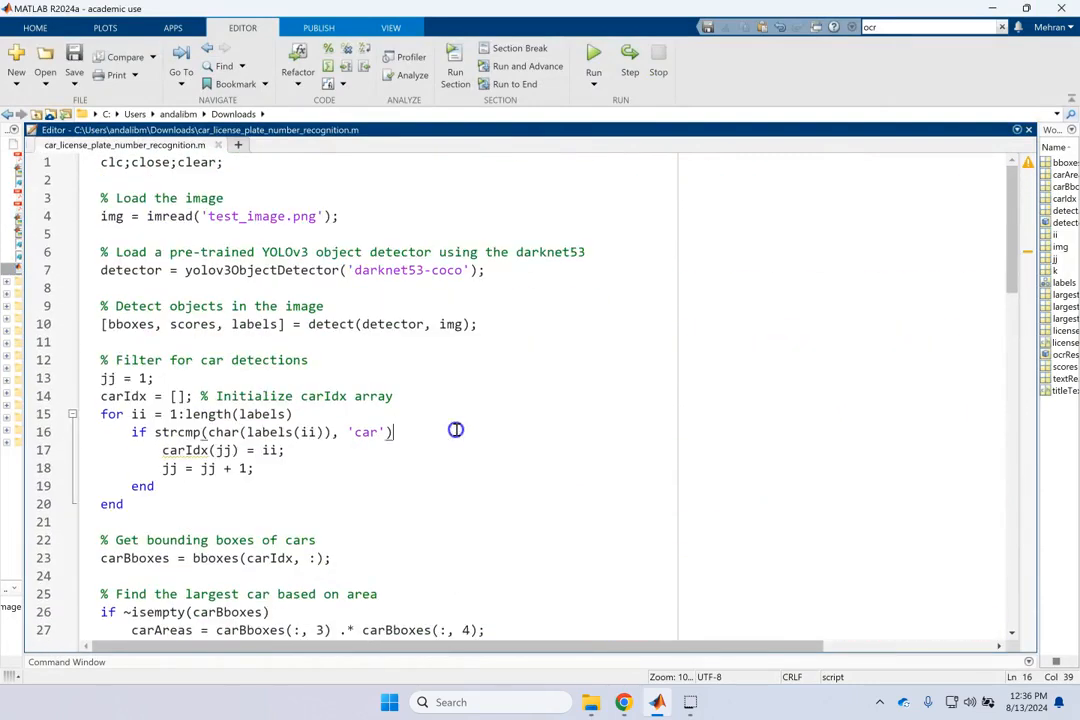
pyautogui.moveTo(456, 430)
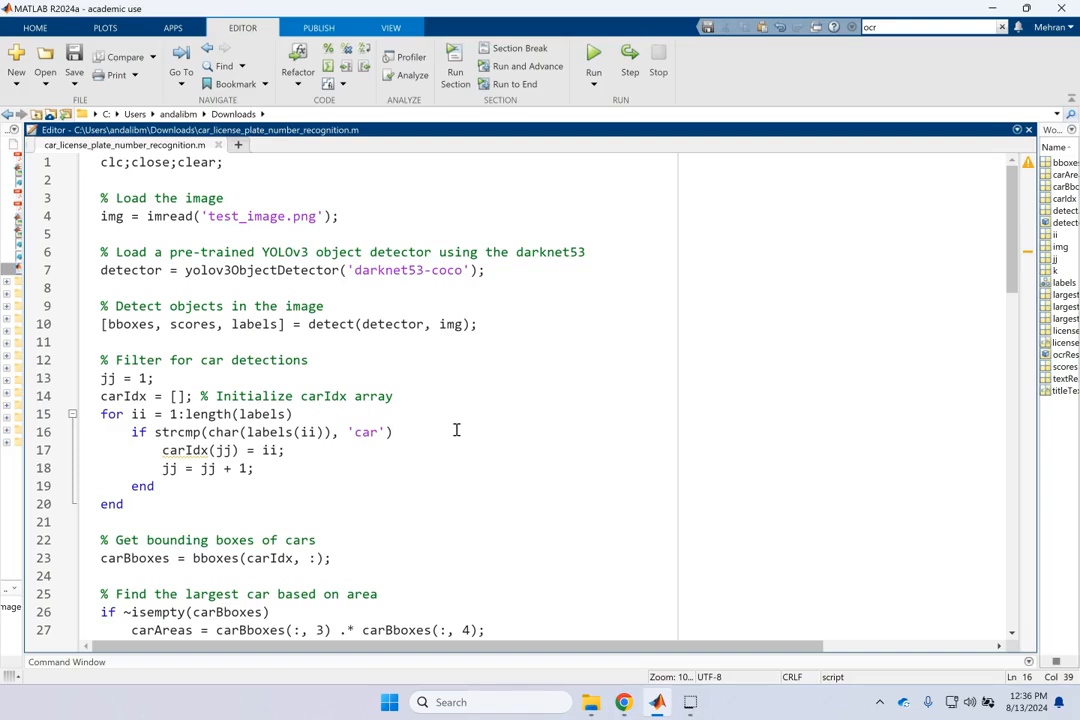